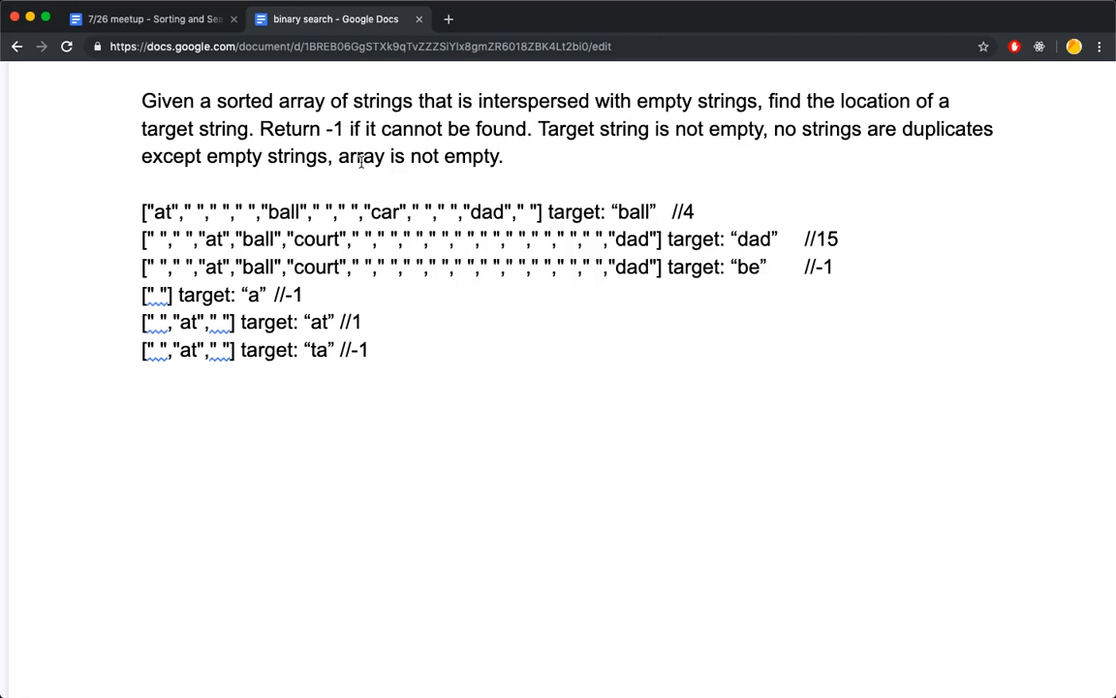
pyautogui.moveTo(426, 128)
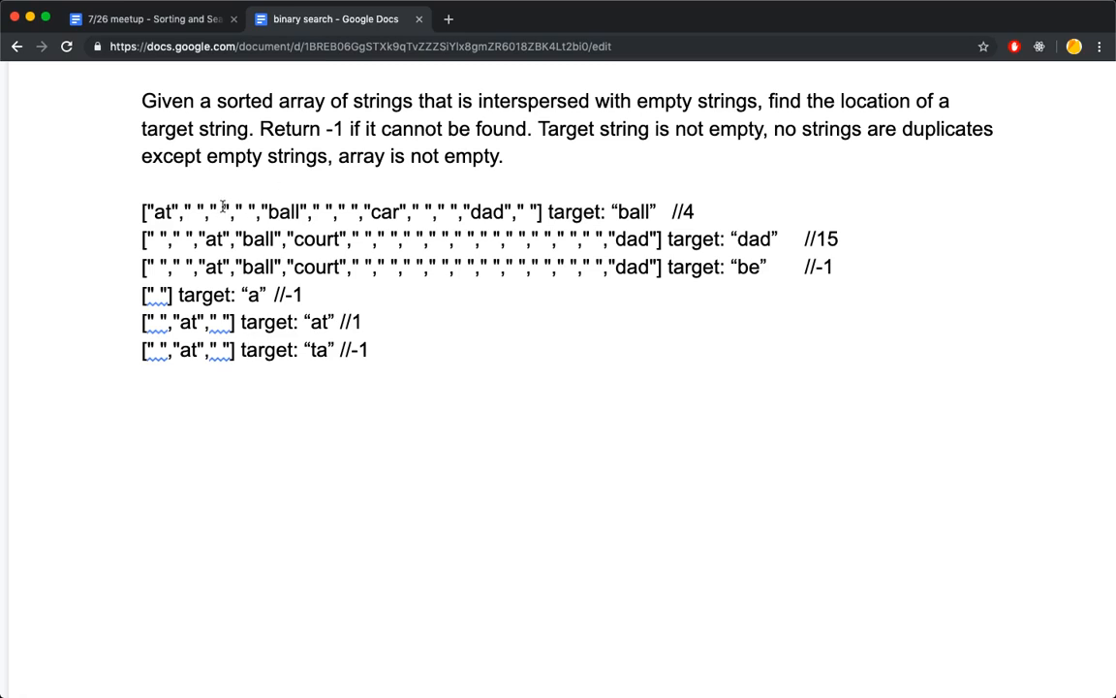
# - Highlight the first test case's array and its strings 'at' and 'car'
pyautogui.moveTo(142, 211); pyautogui.dragTo(540, 212)
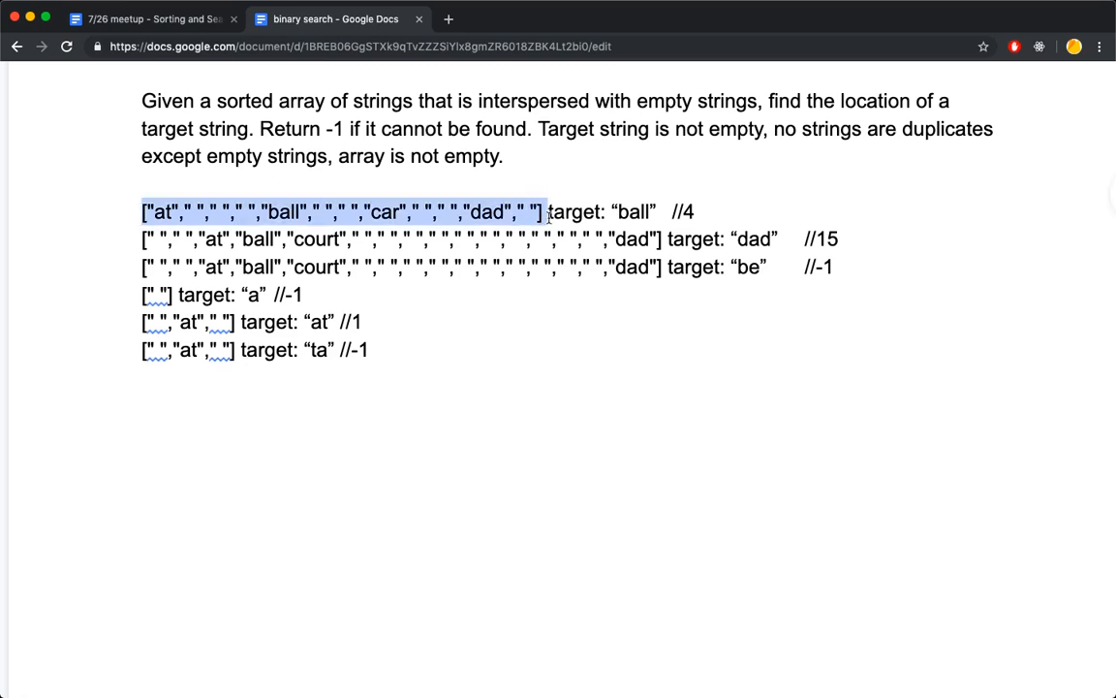
pyautogui.click(308, 211)
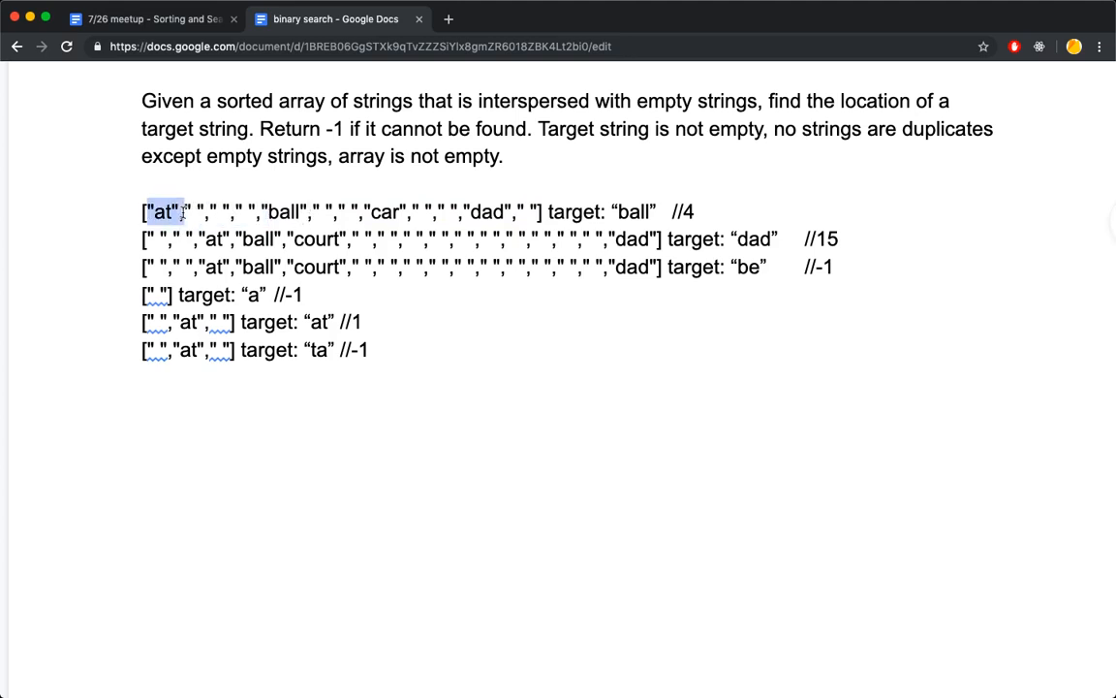
pyautogui.doubleClick(283, 211)
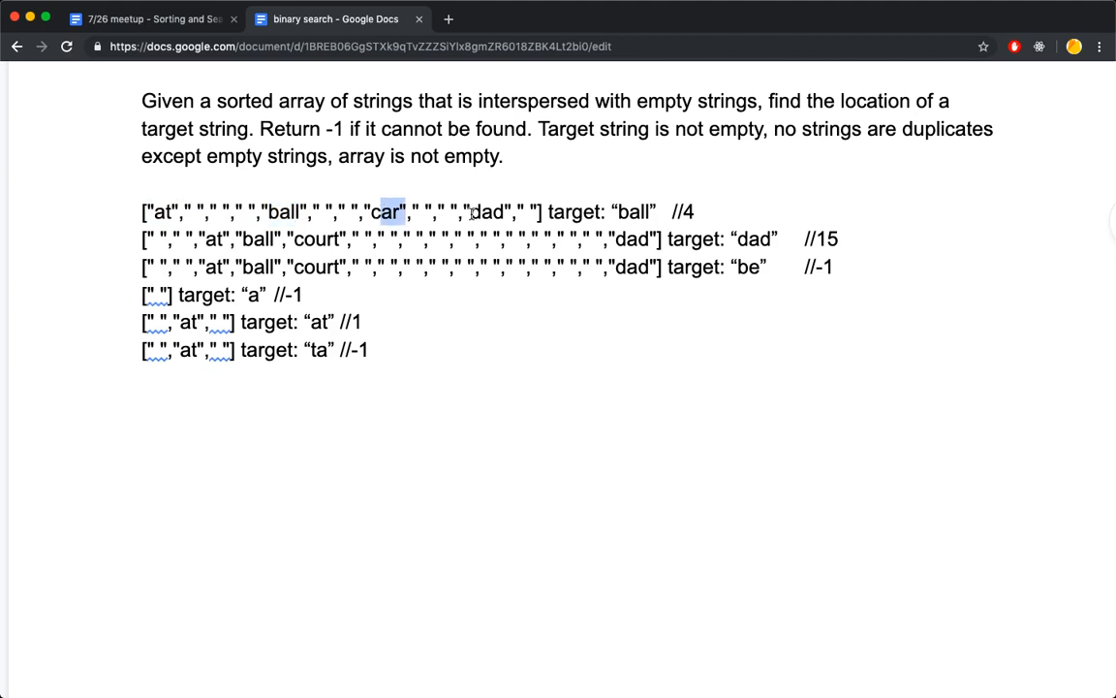
pyautogui.doubleClick(488, 211)
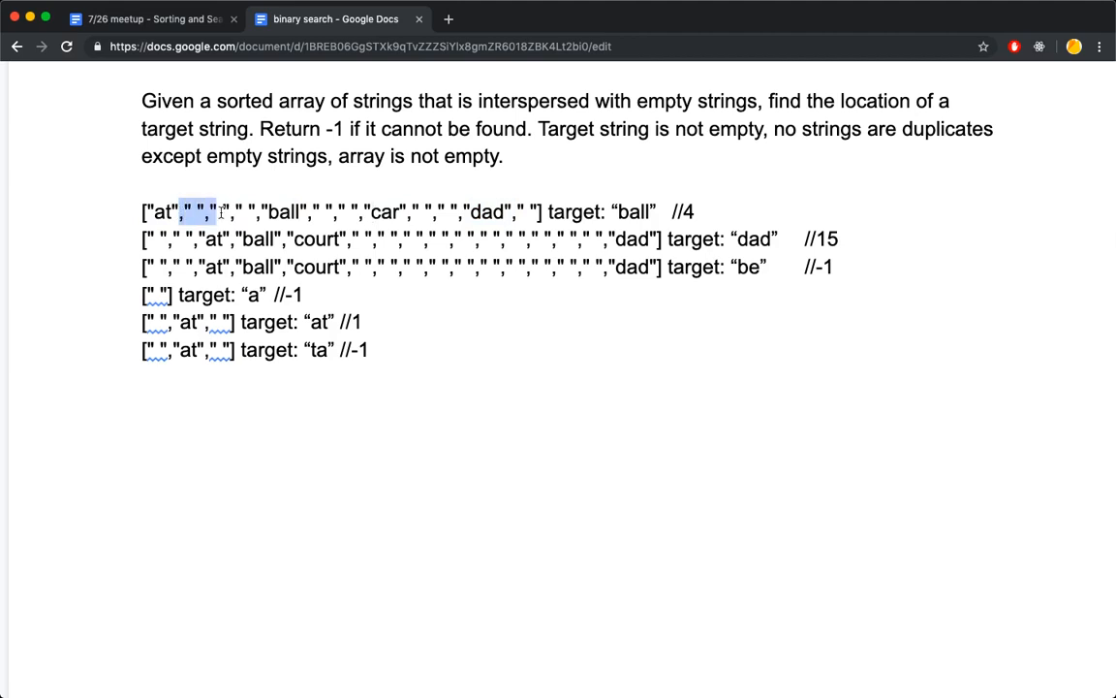
pyautogui.click(267, 223)
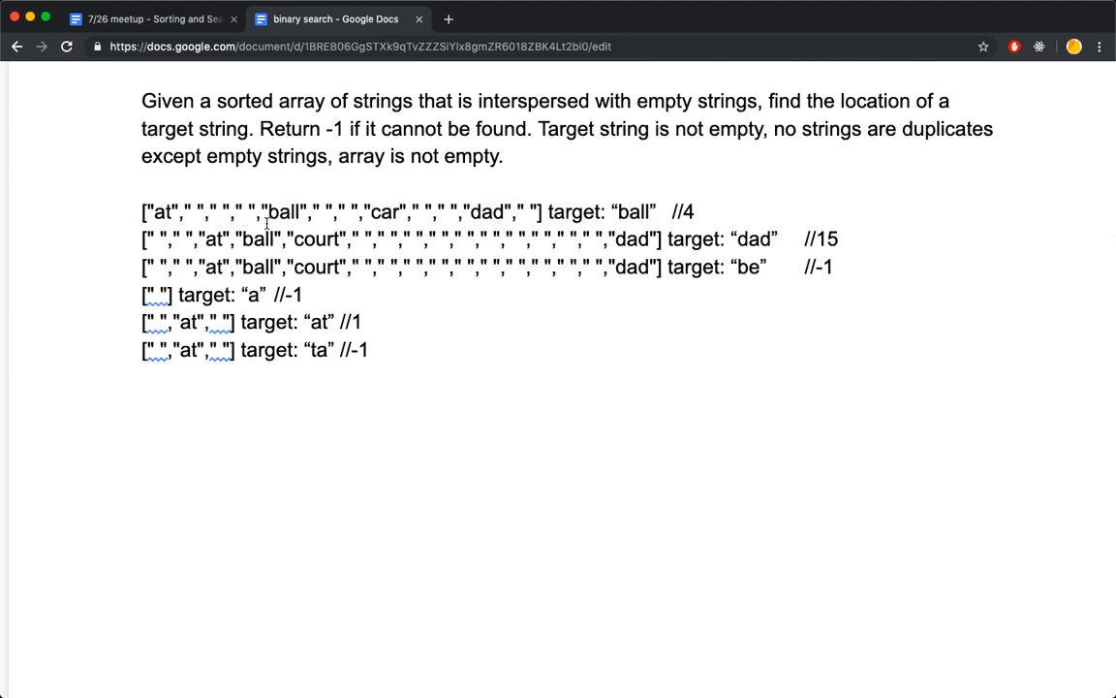
pyautogui.moveTo(616, 211)
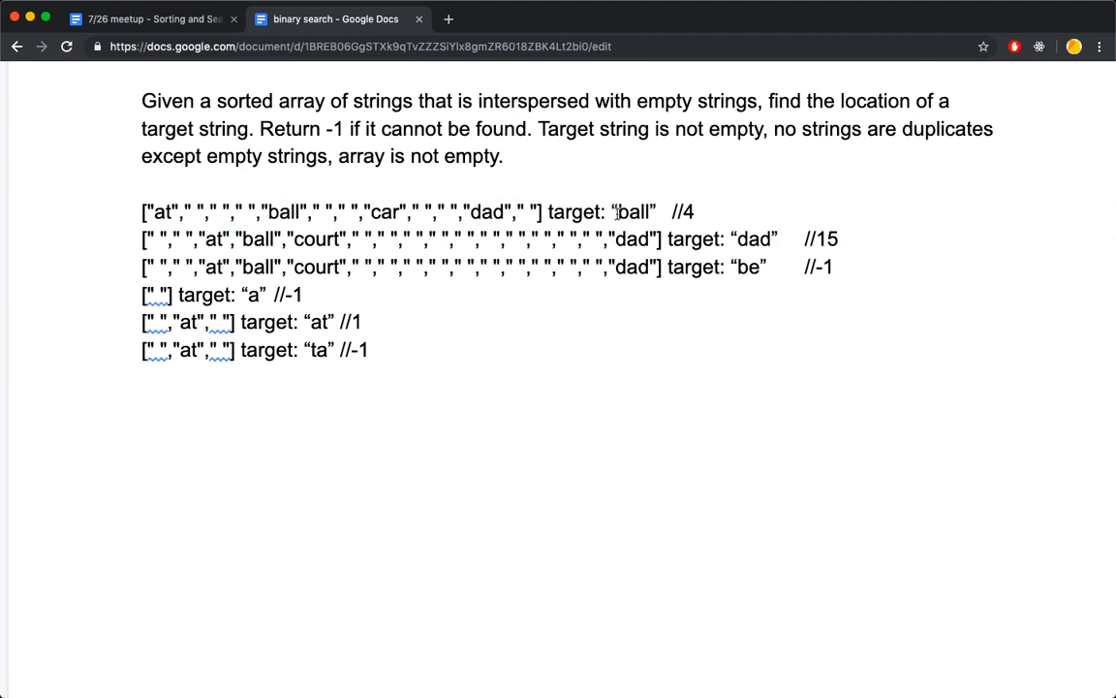
# - Highlight the target 'ball', its occurrence in the first array, and the string 'at'
pyautogui.doubleClick(632, 211)
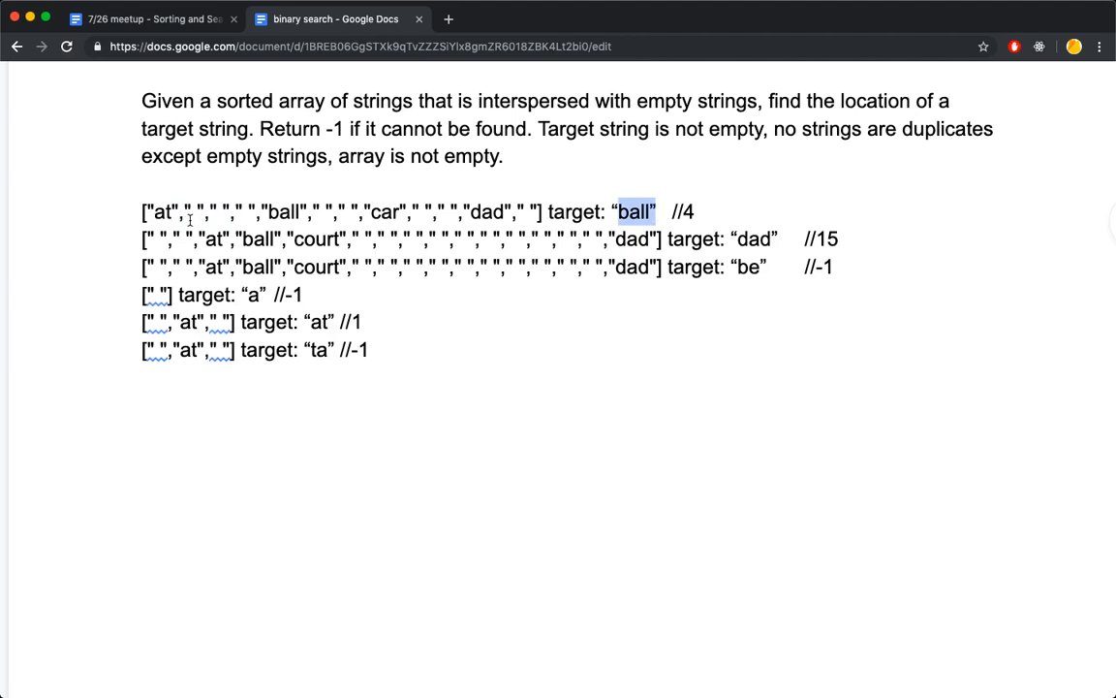
pyautogui.doubleClick(281, 211)
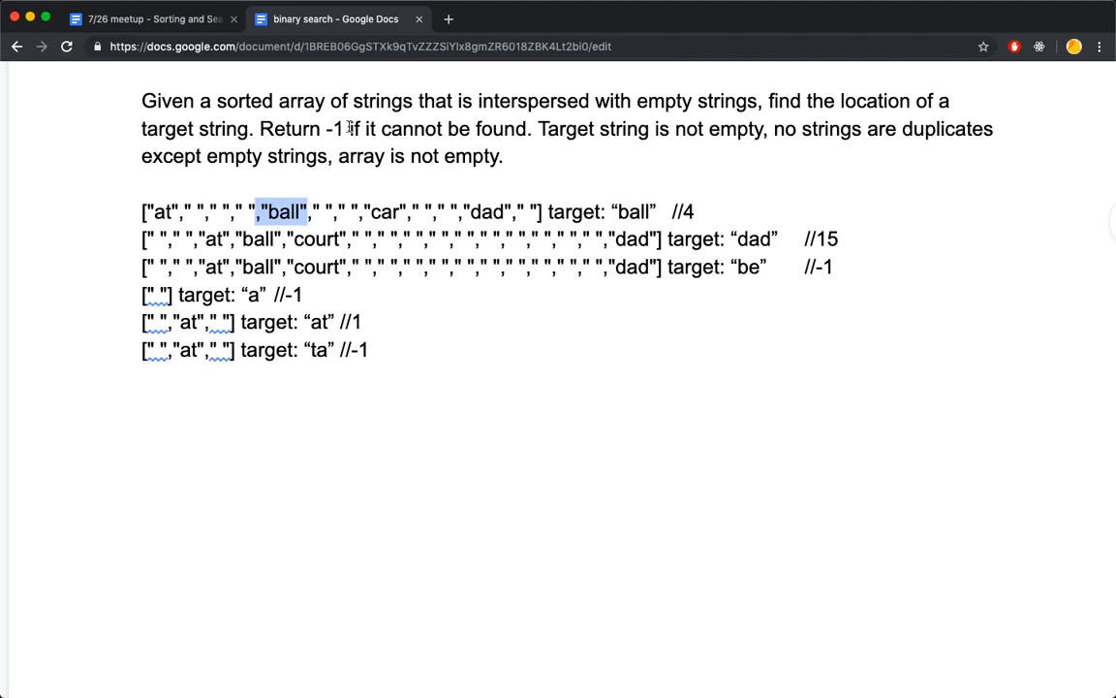
pyautogui.click(302, 295)
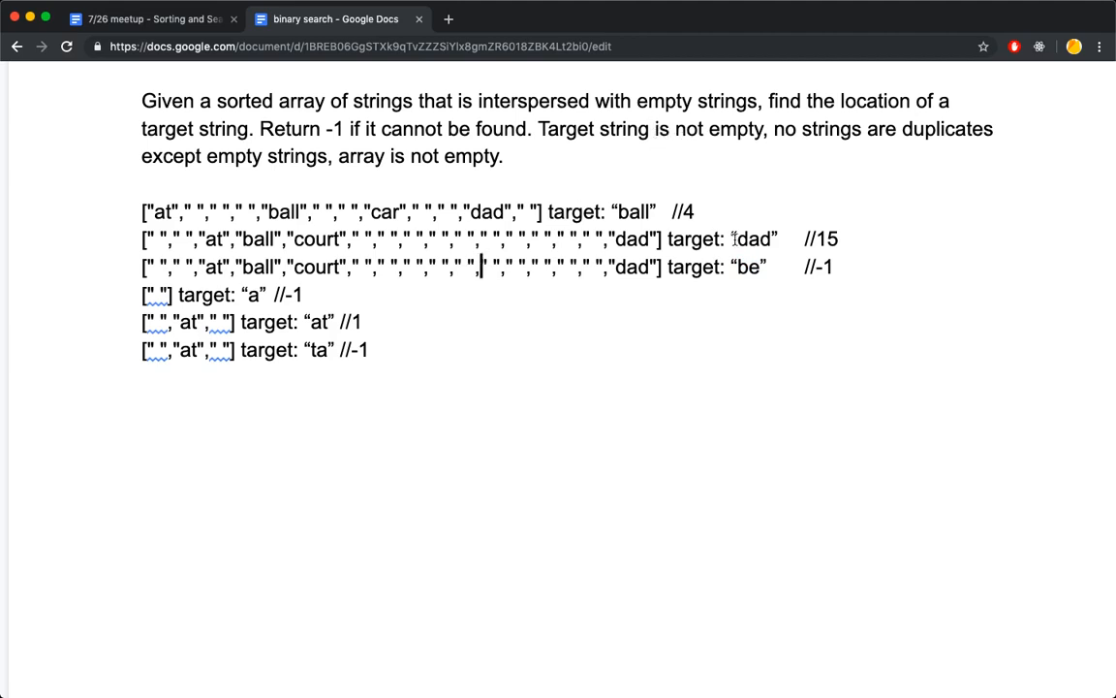
pyautogui.doubleClick(752, 238)
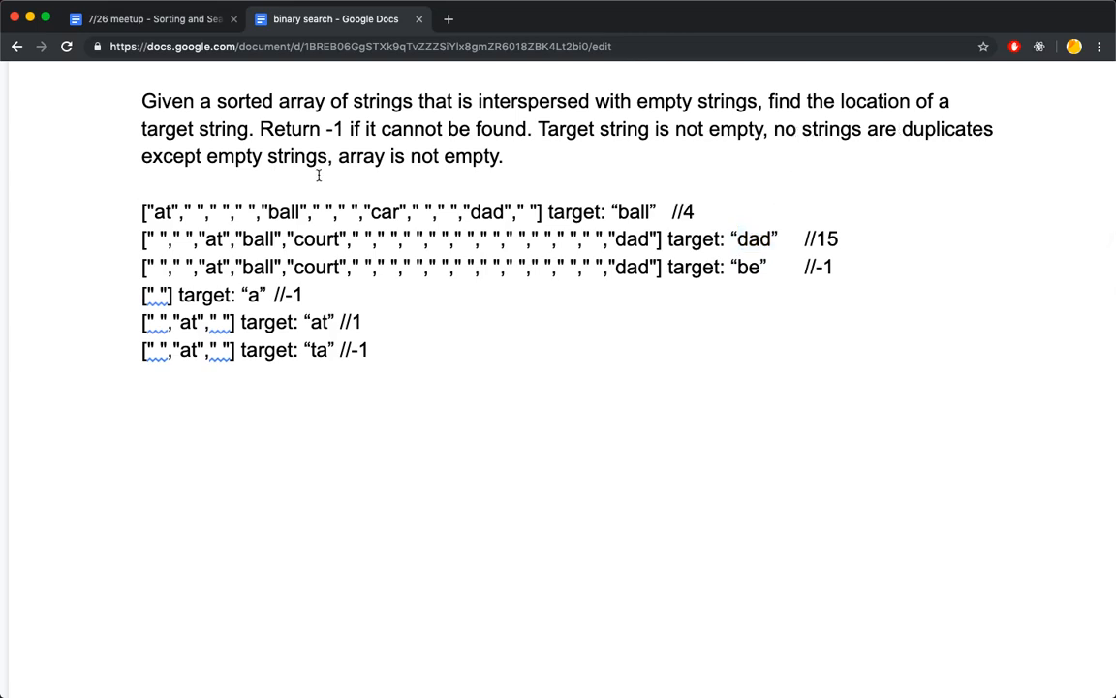
pyautogui.doubleClick(163, 211)
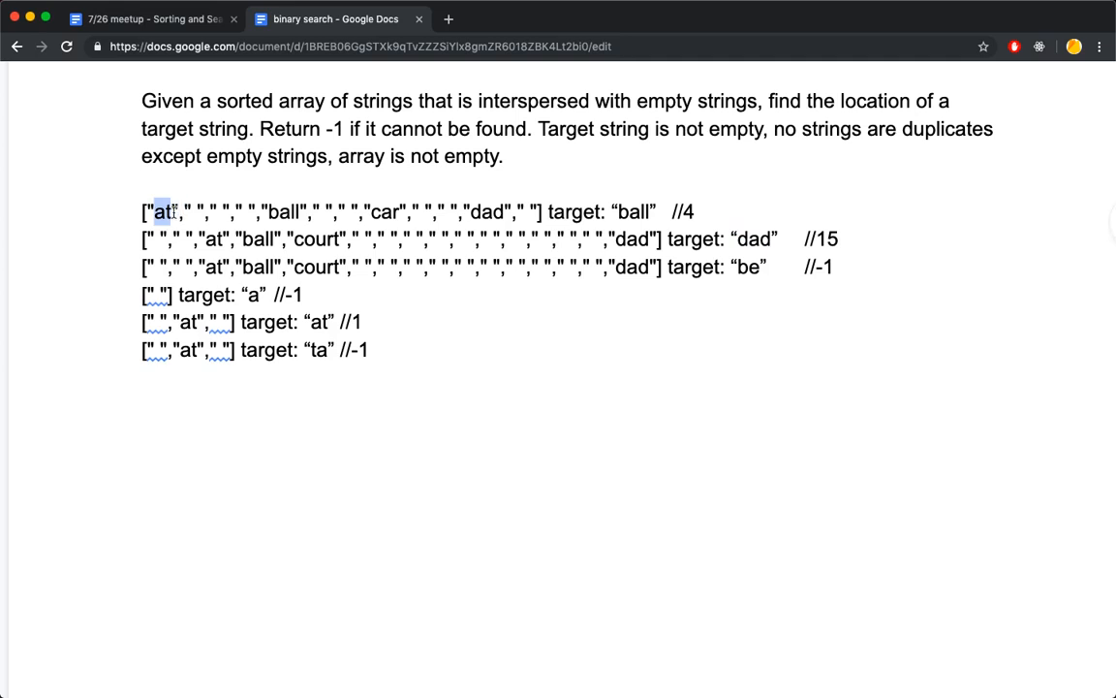
pyautogui.moveTo(337, 180)
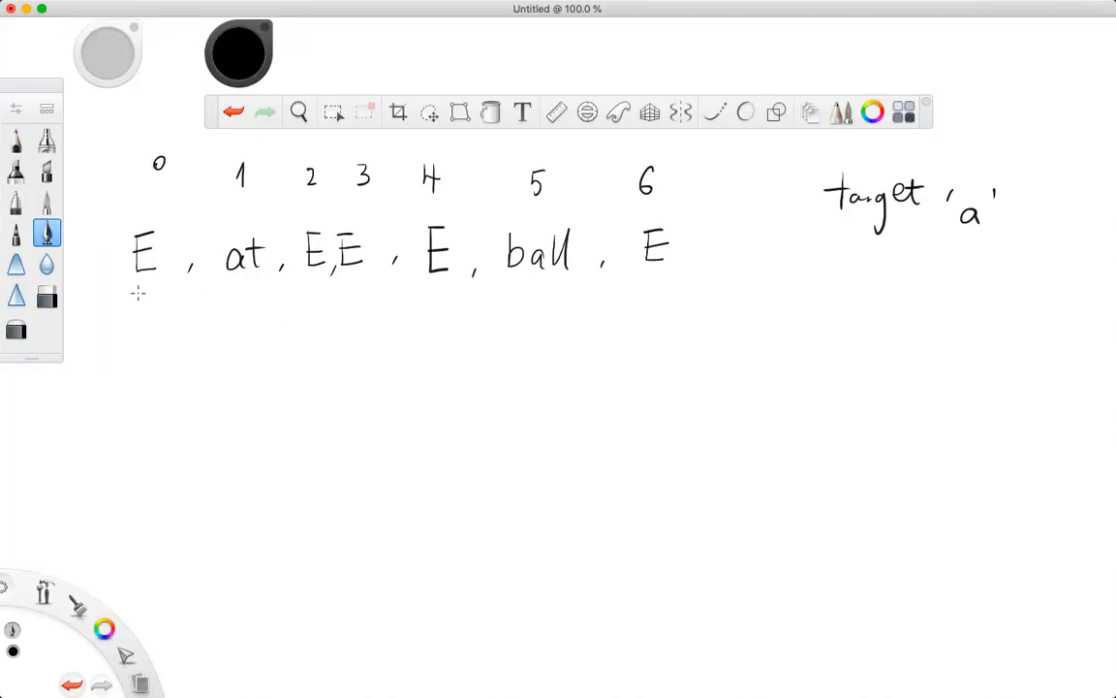
pyautogui.moveTo(163, 285)
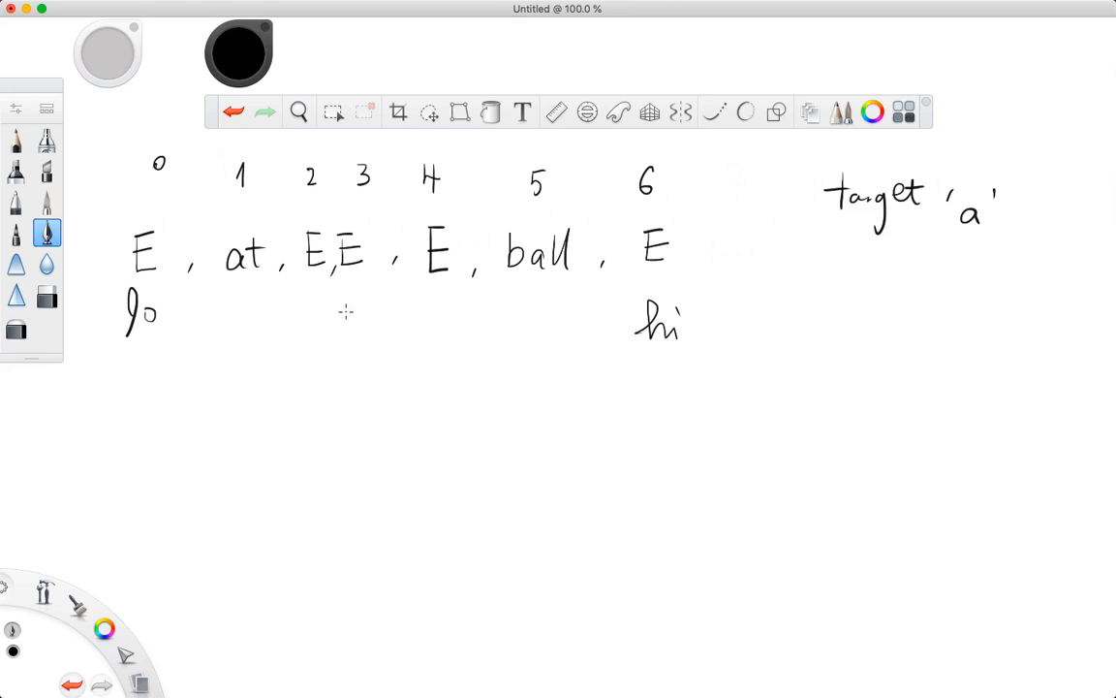
# - Write 'm' under index 3 as the midpoint between lo and hi
pyautogui.moveTo(345, 320); pyautogui.dragTo(372, 309)
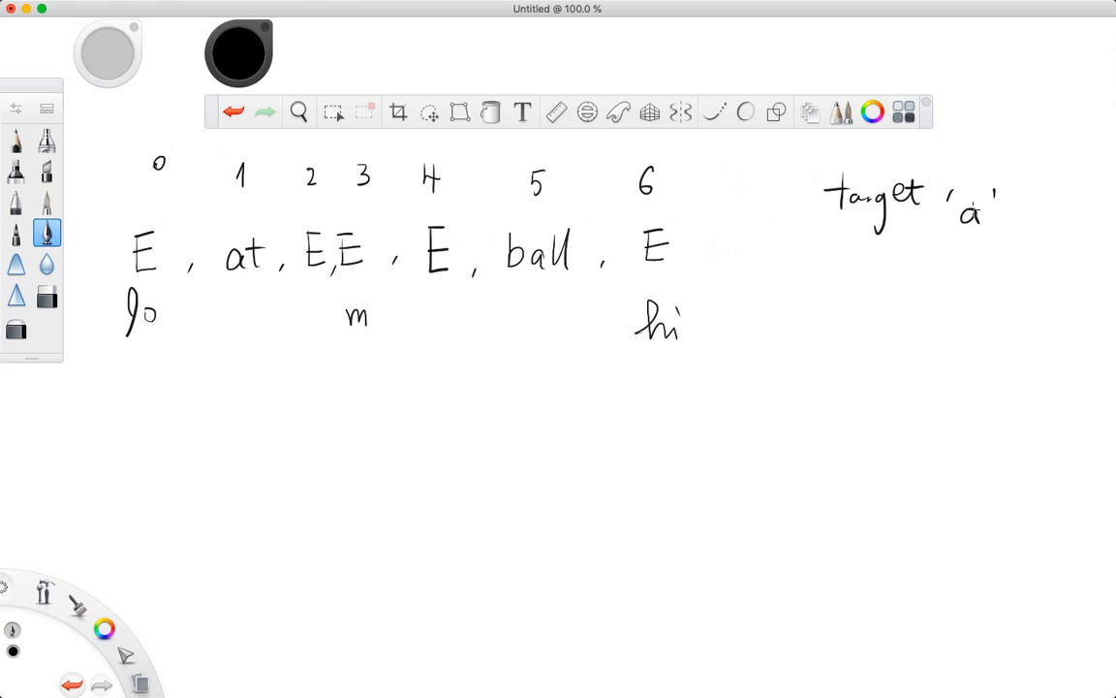
pyautogui.moveTo(370, 312); pyautogui.dragTo(378, 310)
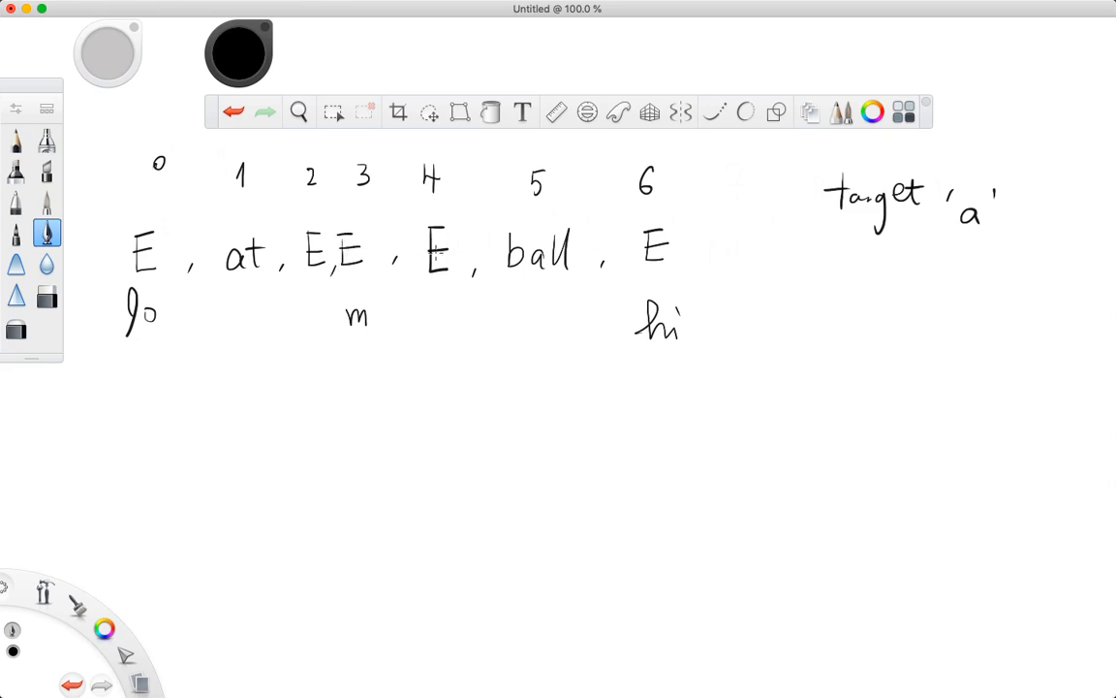
pyautogui.moveTo(325, 364)
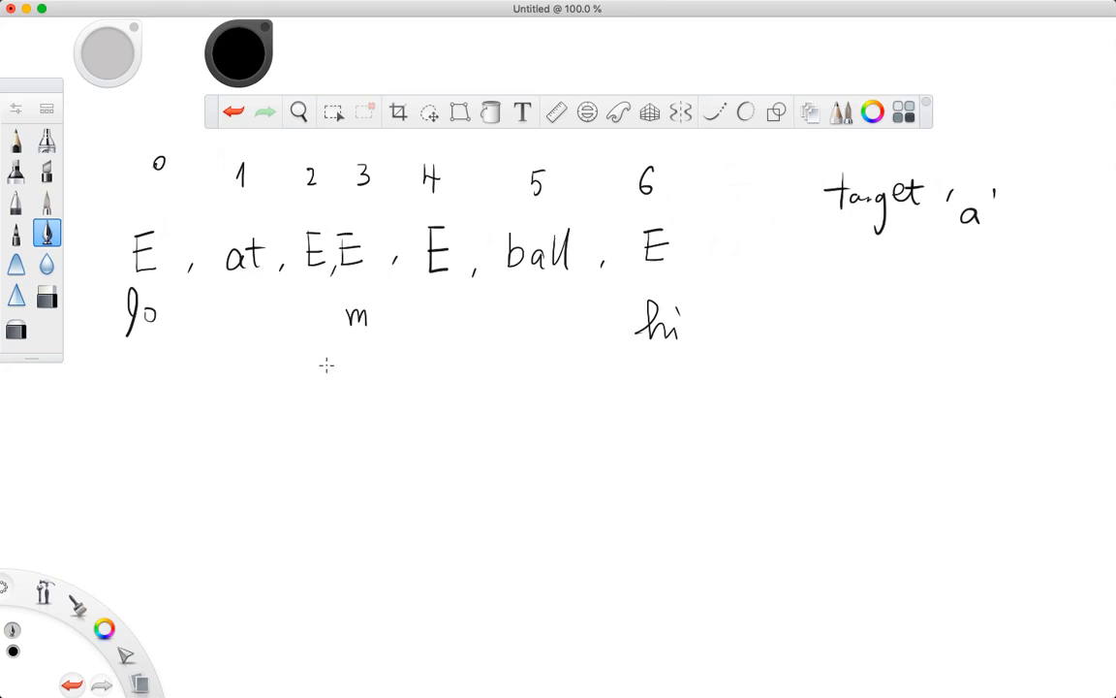
pyautogui.moveTo(294, 370); pyautogui.dragTo(436, 366)
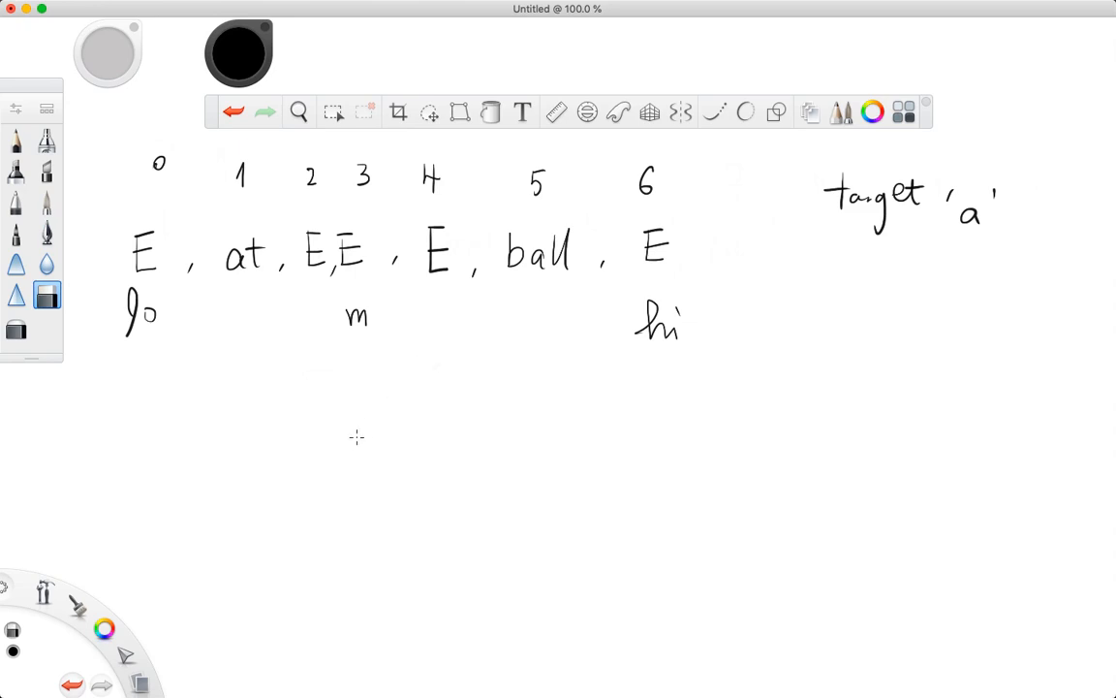
pyautogui.click(46, 232)
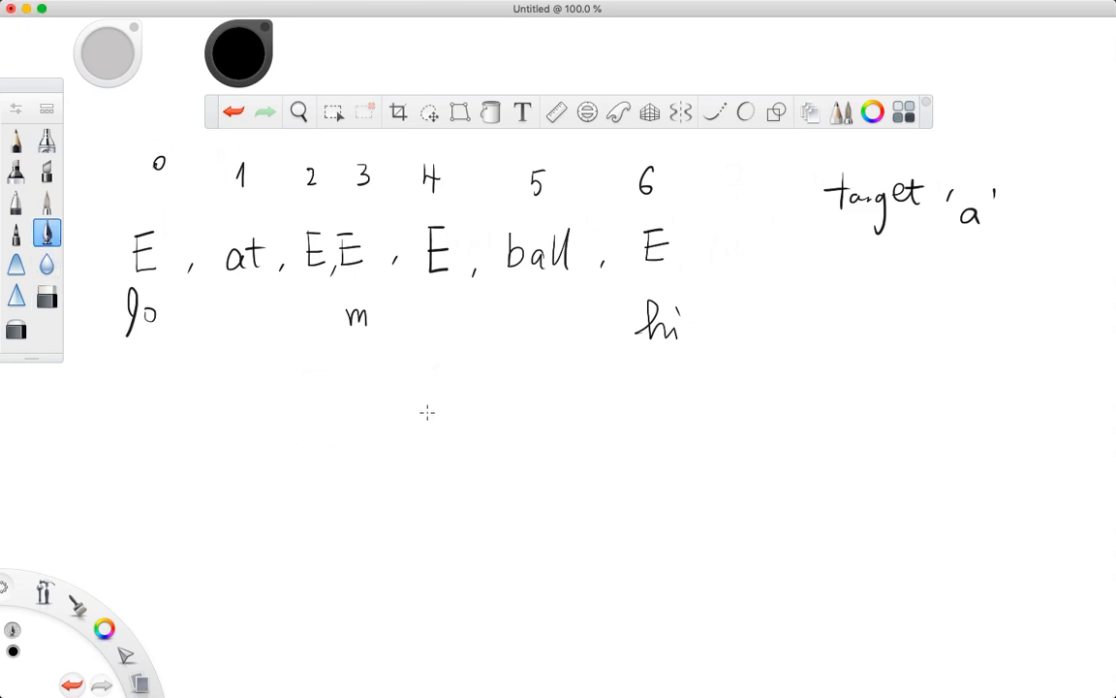
pyautogui.moveTo(376, 431)
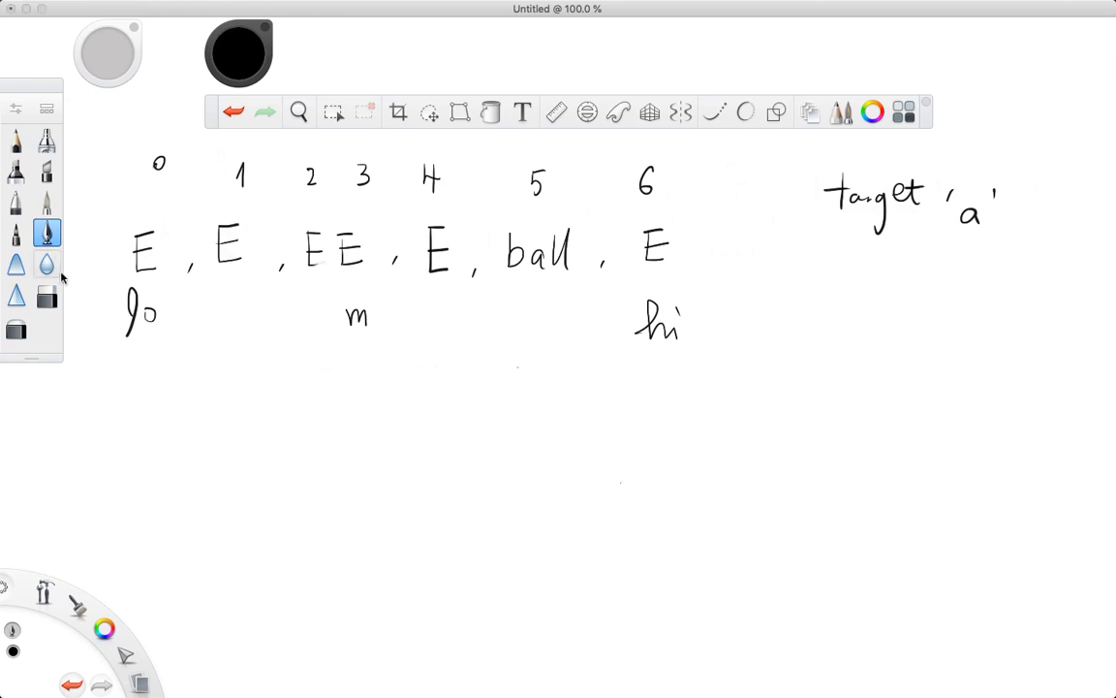
pyautogui.moveTo(287, 356)
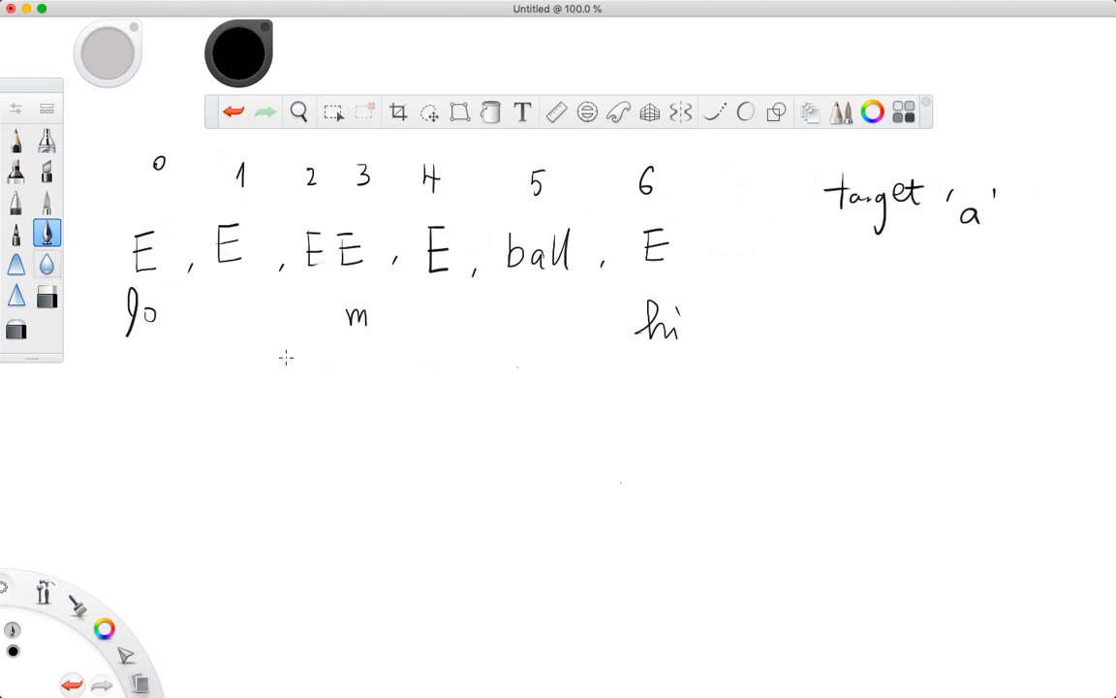
pyautogui.moveTo(252, 426)
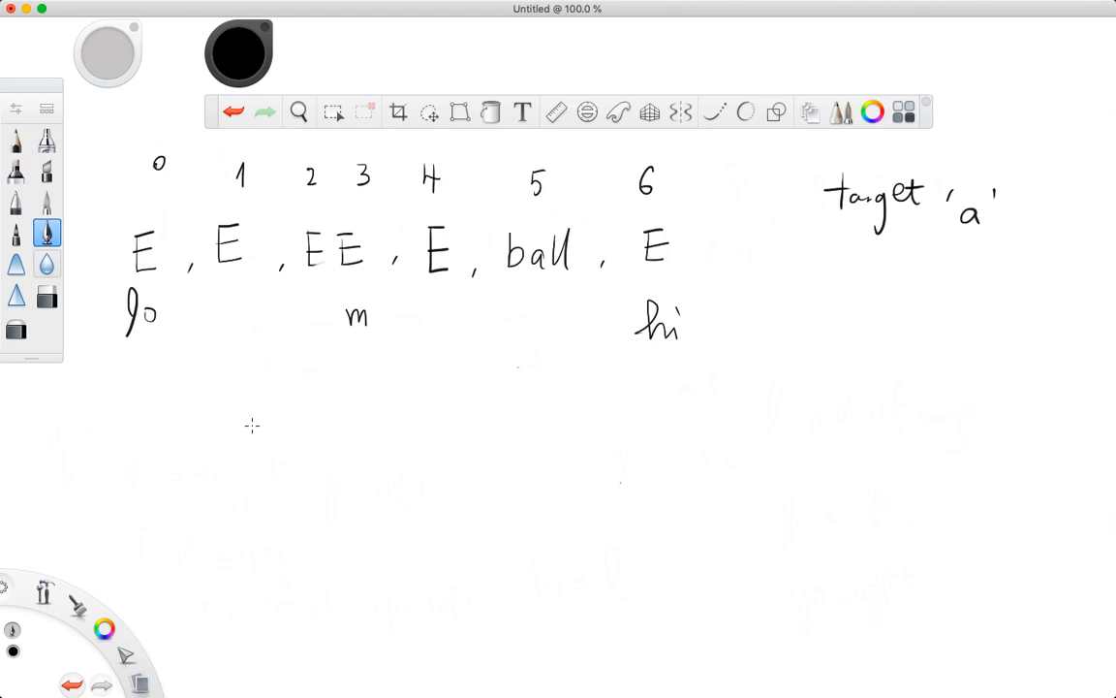
pyautogui.moveTo(269, 428)
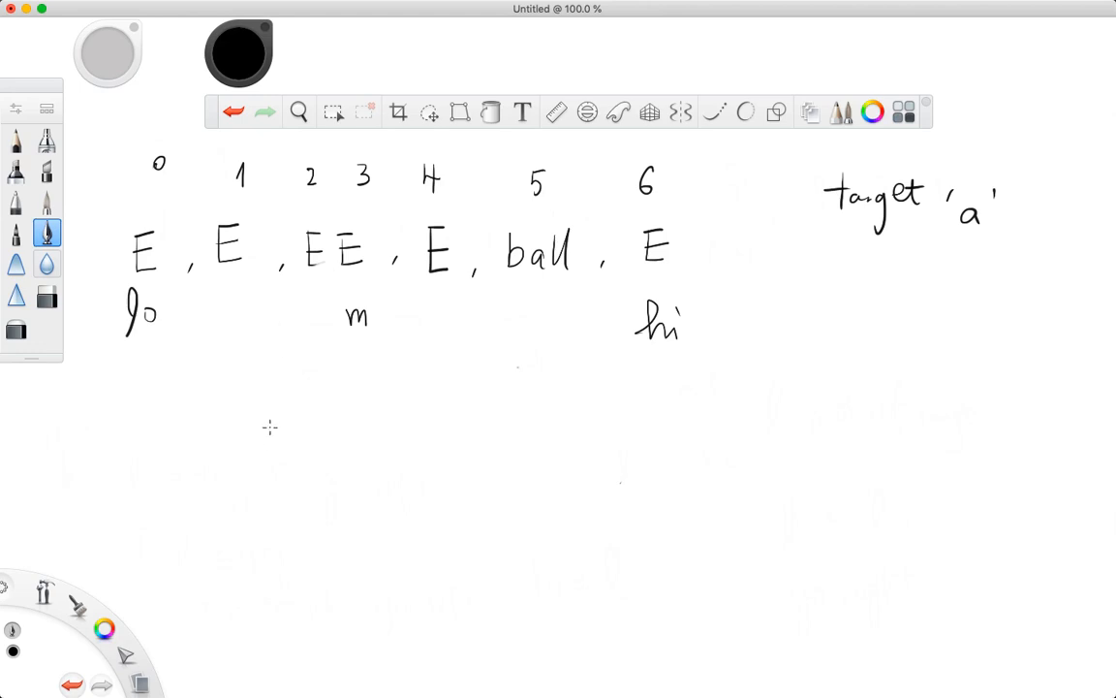
pyautogui.moveTo(249, 477)
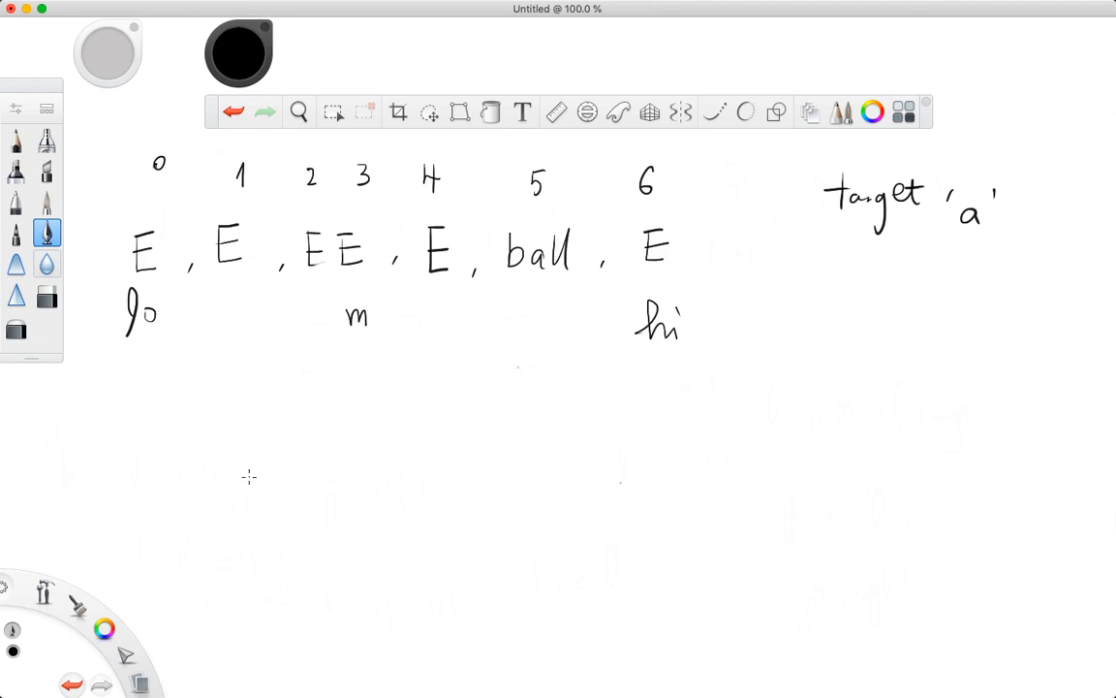
pyautogui.moveTo(252, 442)
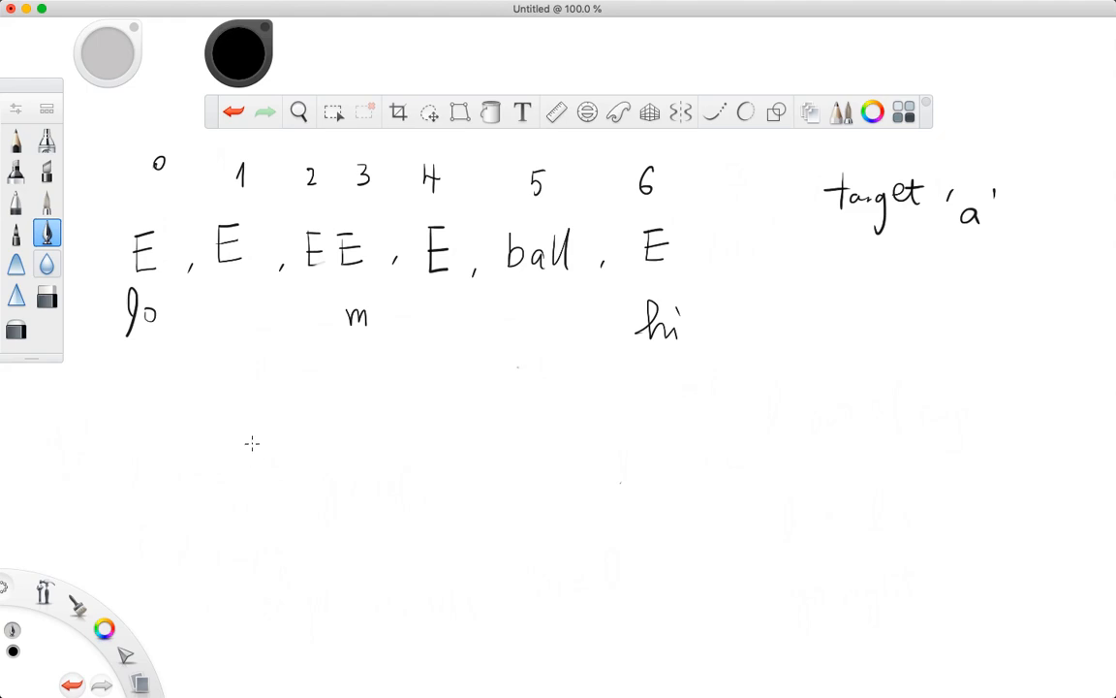
pyautogui.moveTo(267, 429)
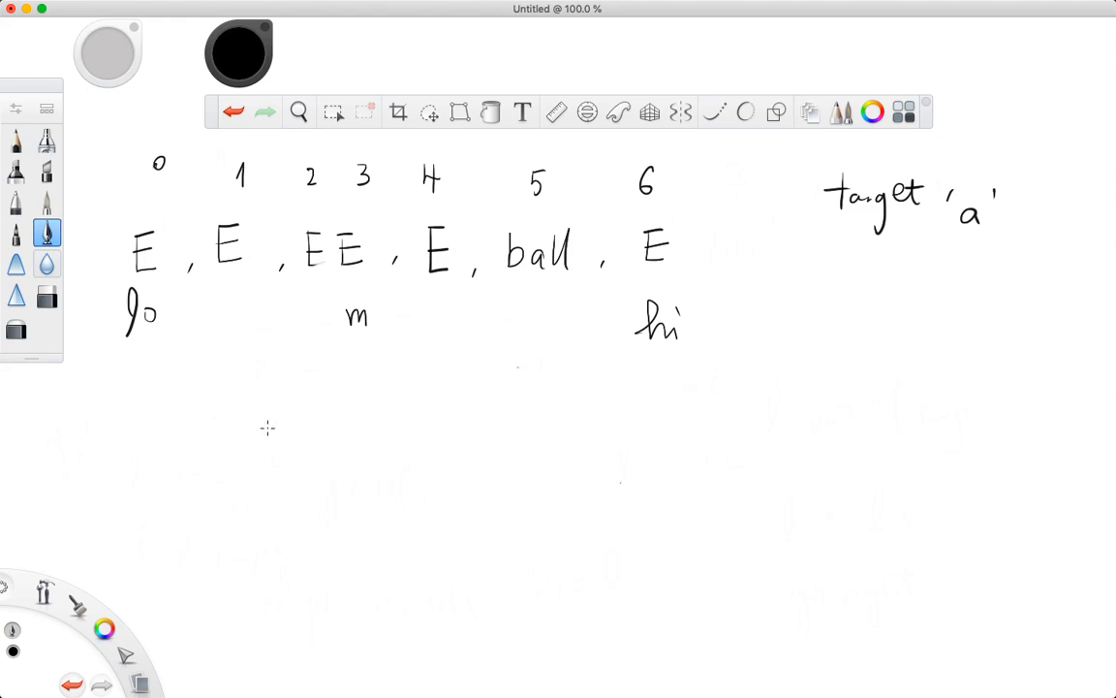
pyautogui.moveTo(330, 380)
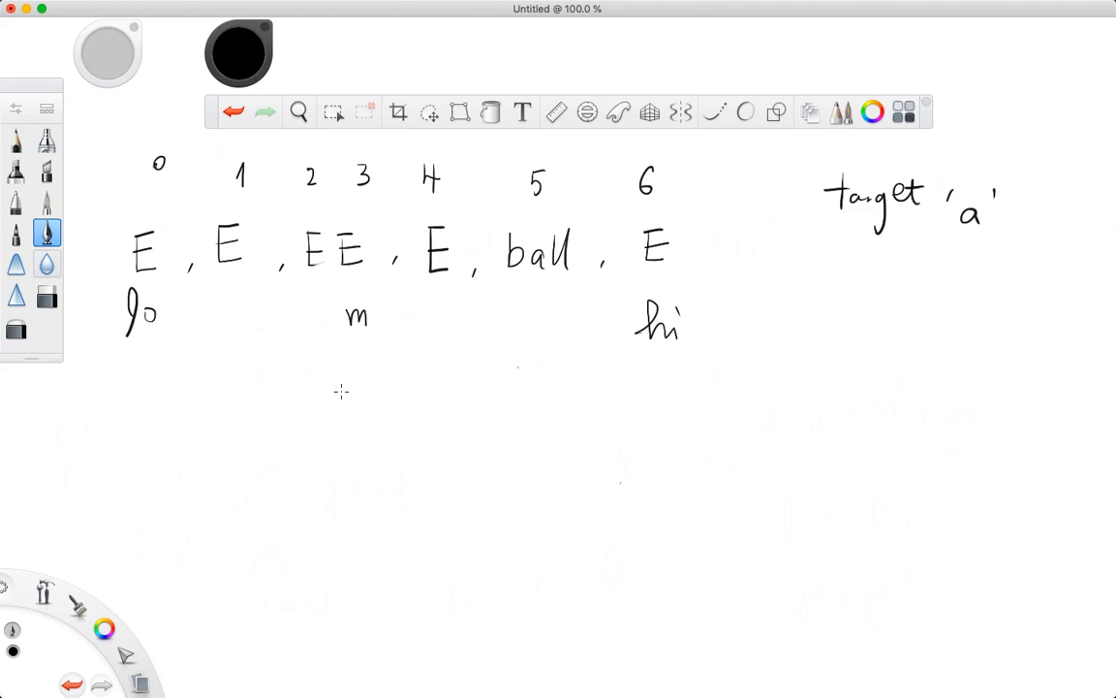
pyautogui.moveTo(147, 345)
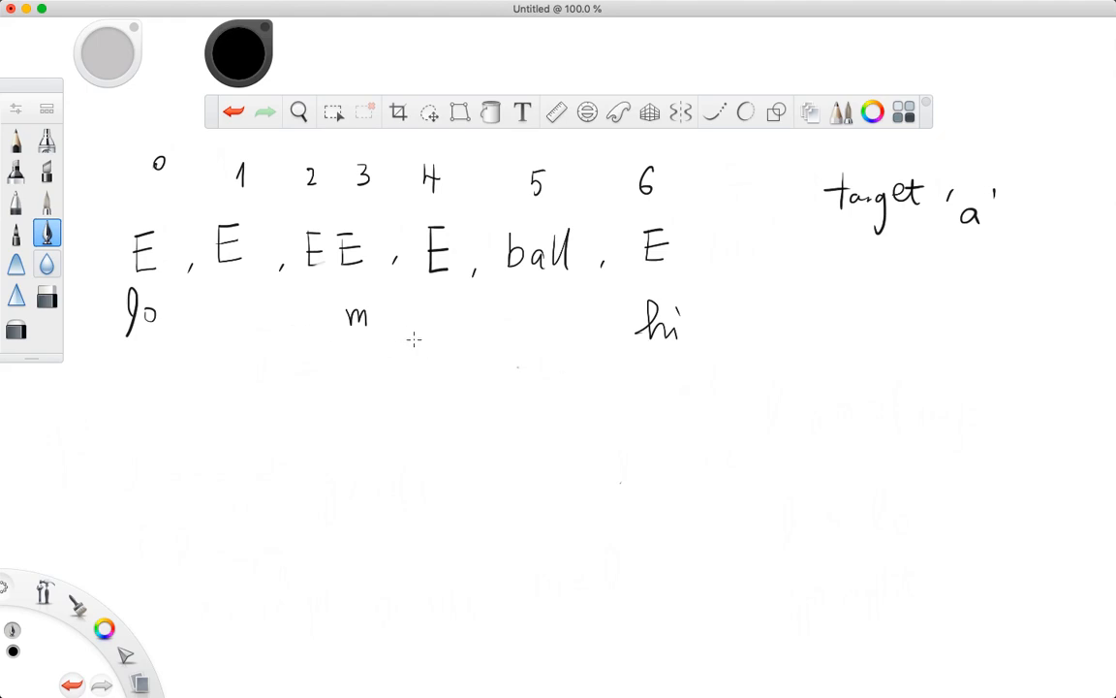
pyautogui.moveTo(151, 314)
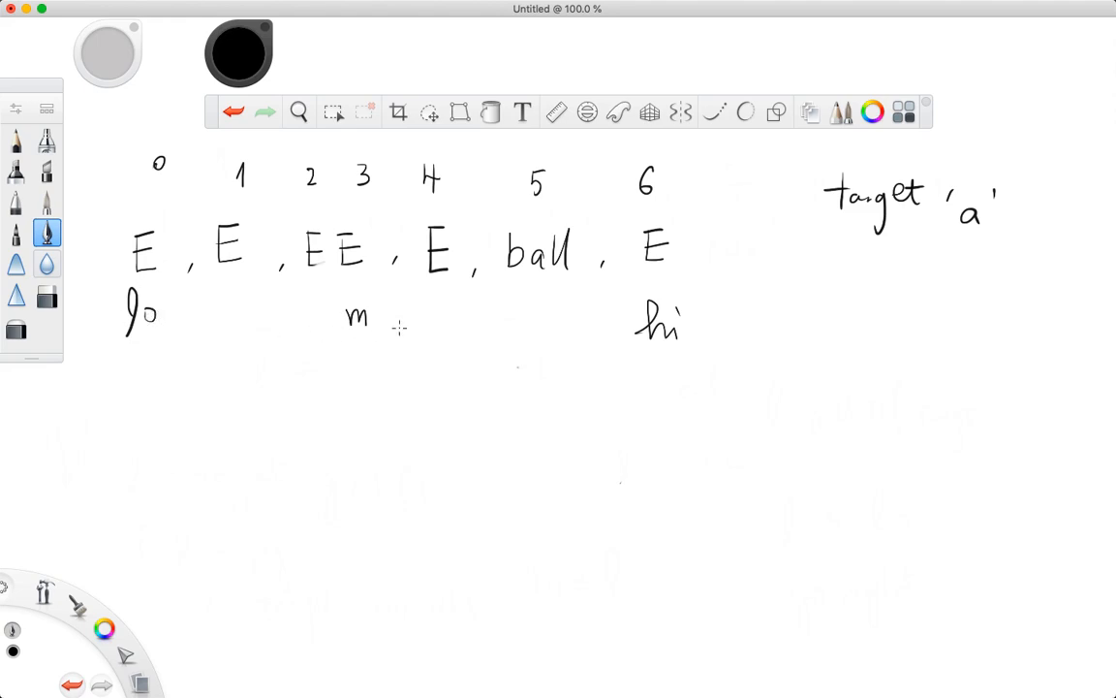
pyautogui.moveTo(175, 337)
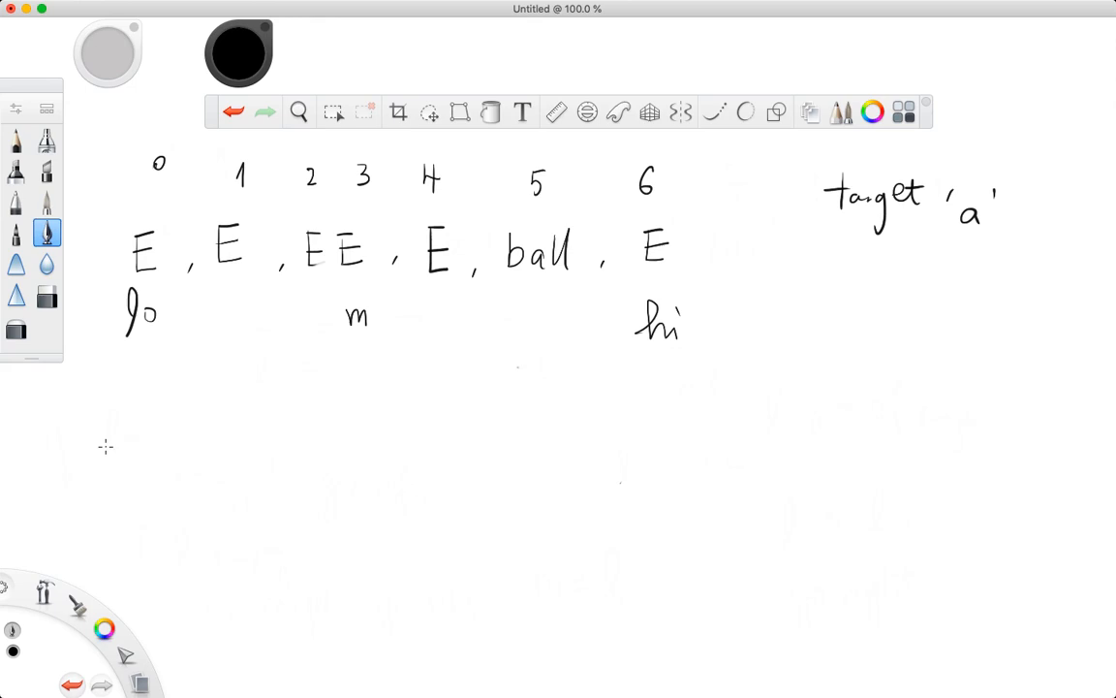
# - Handwrite while (lo <= hi && lo == "") { ++lo; } below the array
pyautogui.moveTo(87, 455); pyautogui.dragTo(165, 442)
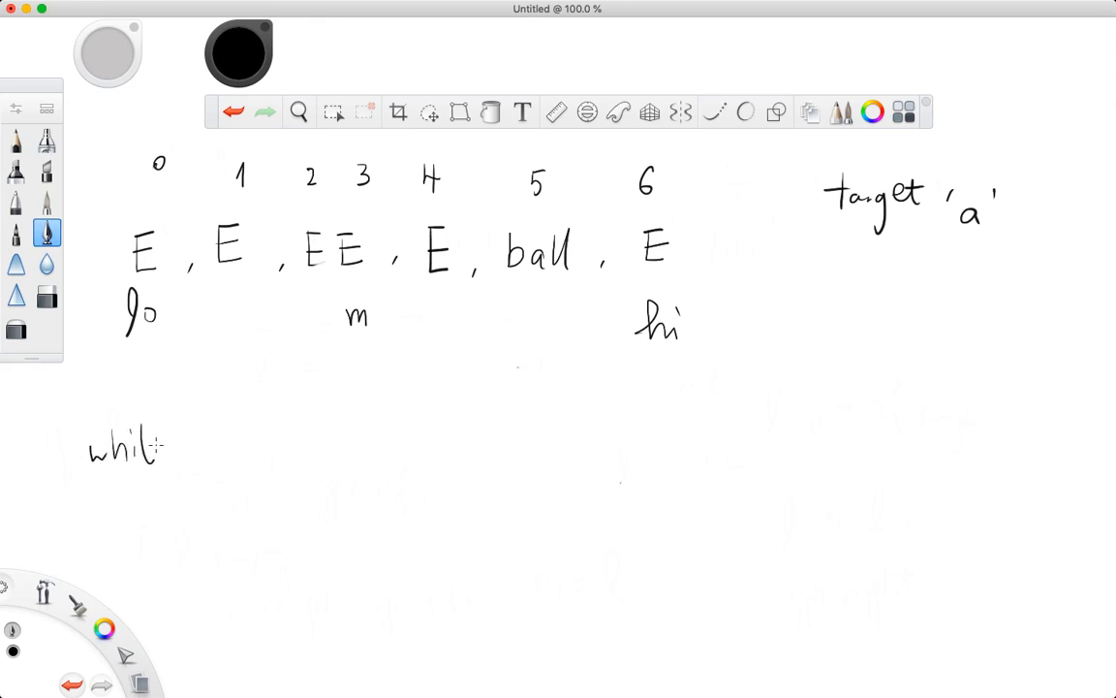
pyautogui.moveTo(178, 446); pyautogui.dragTo(262, 461)
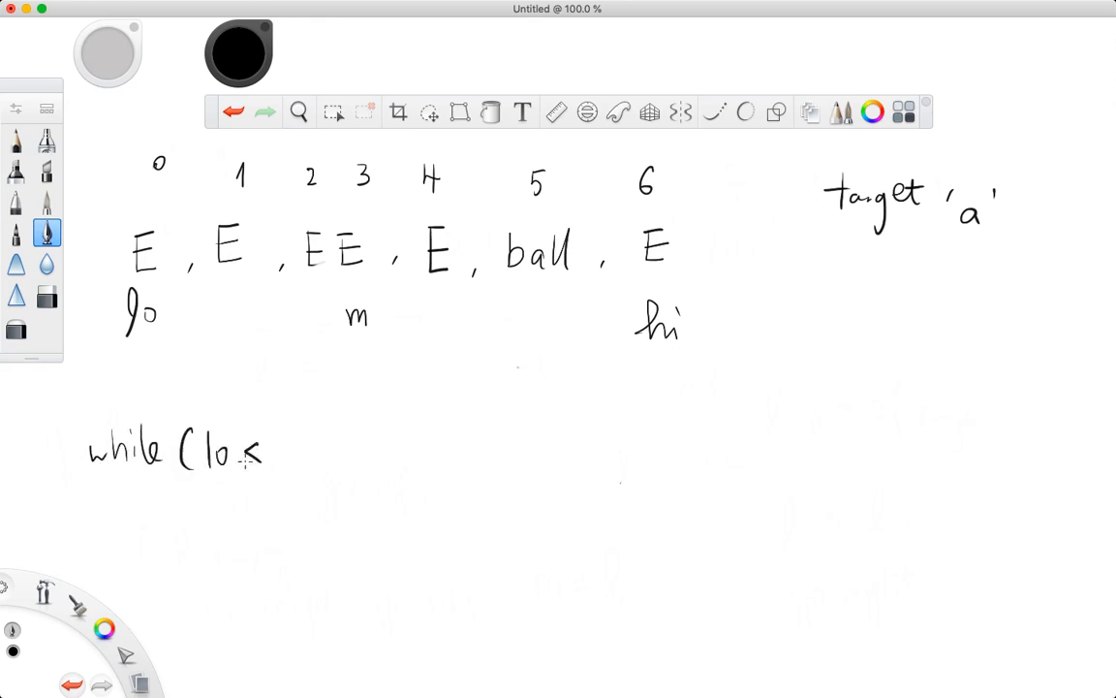
pyautogui.moveTo(281, 450); pyautogui.dragTo(310, 450)
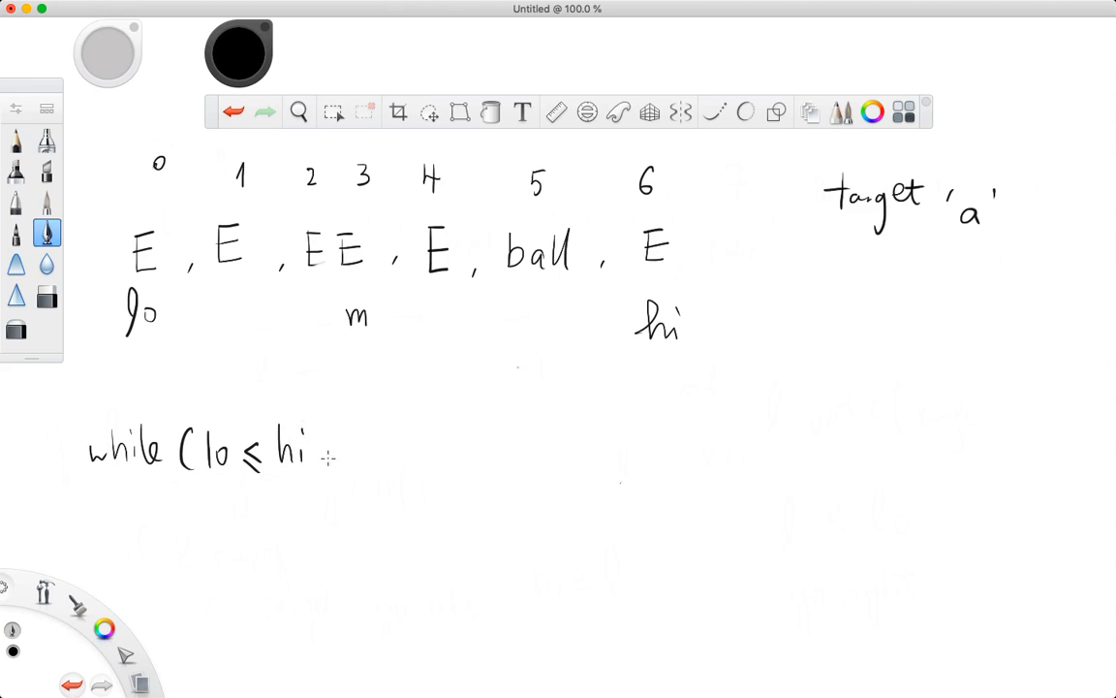
pyautogui.moveTo(320, 450); pyautogui.dragTo(494, 450)
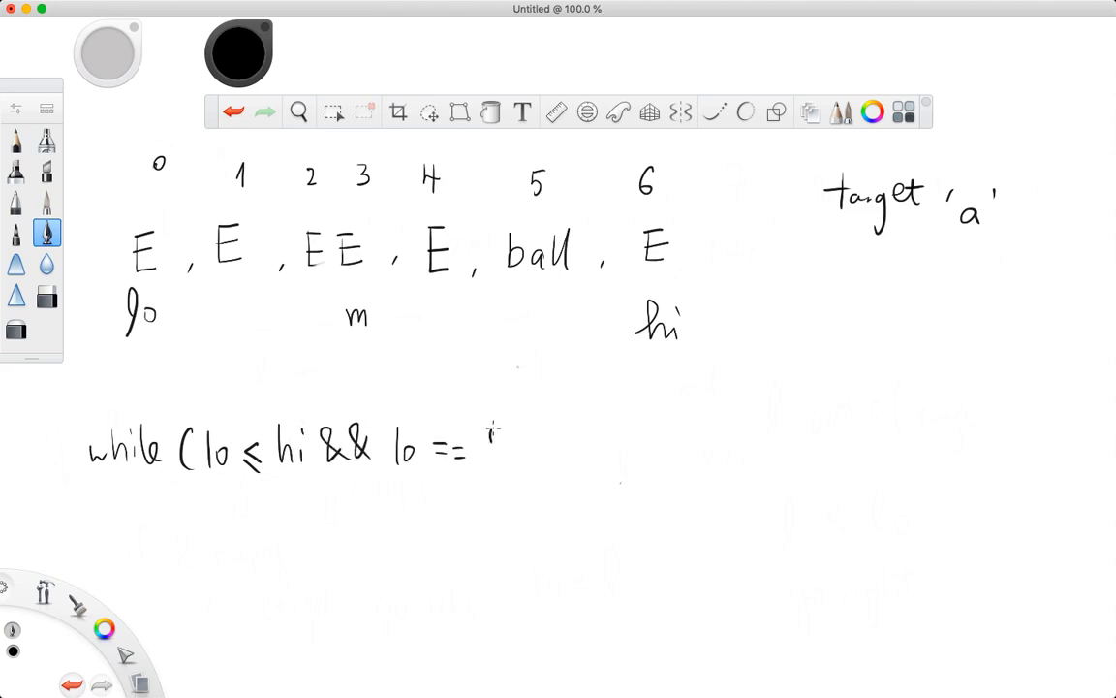
pyautogui.moveTo(485, 441); pyautogui.dragTo(562, 456)
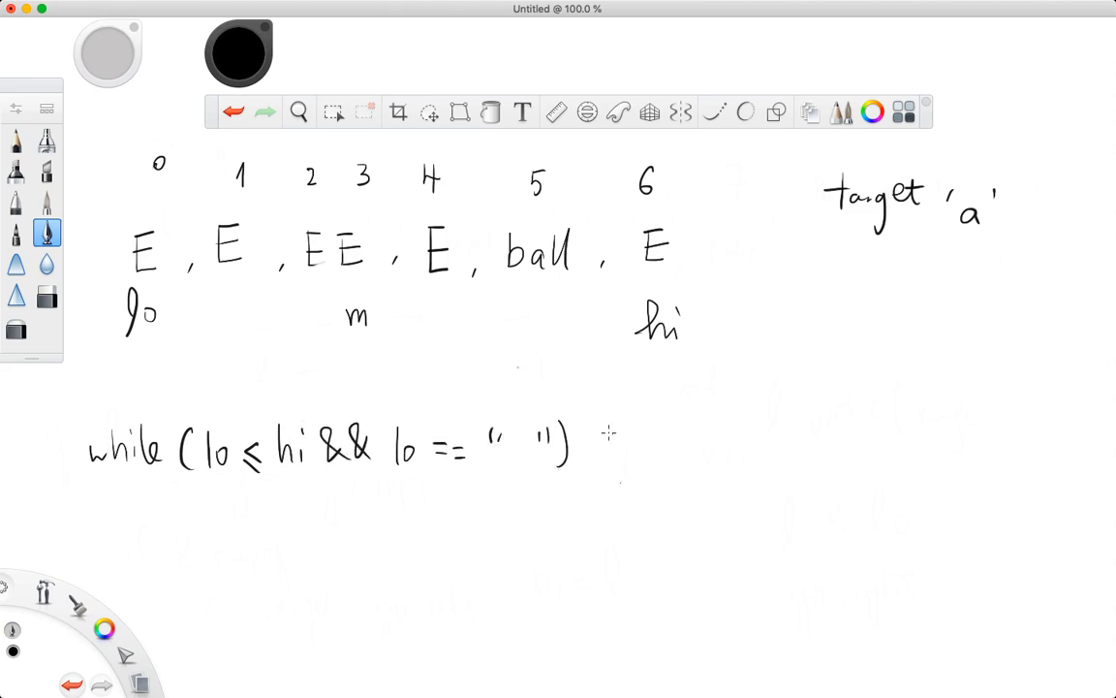
pyautogui.moveTo(604, 430); pyautogui.dragTo(688, 455)
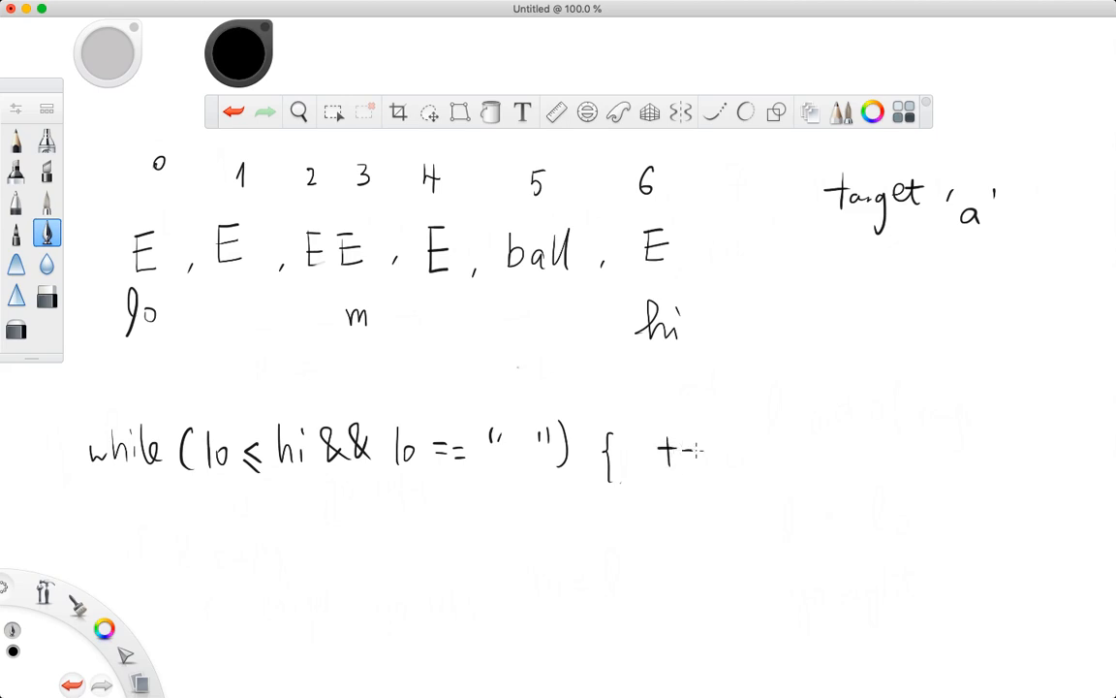
pyautogui.moveTo(678, 450); pyautogui.dragTo(795, 449)
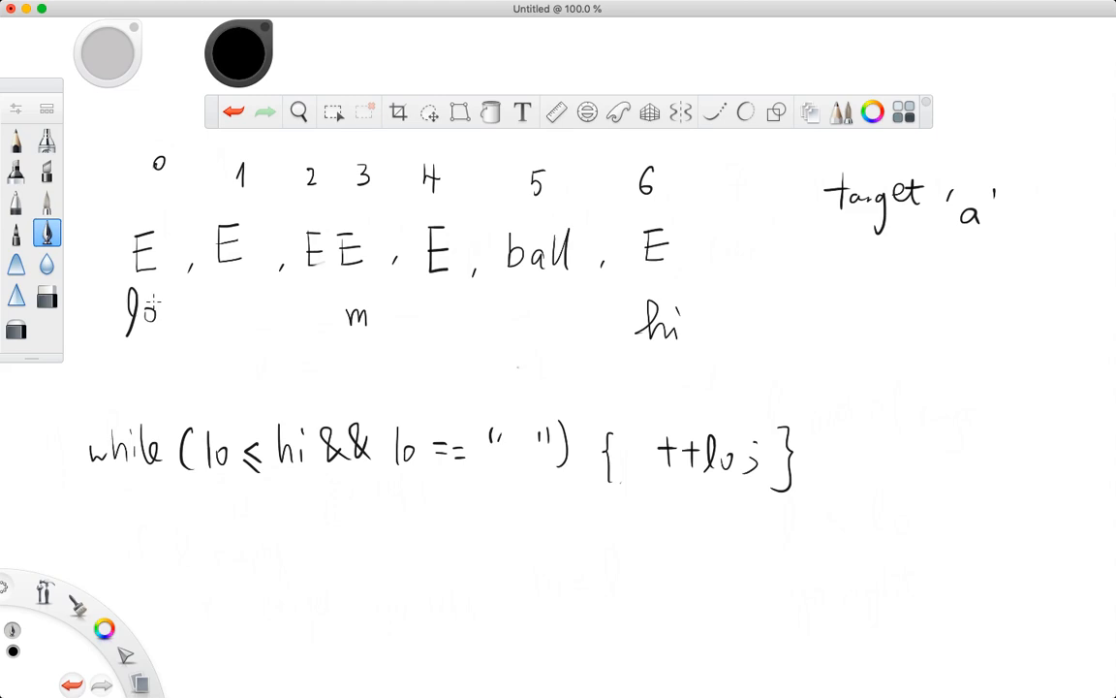
pyautogui.moveTo(193, 311)
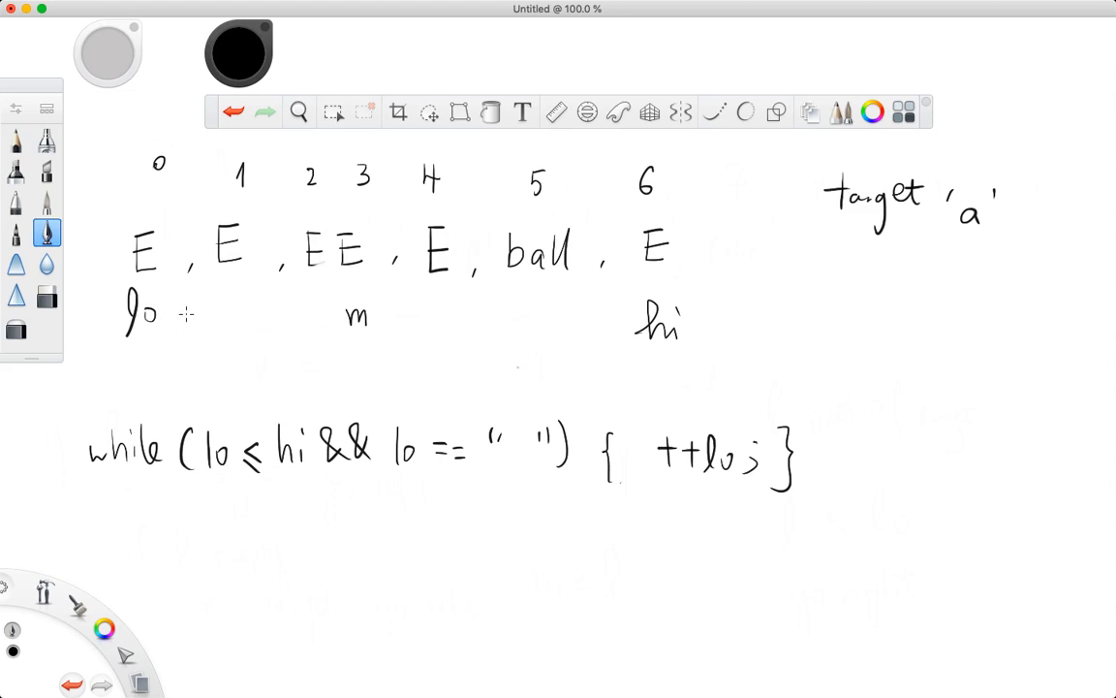
# - Draw lo's arrow to index 5 and note 'once out of while loop compare v[lo] with target'
pyautogui.moveTo(190, 320); pyautogui.dragTo(481, 325)
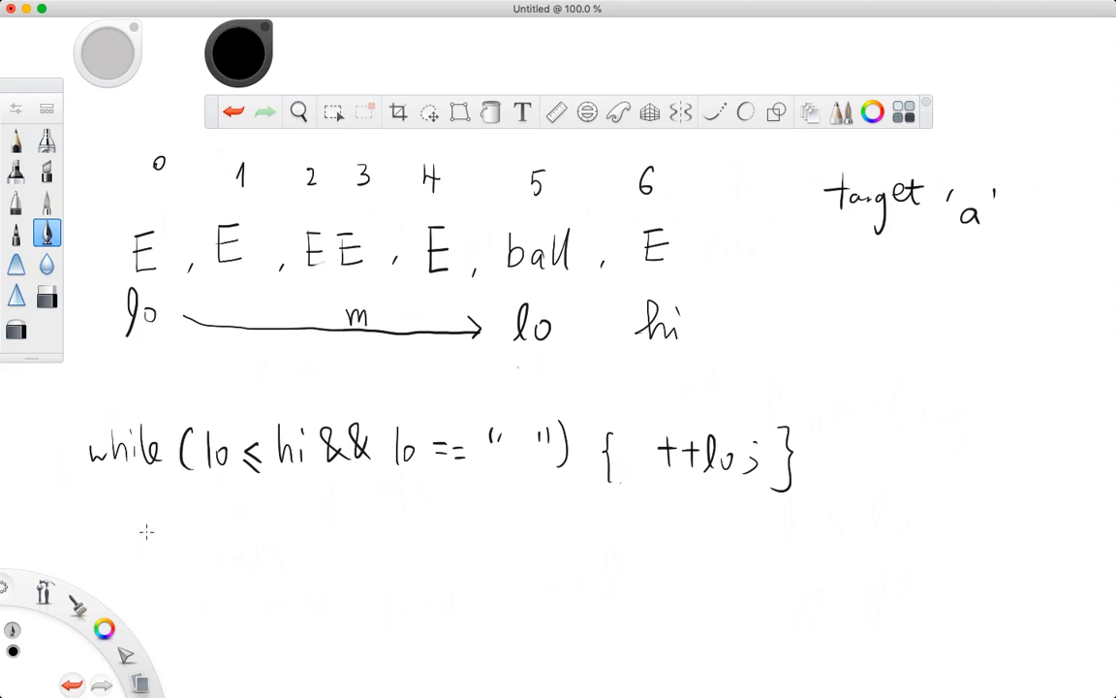
pyautogui.moveTo(165, 546); pyautogui.dragTo(475, 558)
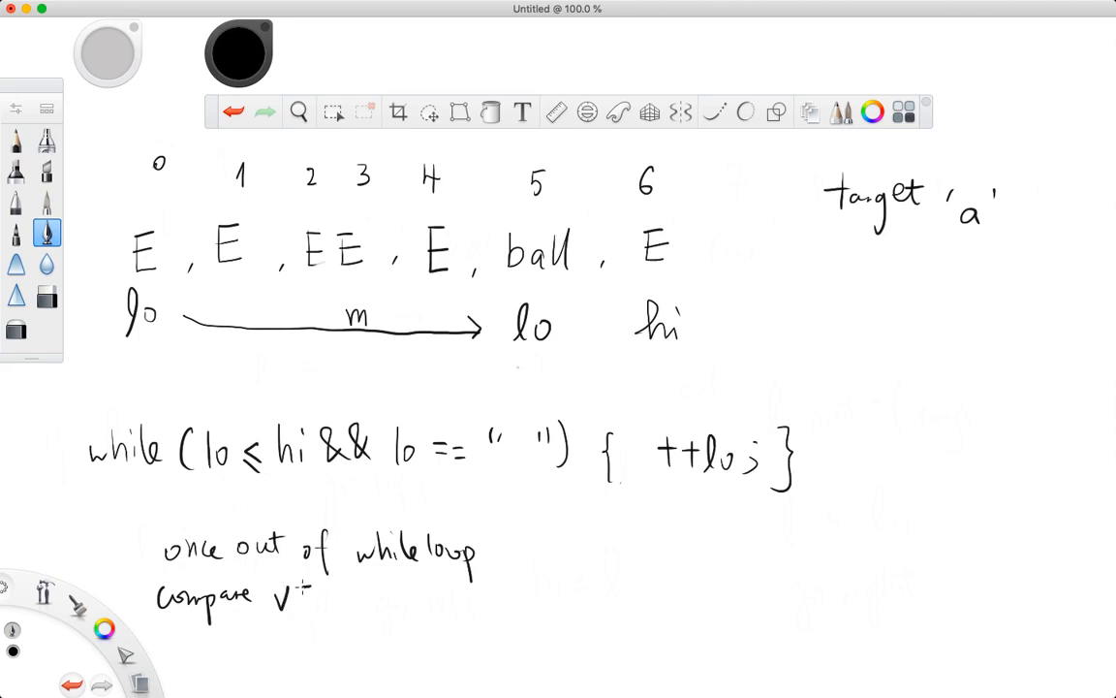
pyautogui.moveTo(314, 597); pyautogui.dragTo(349, 597)
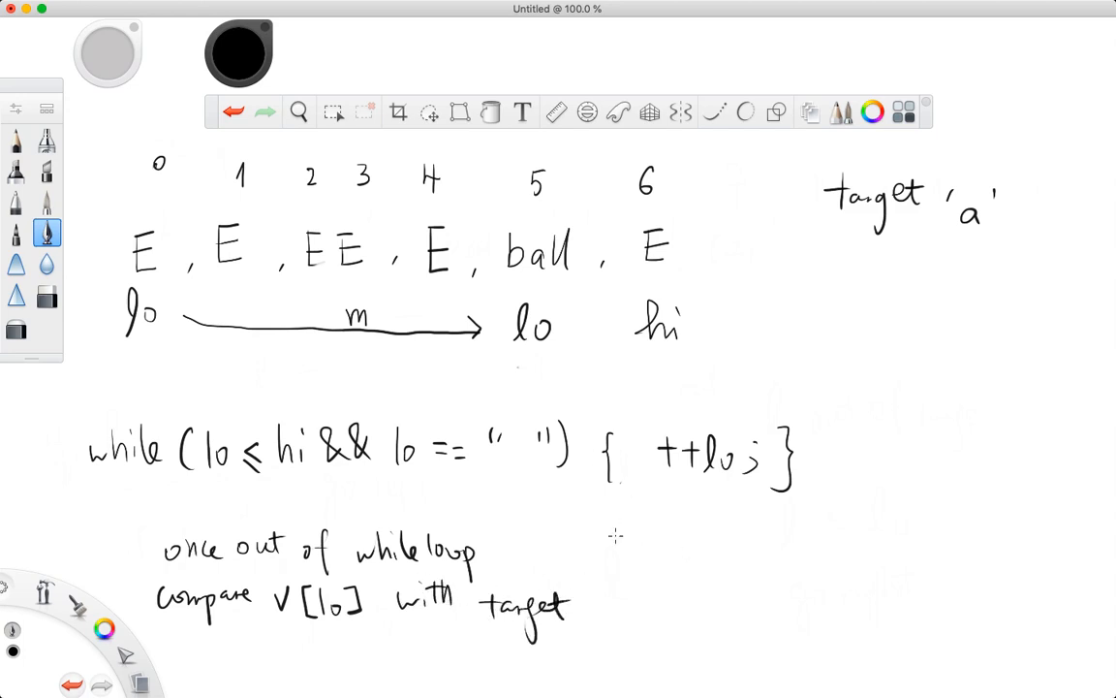
pyautogui.moveTo(694, 534)
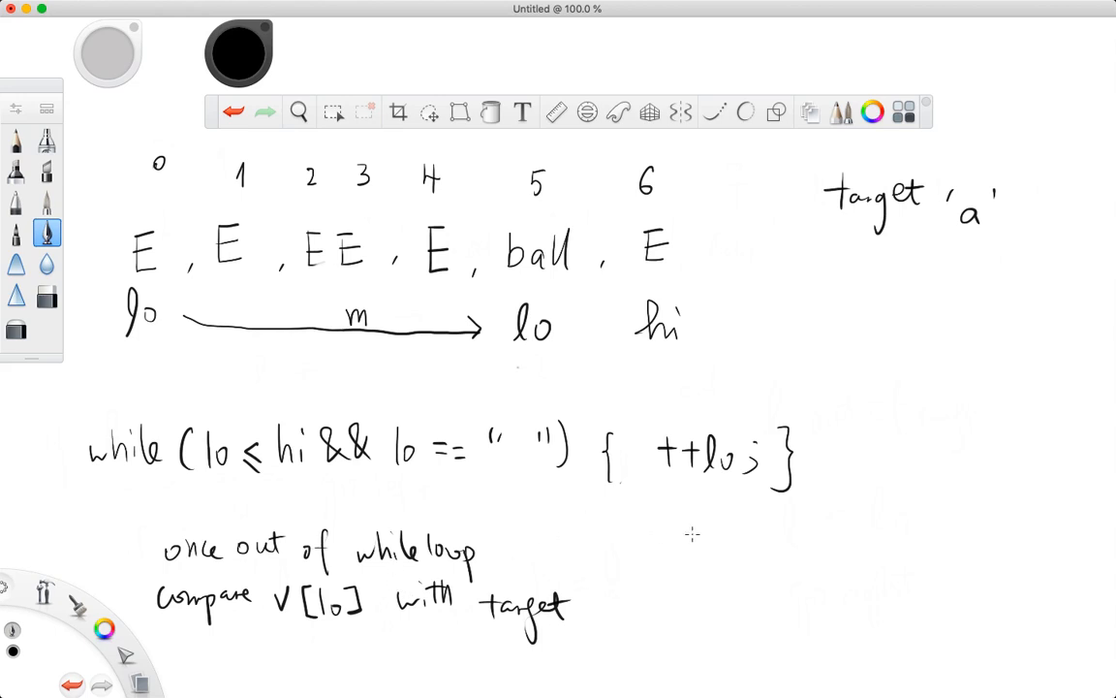
# - Handwrite 'v[lo] > target' yielding -1, with 'lo' written below it
pyautogui.moveTo(663, 558); pyautogui.dragTo(678, 539)
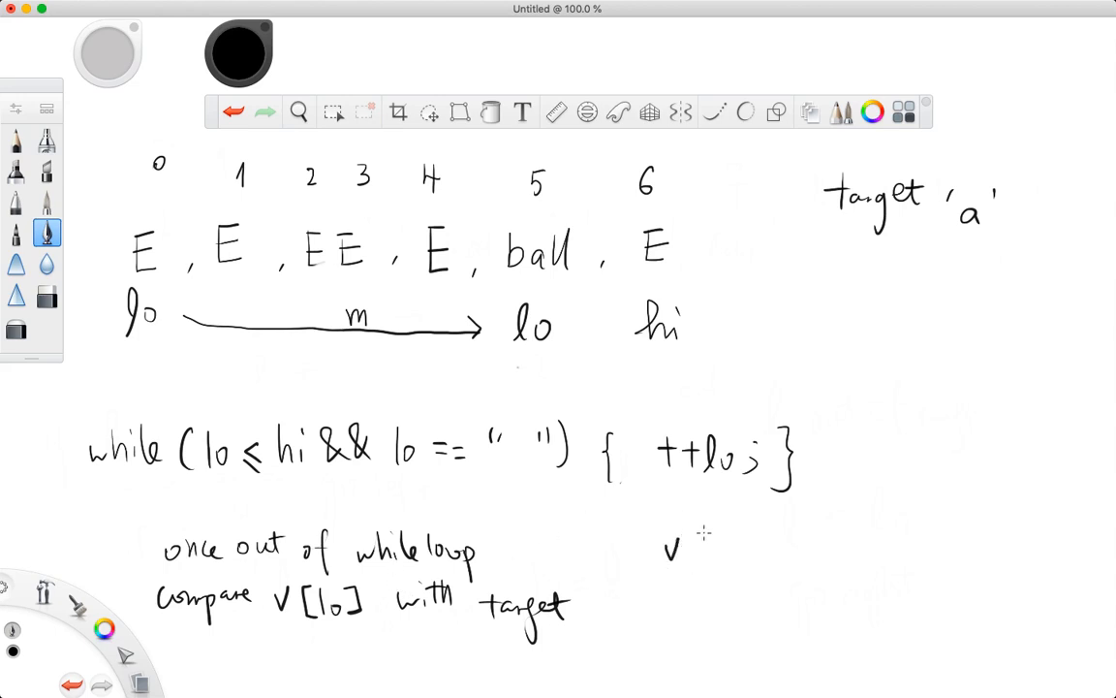
pyautogui.moveTo(688, 547); pyautogui.dragTo(790, 553)
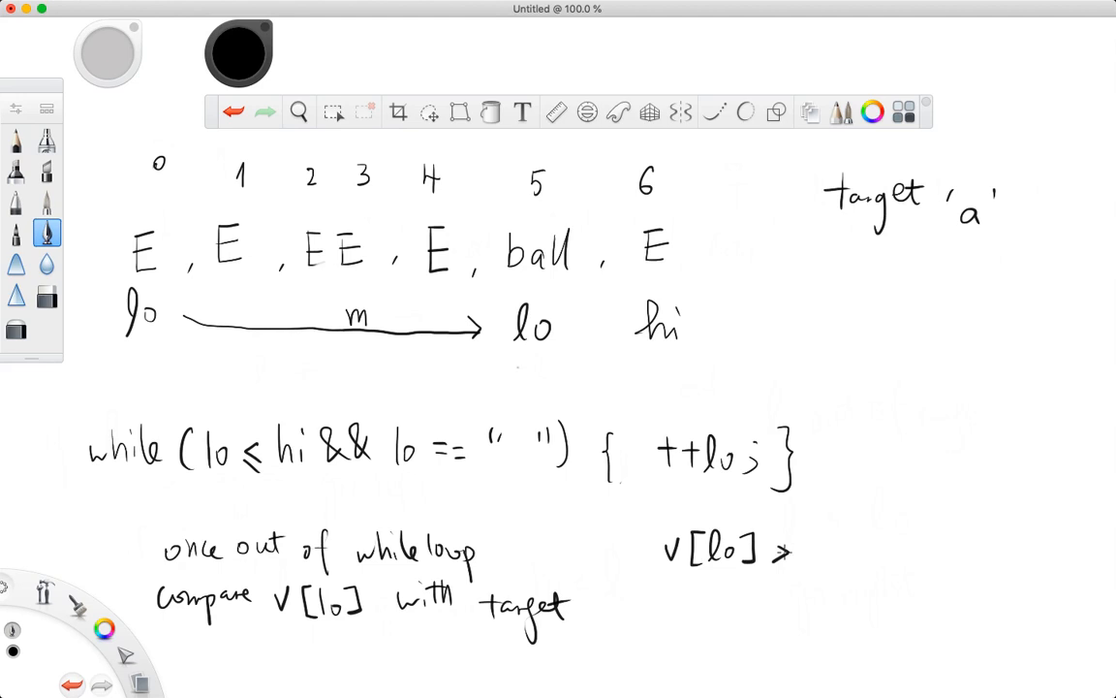
pyautogui.moveTo(814, 552); pyautogui.dragTo(895, 553)
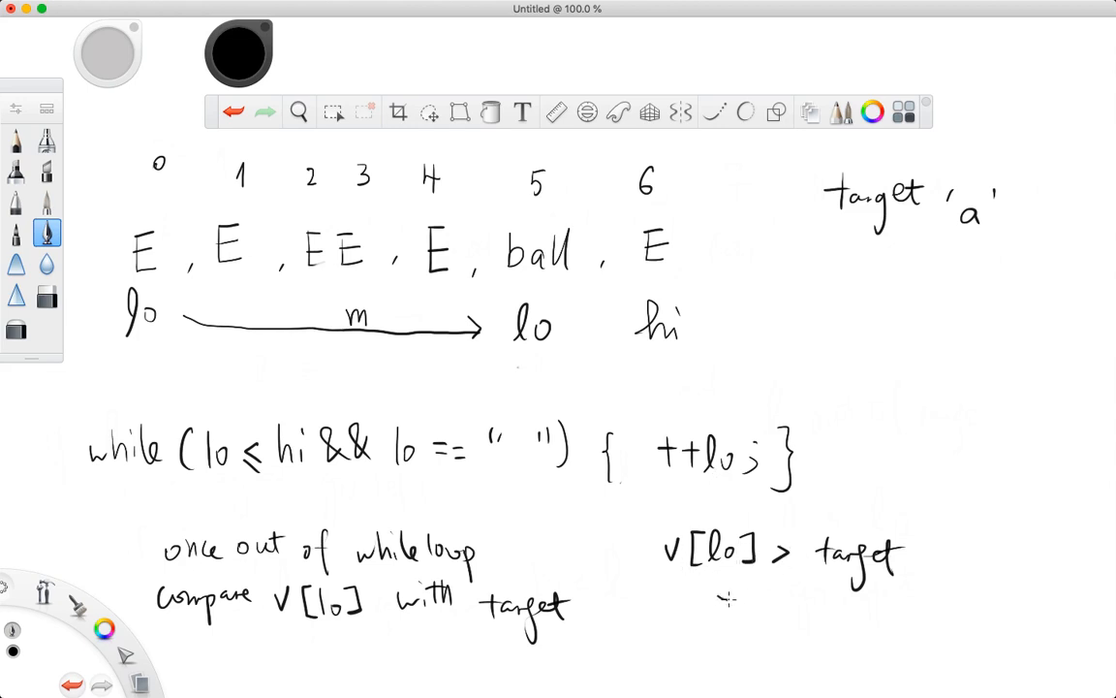
pyautogui.moveTo(736, 605); pyautogui.dragTo(760, 621)
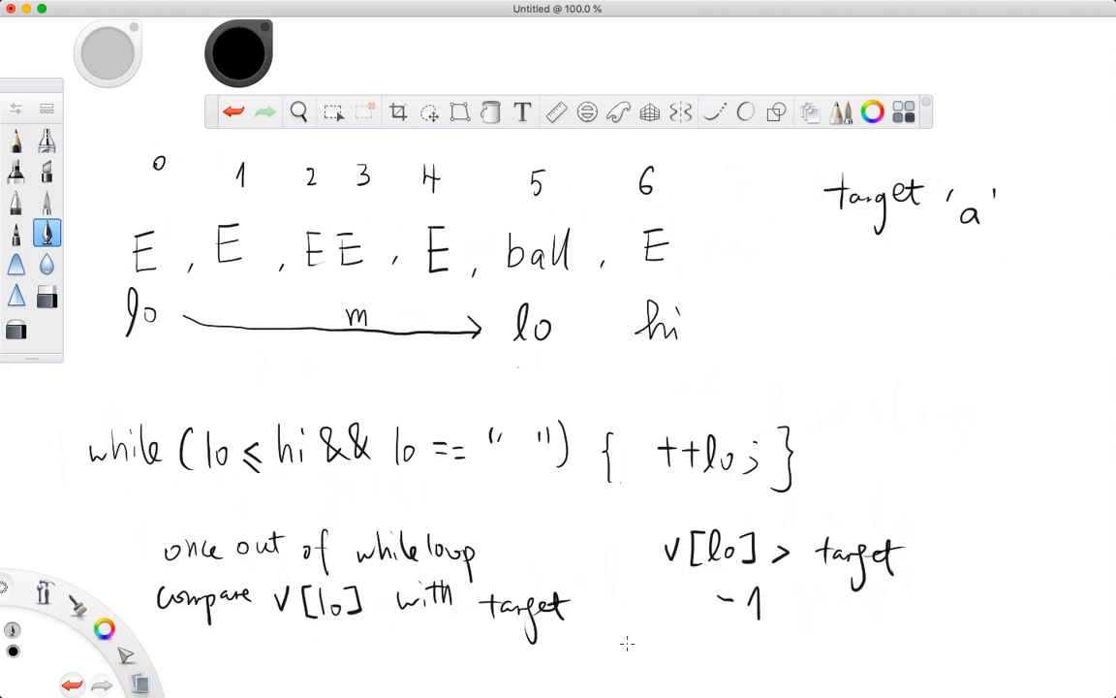
pyautogui.moveTo(624, 640); pyautogui.dragTo(655, 659)
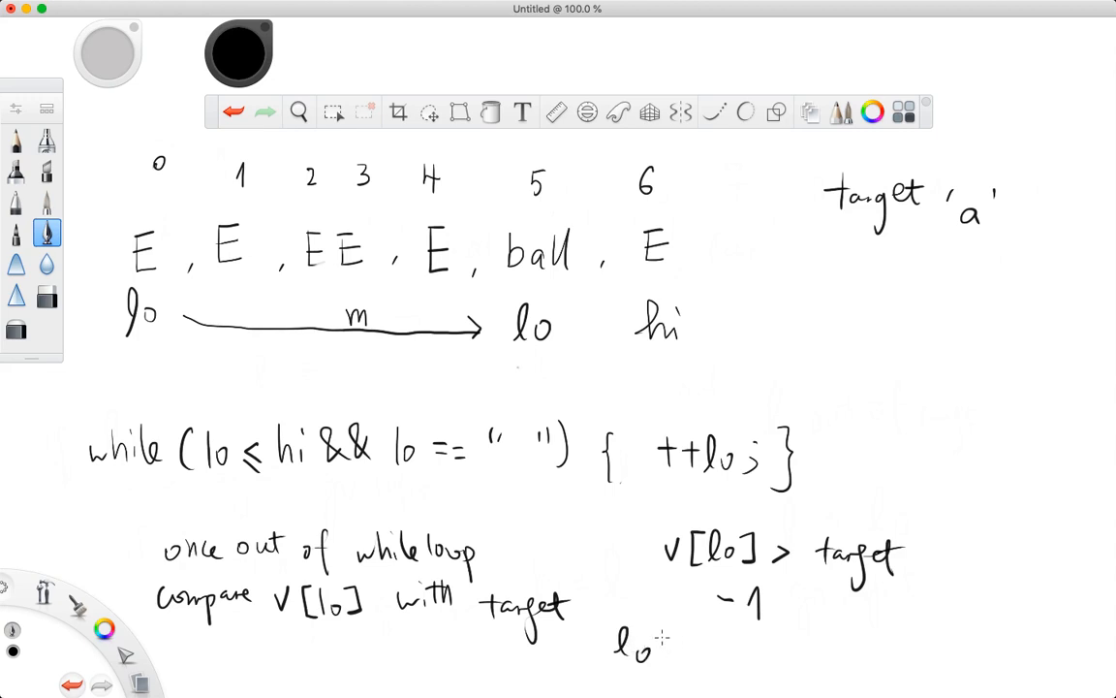
pyautogui.moveTo(659, 644); pyautogui.dragTo(698, 644)
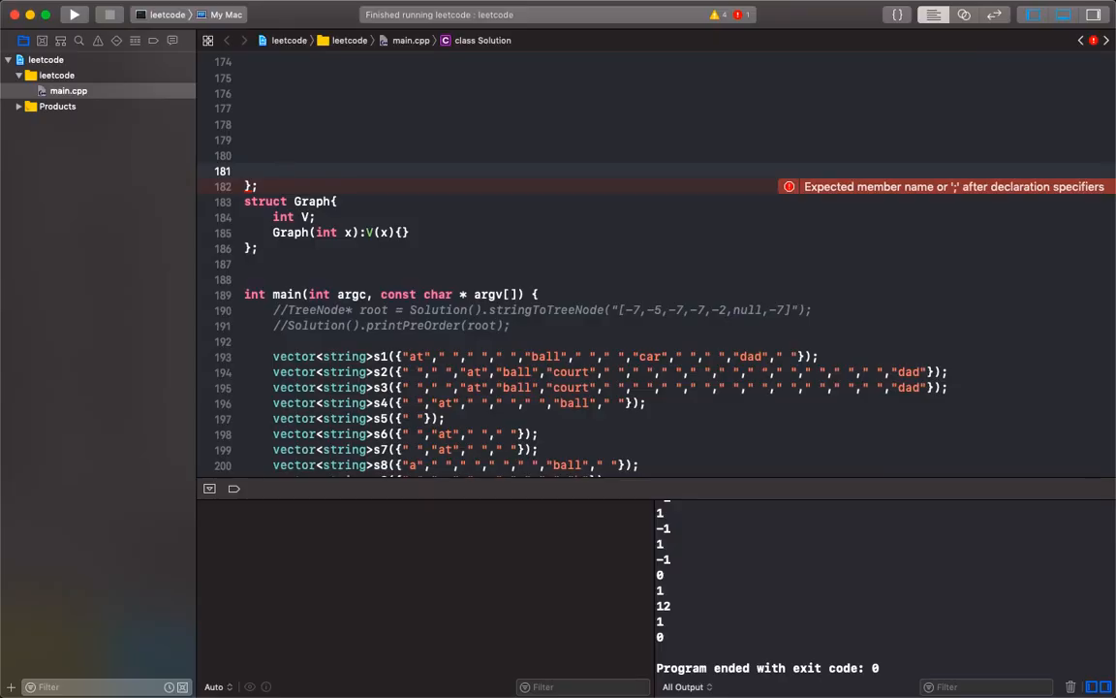
# - Declare int func(vector<string>&v, string&target) in the Solution class
pyautogui.write('int fun')
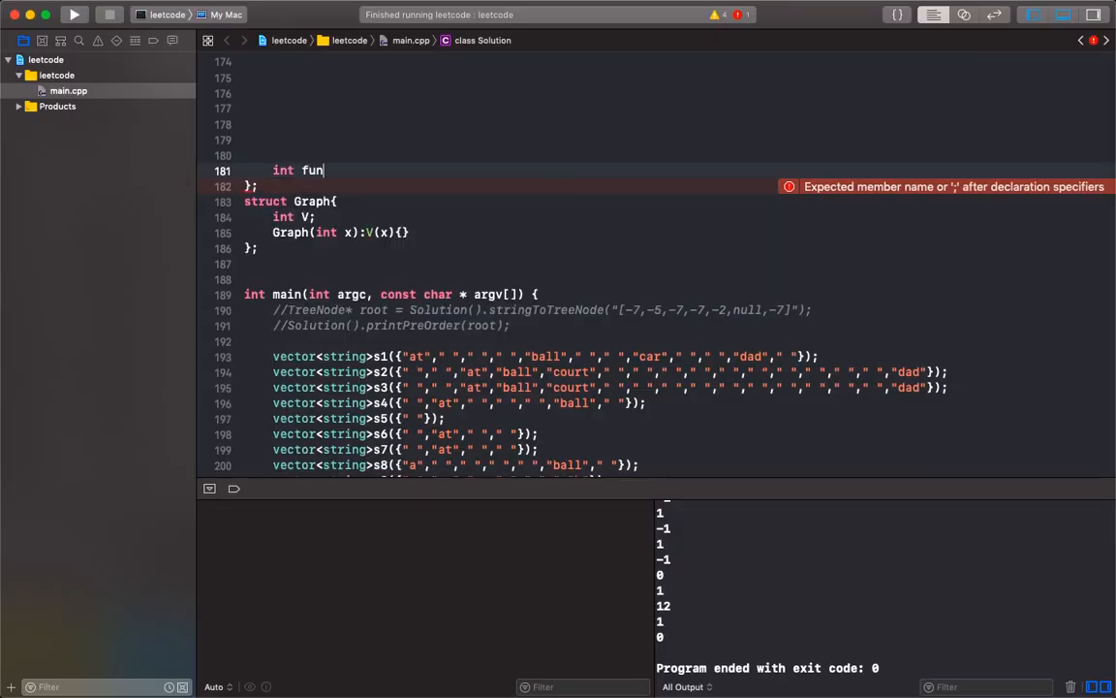
pyautogui.write('(vector<stro')
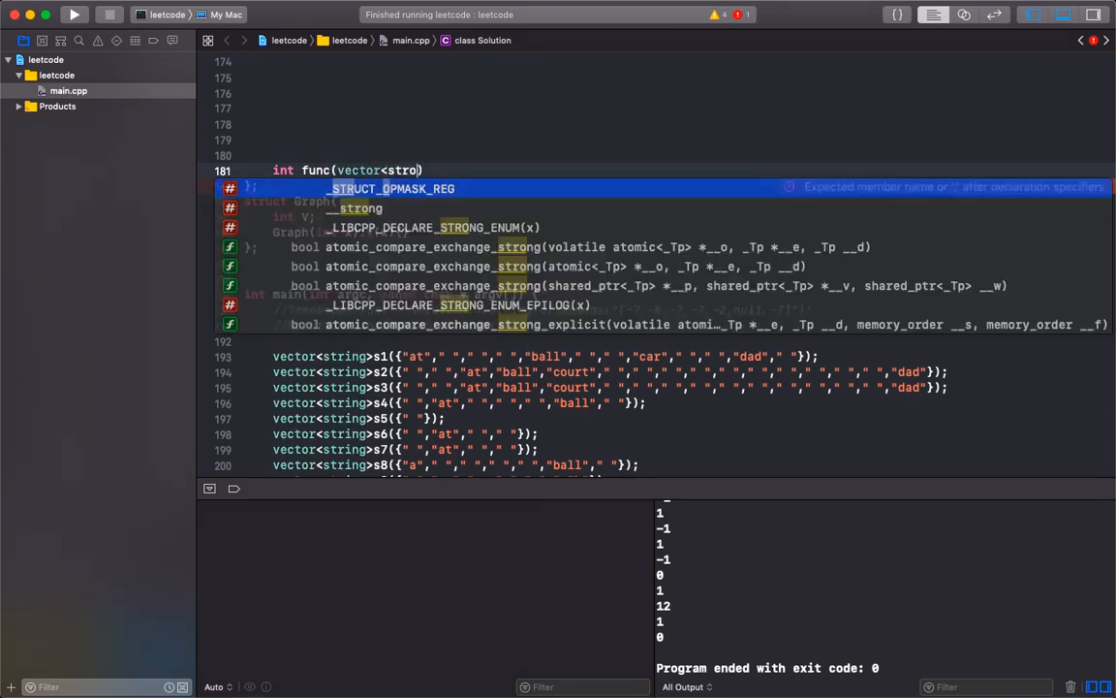
pyautogui.write('ng>&v,stirng&target){')
pyautogui.write('int')
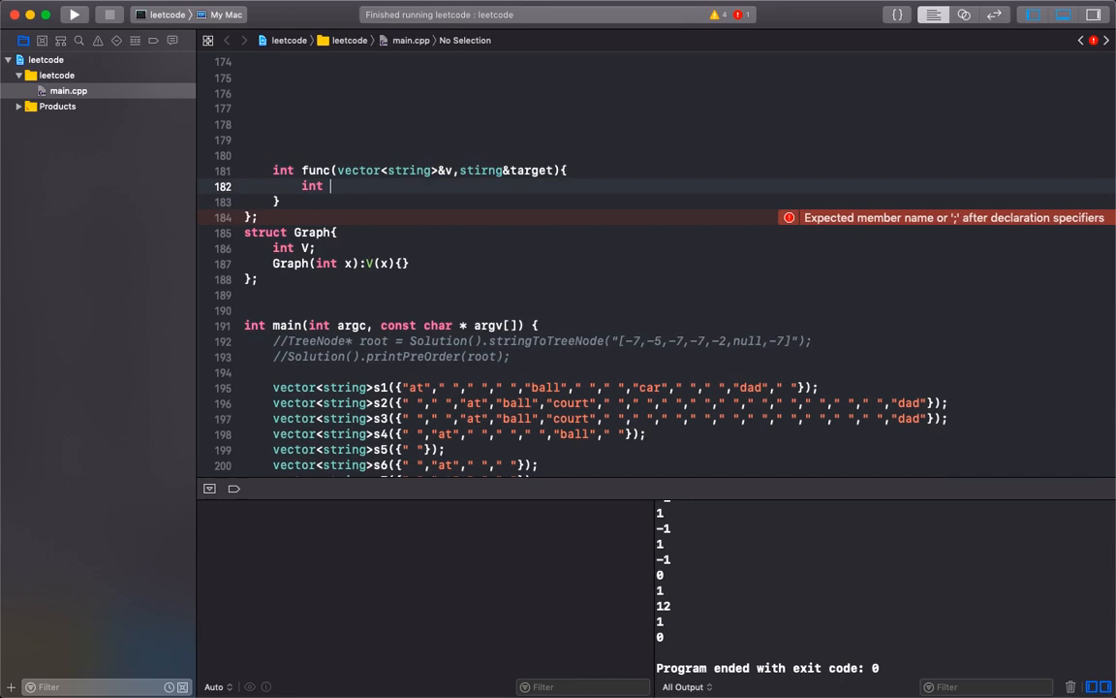
# - Initialize int lo = 0, hi = (int)v.size()-1 and add a default return -1
pyautogui.write('lo = 0,')
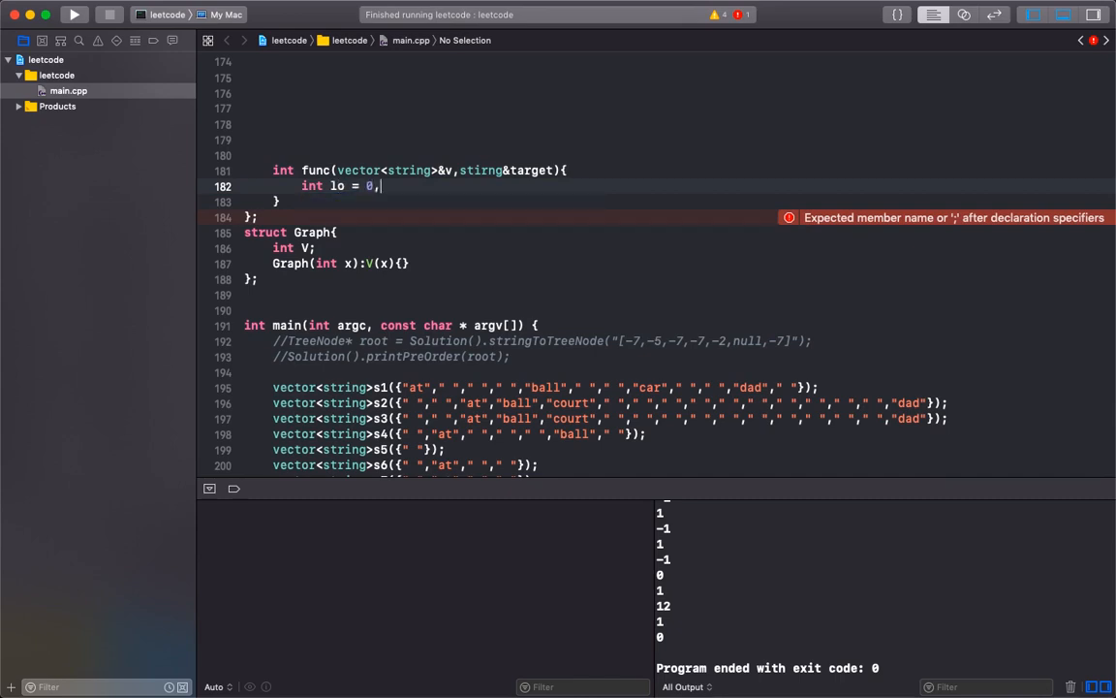
pyautogui.write('hi =')
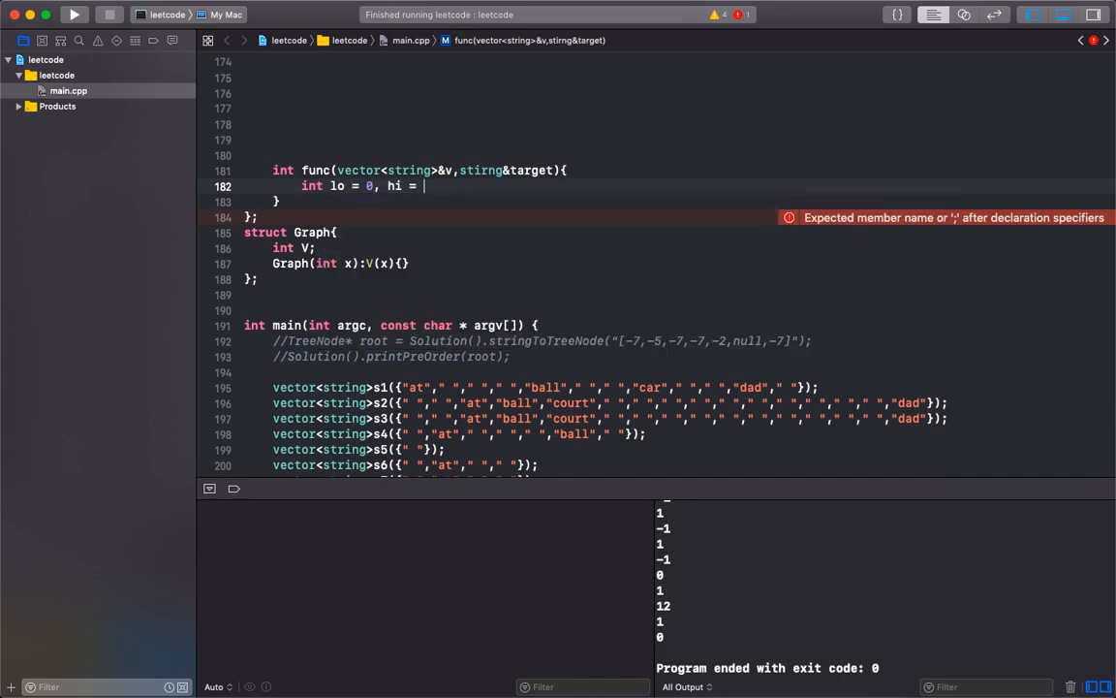
pyautogui.write('(int)v.s')
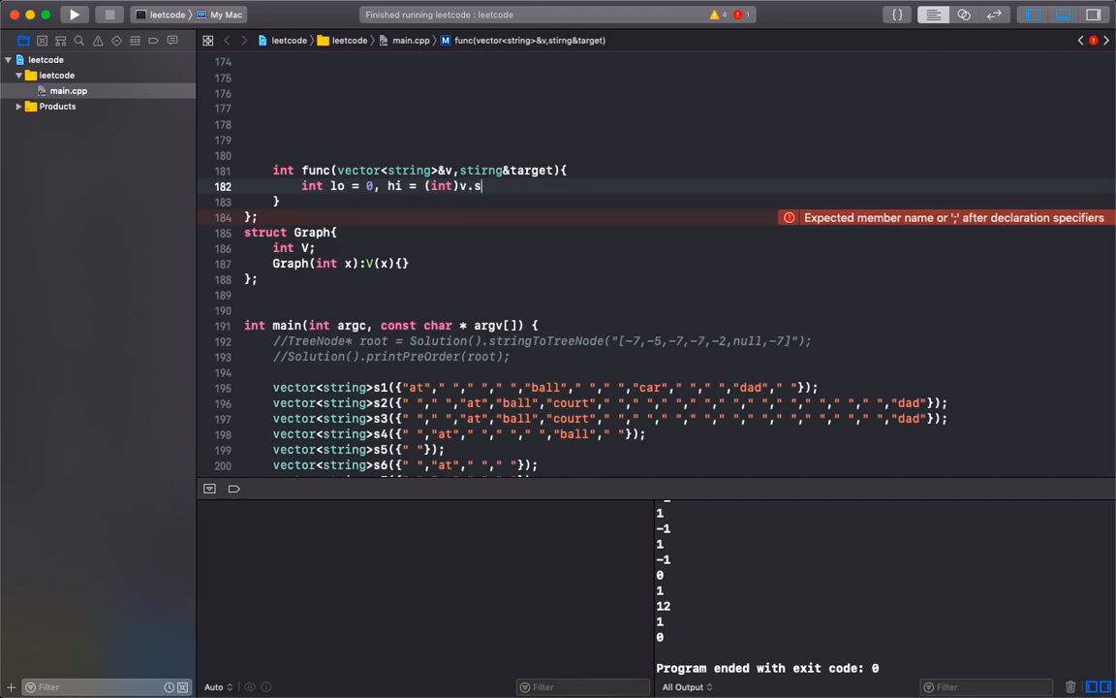
pyautogui.write('ize()-1;')
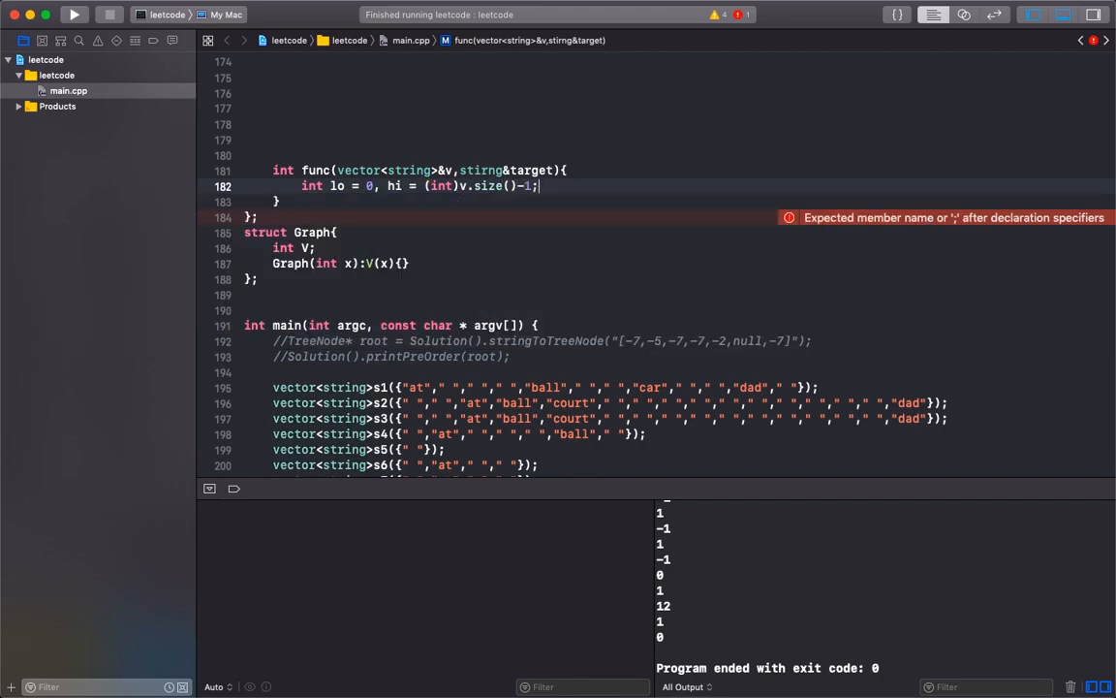
pyautogui.write('return -1;')
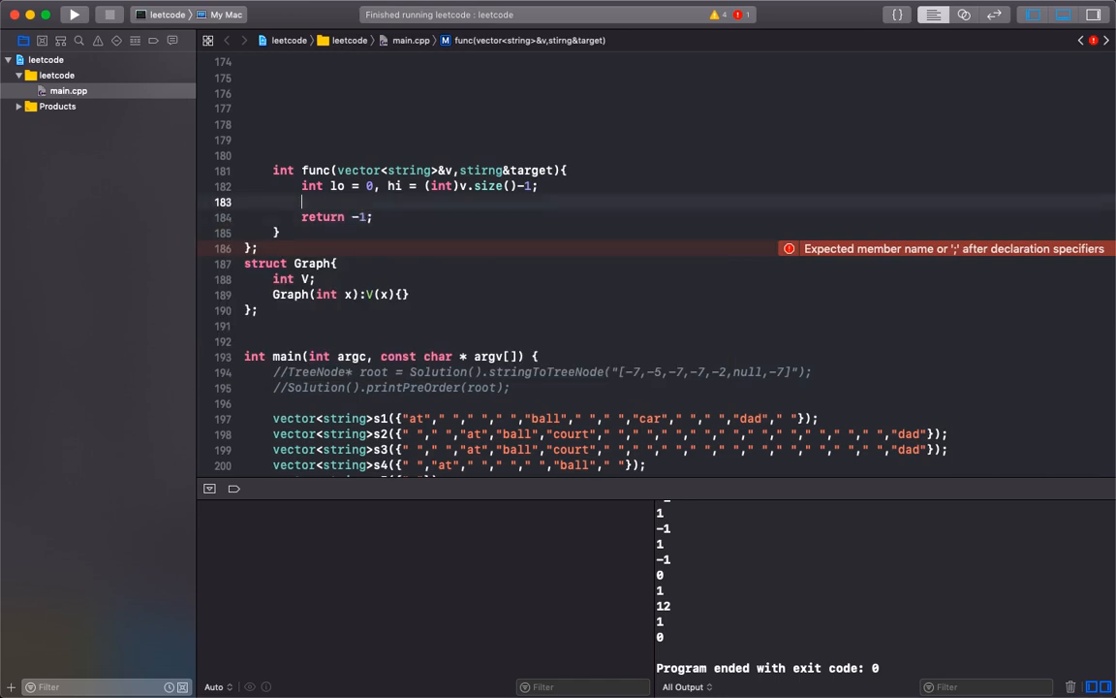
# - Add while(lo<hi) computing m = (hi-lo)/2+lo and returning m when v[m]==target
pyautogui.write('while(lo<=hi){')
pyautogui.write('int m')
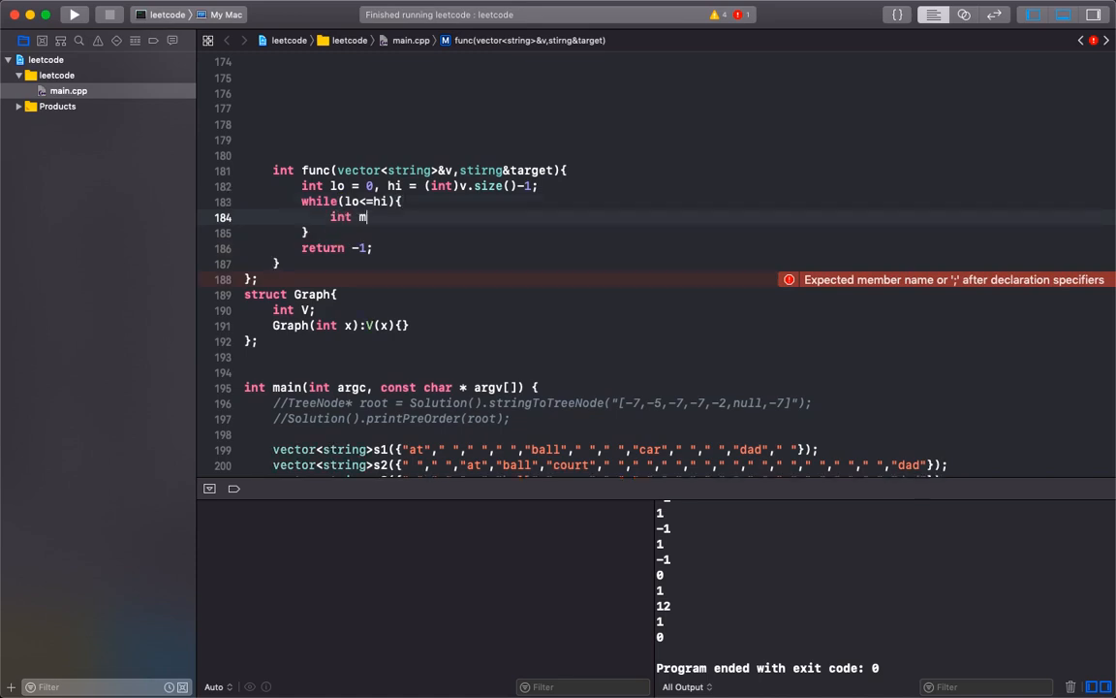
pyautogui.write('= (hi-')
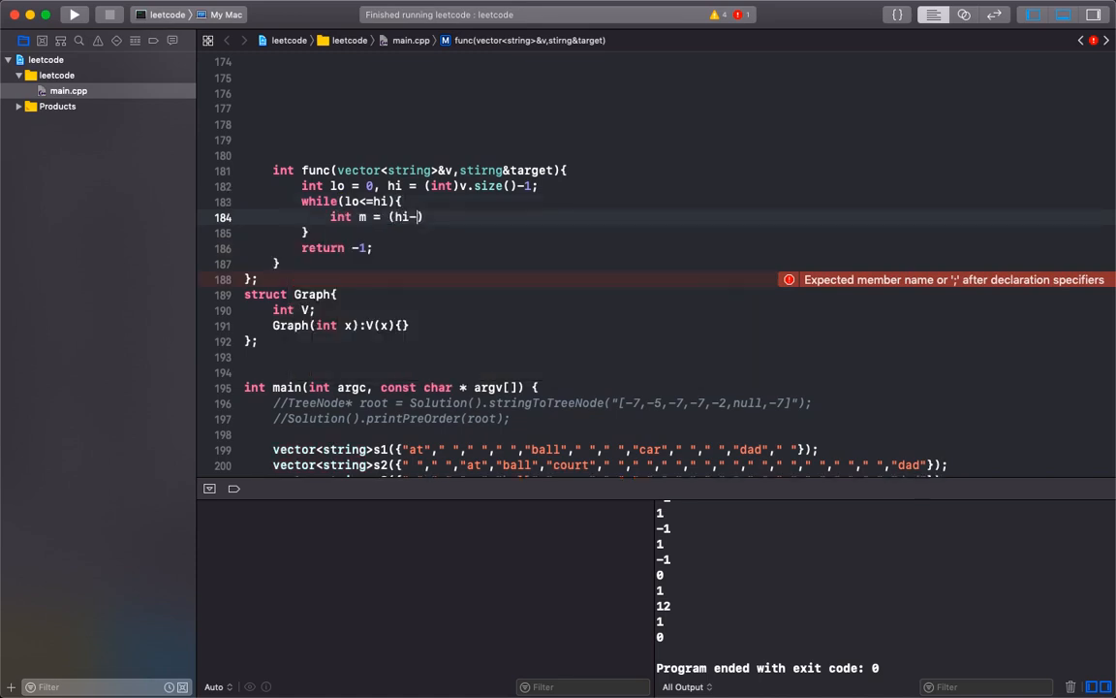
pyautogui.write('lo)/2+lo;')
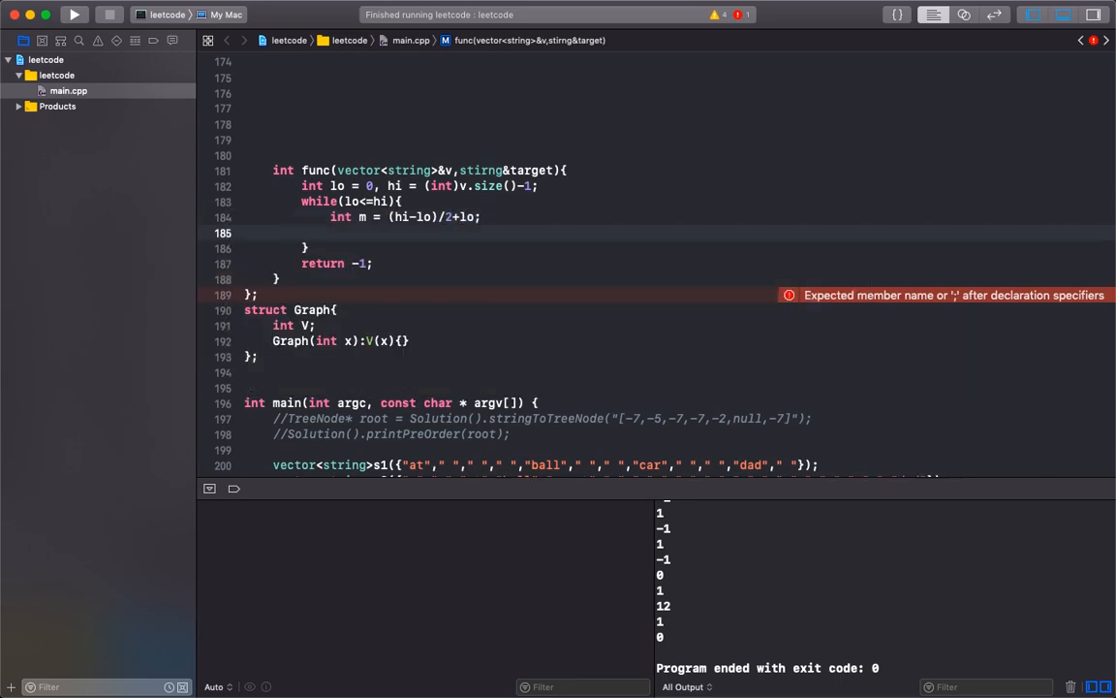
pyautogui.write('if(')
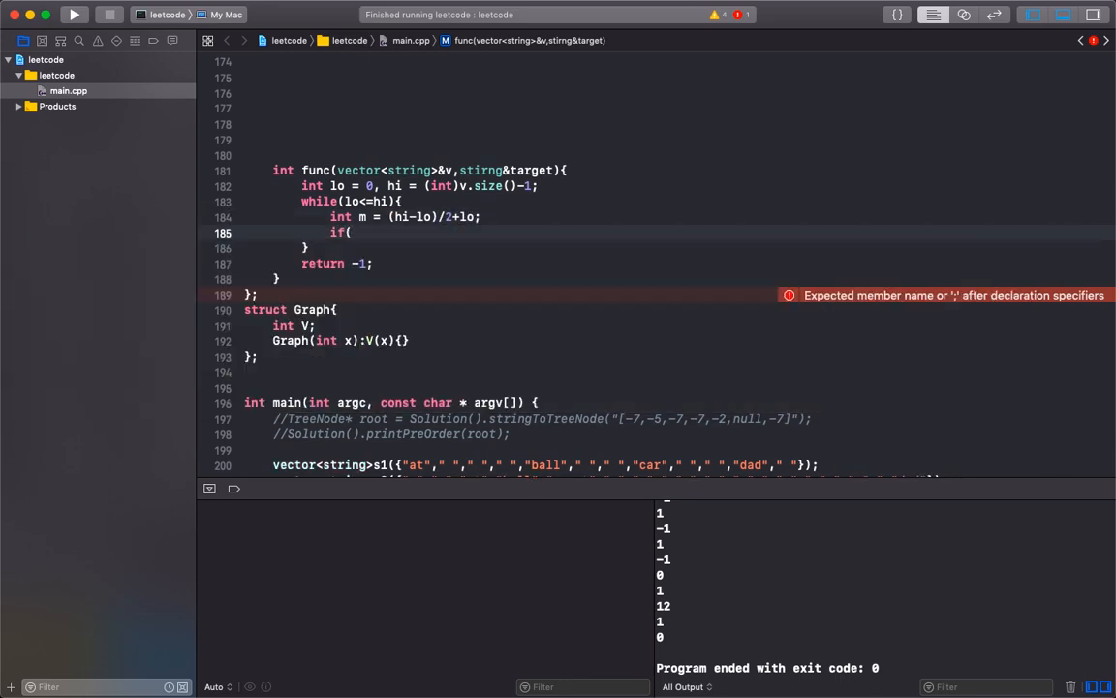
pyautogui.write('v[m]')
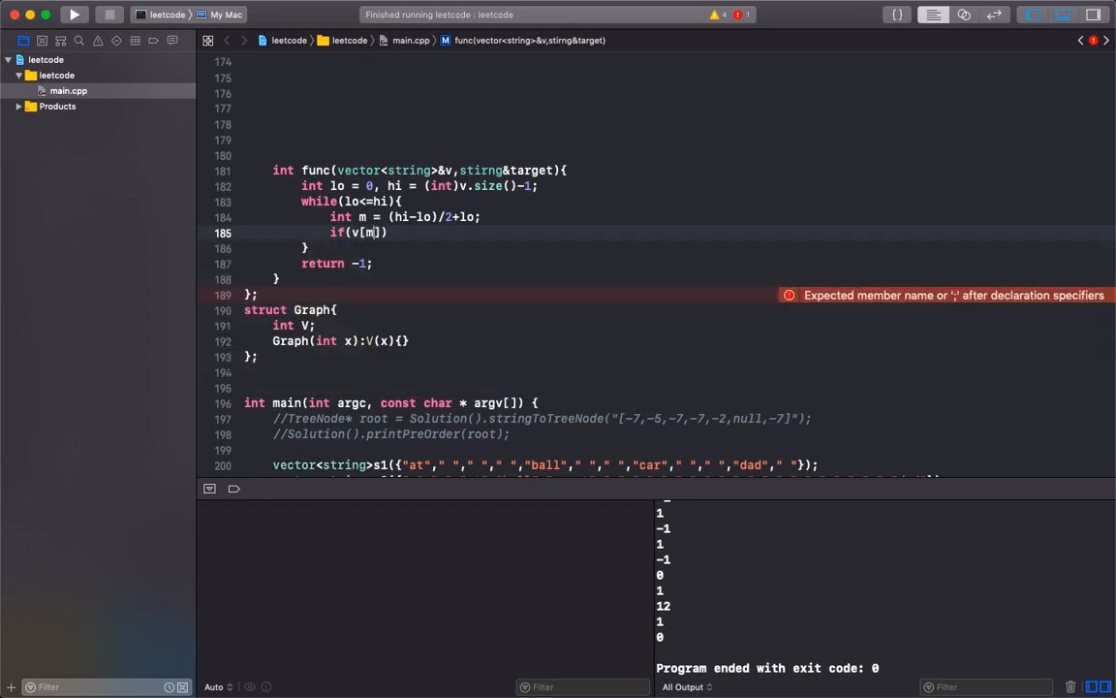
pyautogui.write('==target')
pyautogui.write('if(')
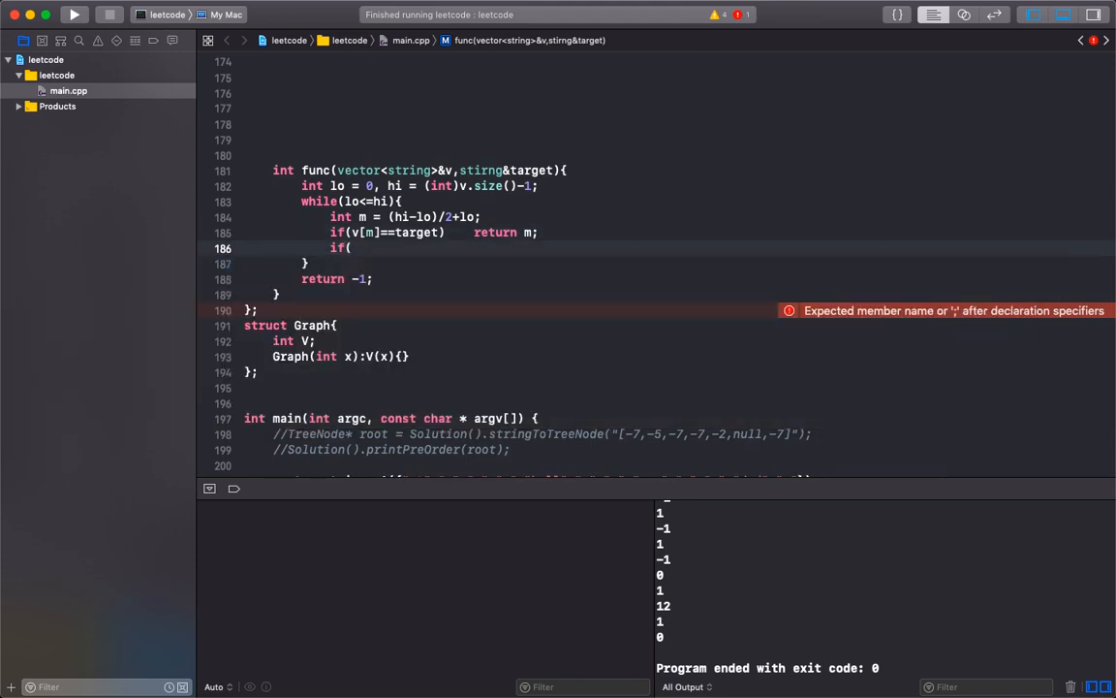
# - Branch on if(v[m]!=" ") with v[m]>target inside and an empty else block
pyautogui.write('v[')
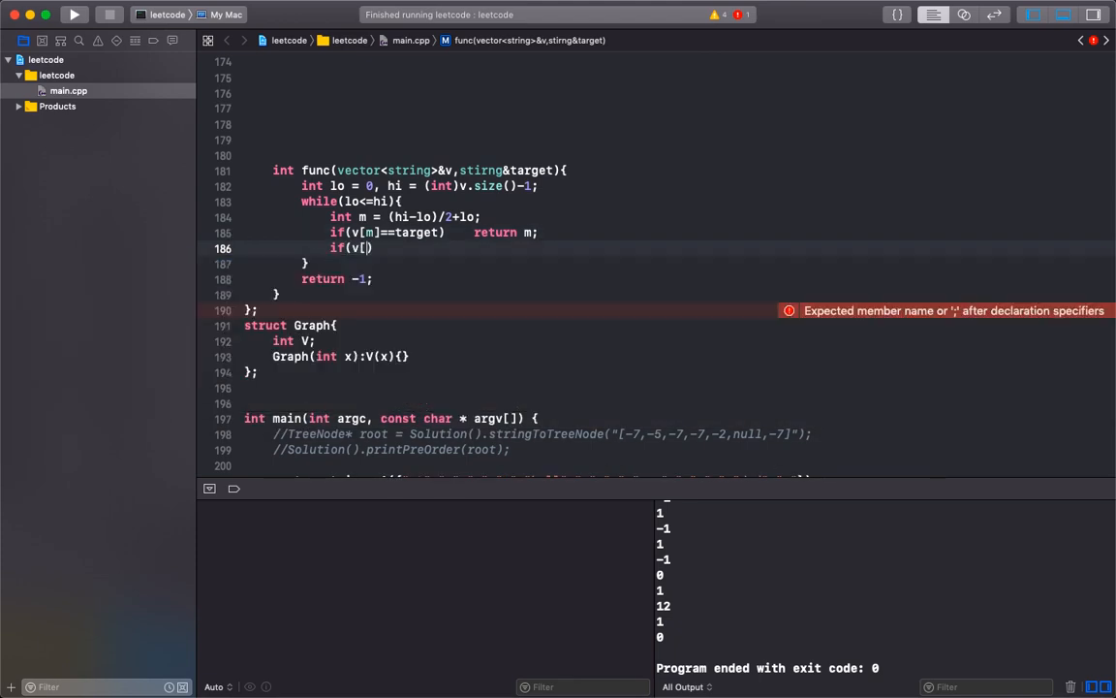
pyautogui.write('m]!=')
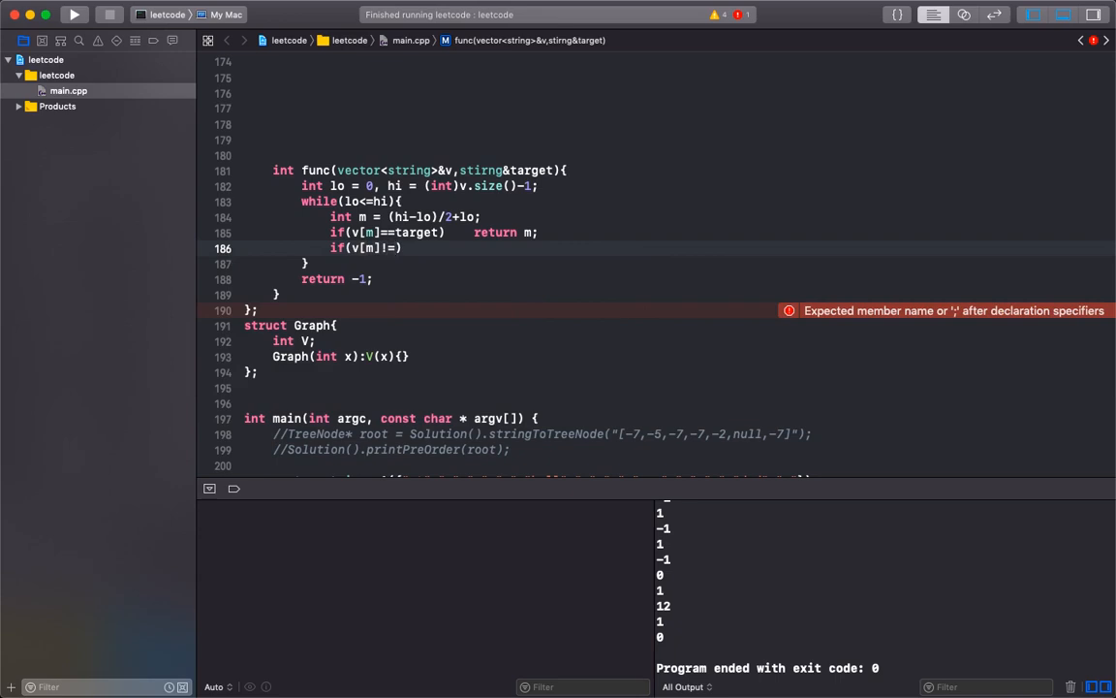
pyautogui.write('" "){')
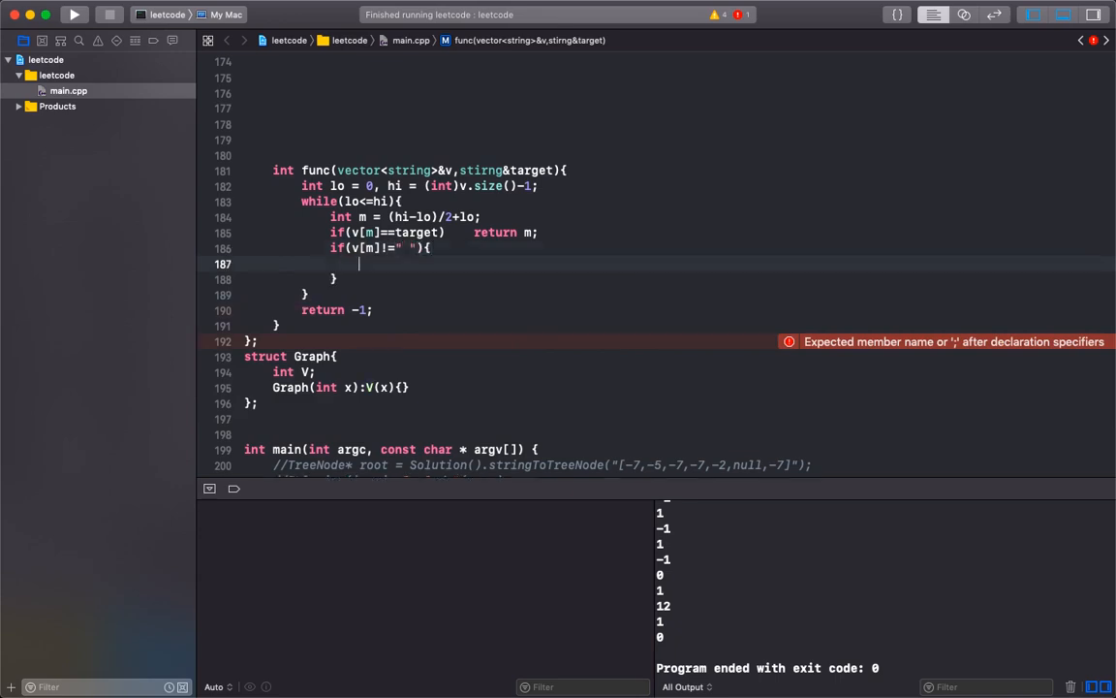
pyautogui.write('}else{')
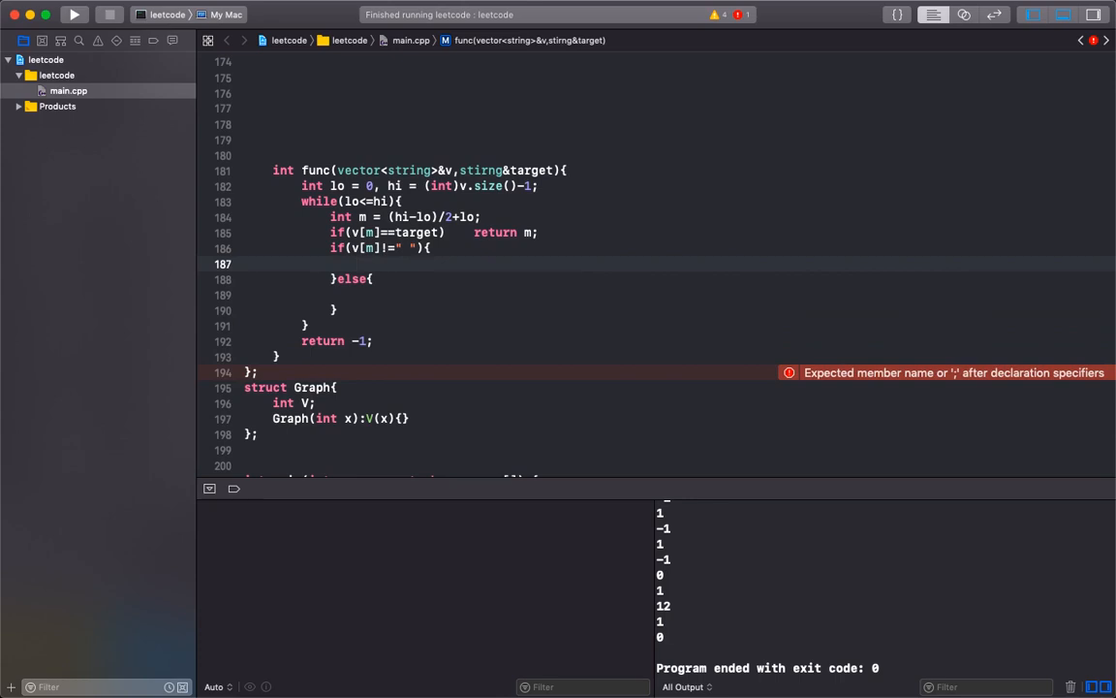
pyautogui.write('v[m]')
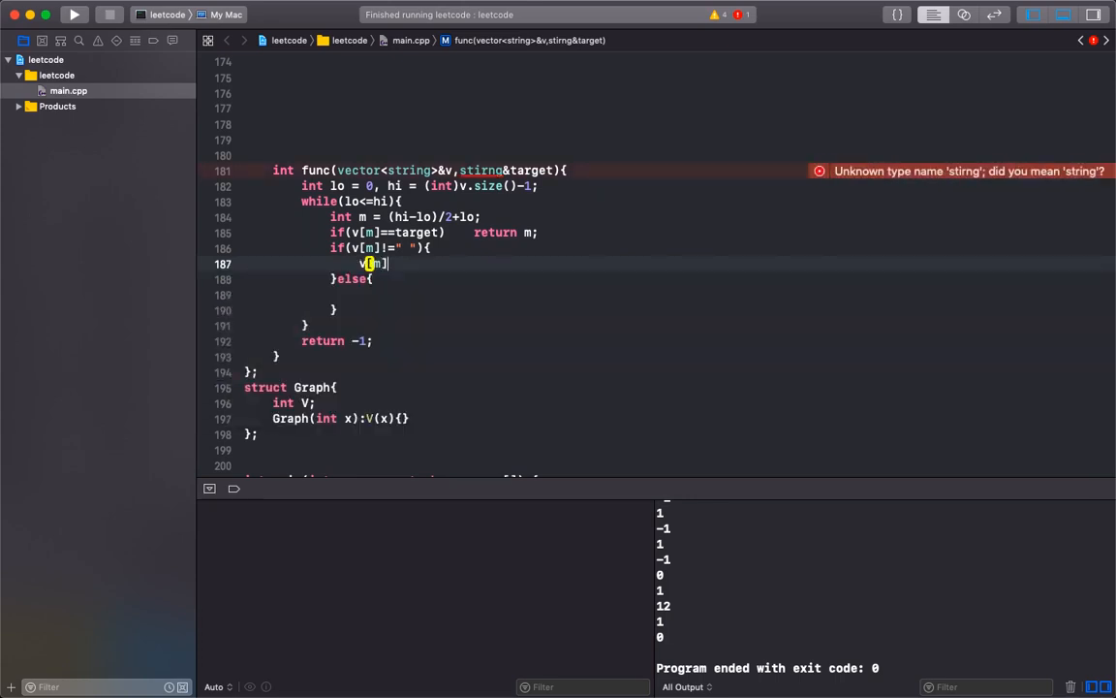
pyautogui.write('>tar')
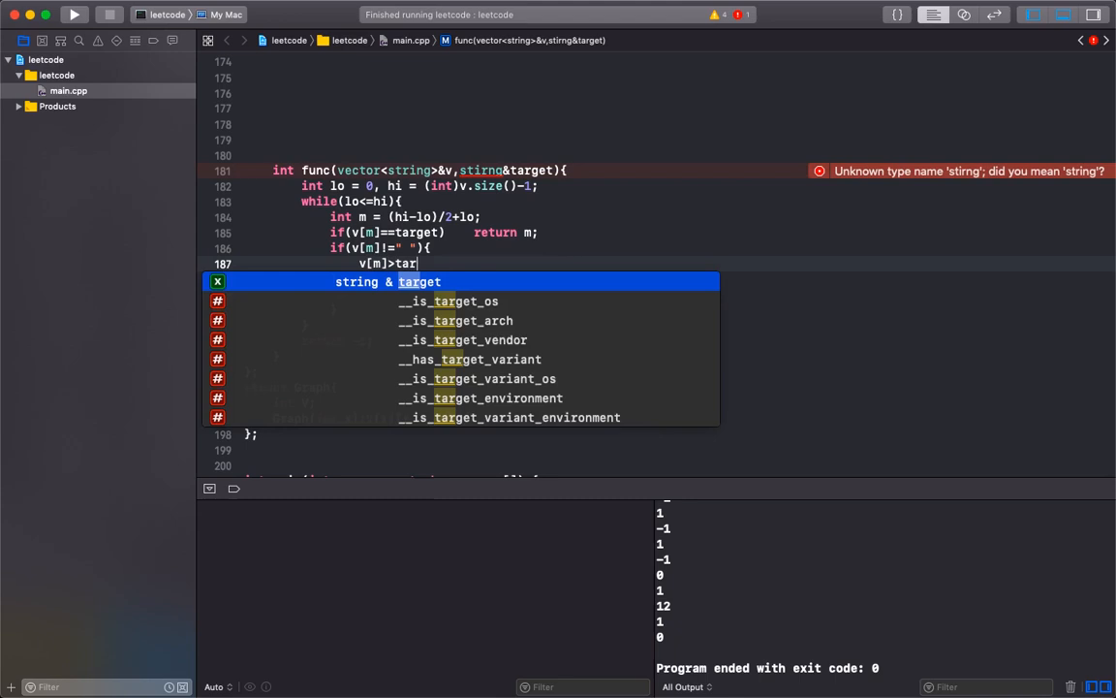
pyautogui.press('Escape')
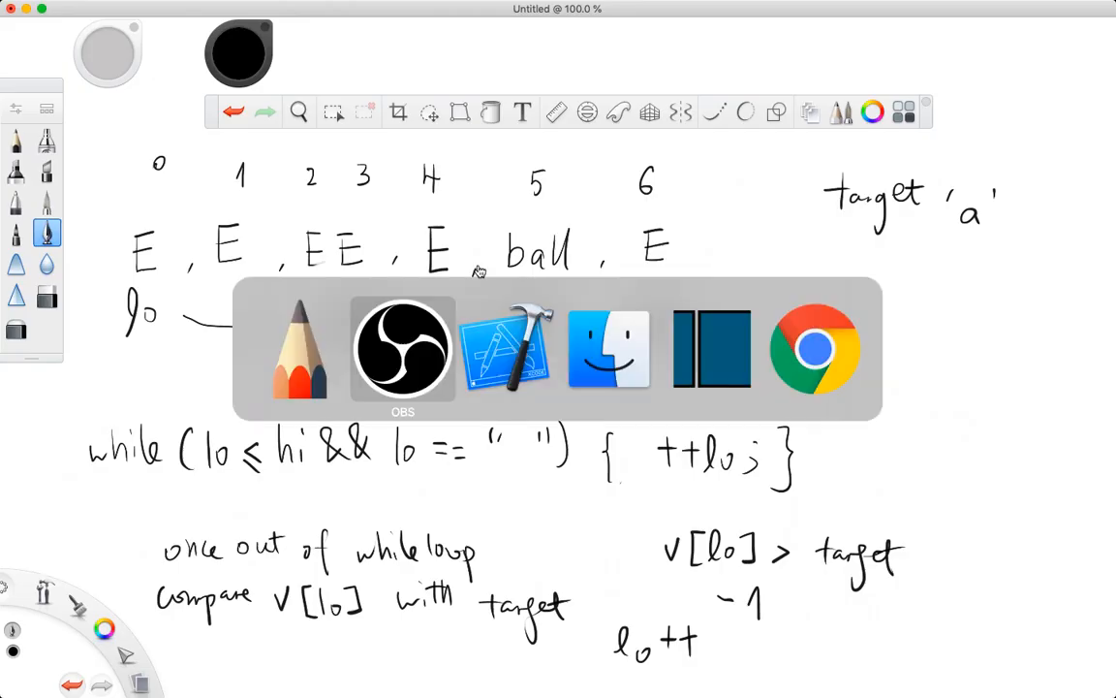
pyautogui.moveTo(814, 349)
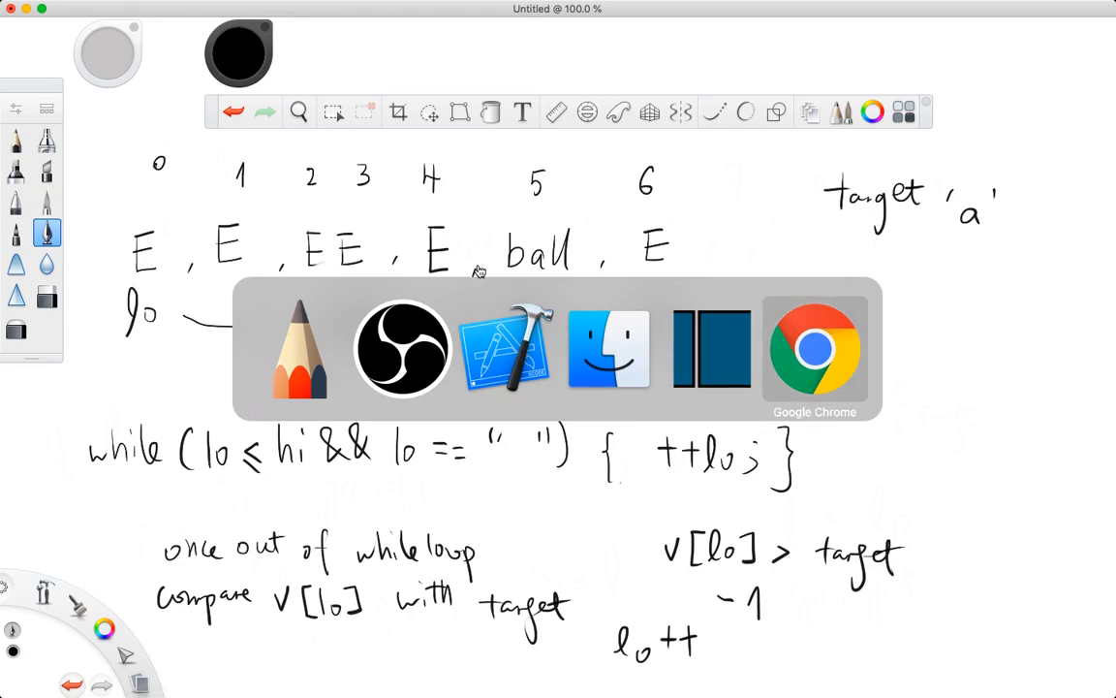
# - In the else branch, loop while lo<=hi and return lo when v[lo] matches target
pyautogui.click(504, 349)
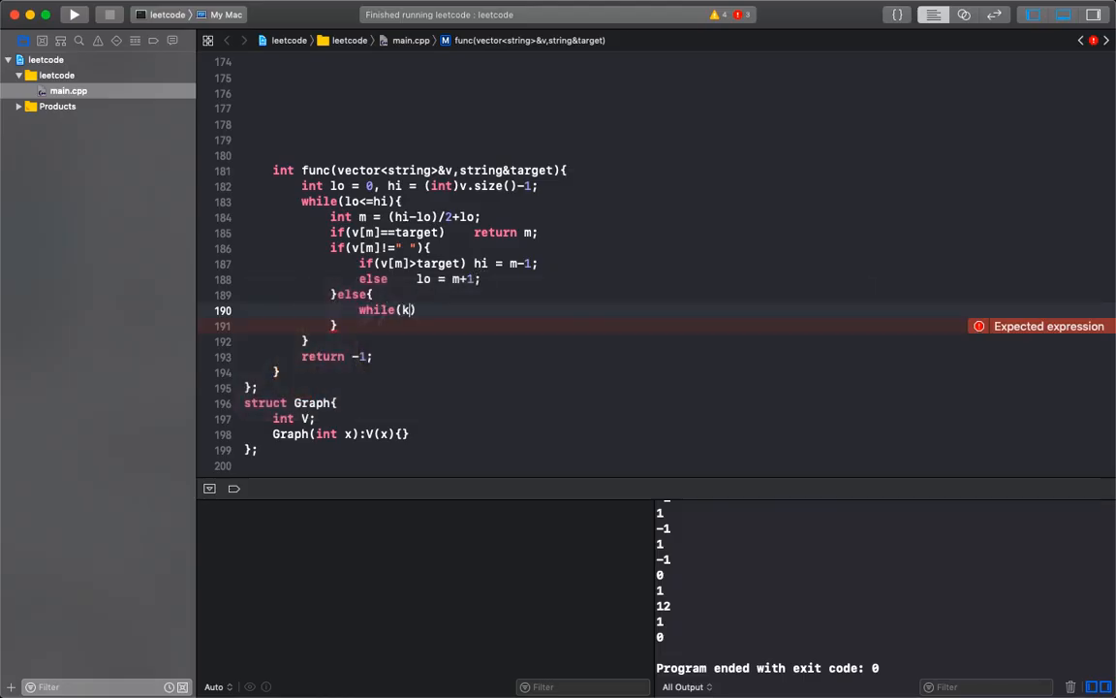
pyautogui.write('lo<=hi&&v[lo]=="')
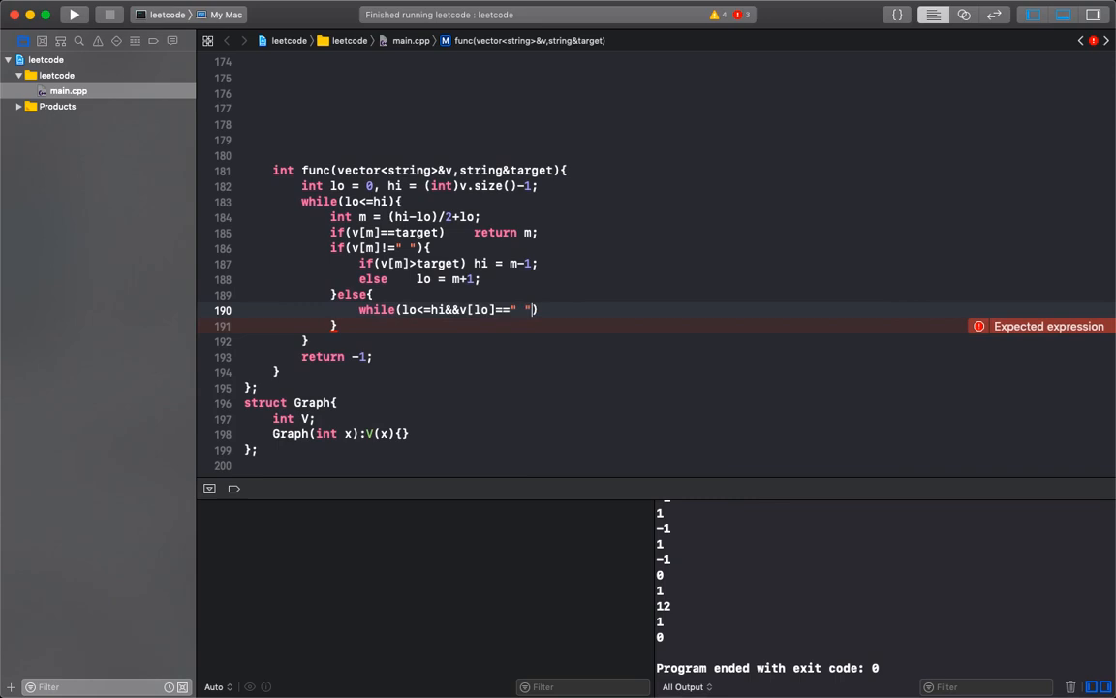
pyautogui.write('++lo;')
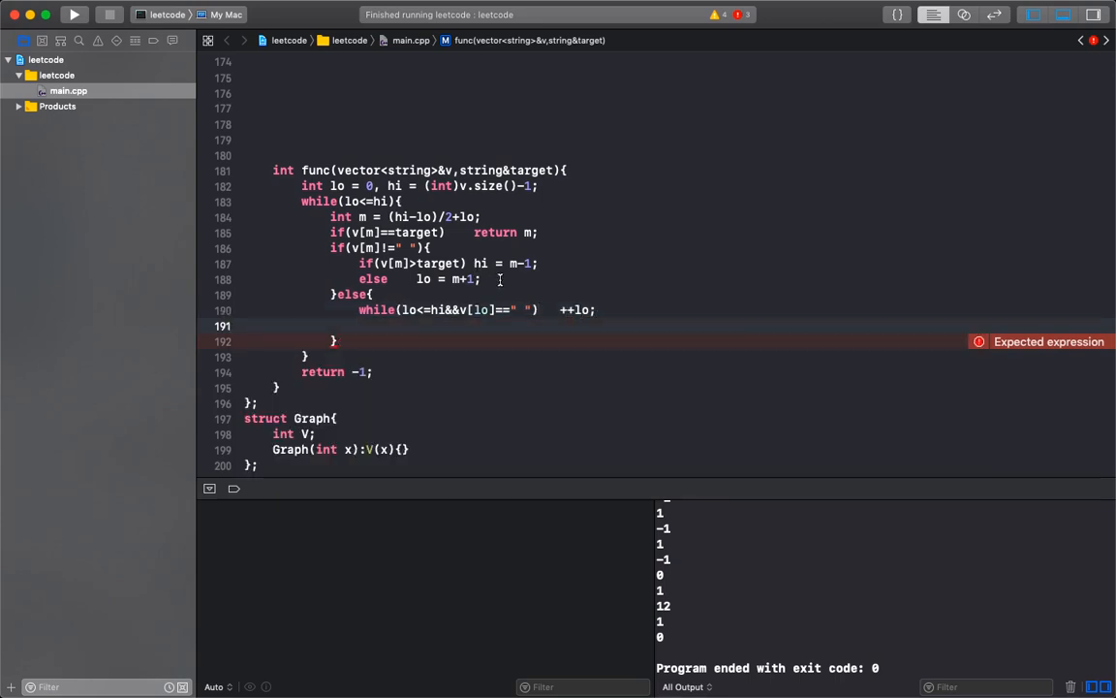
pyautogui.write('if(v')
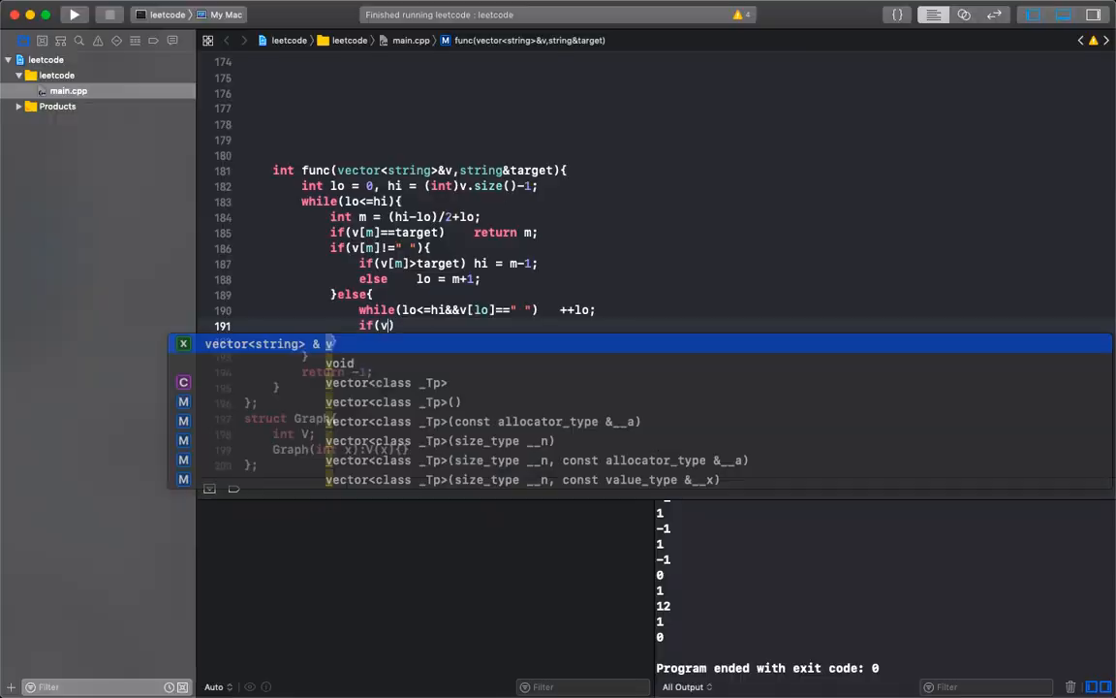
pyautogui.write('lo]==target')
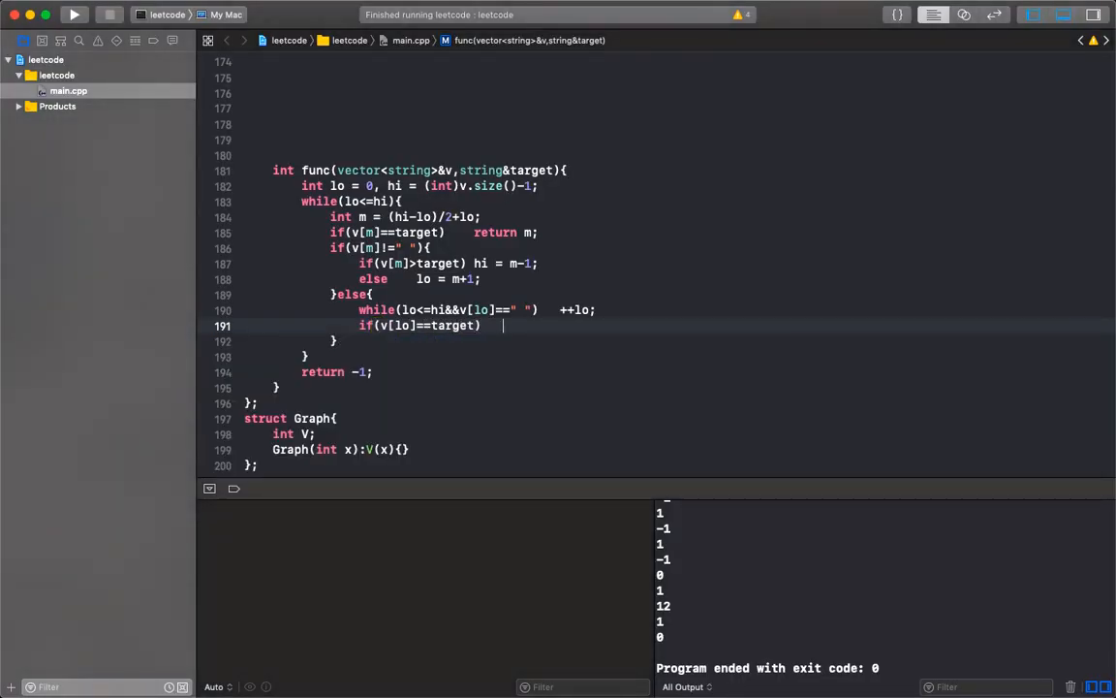
pyautogui.write('return lo;')
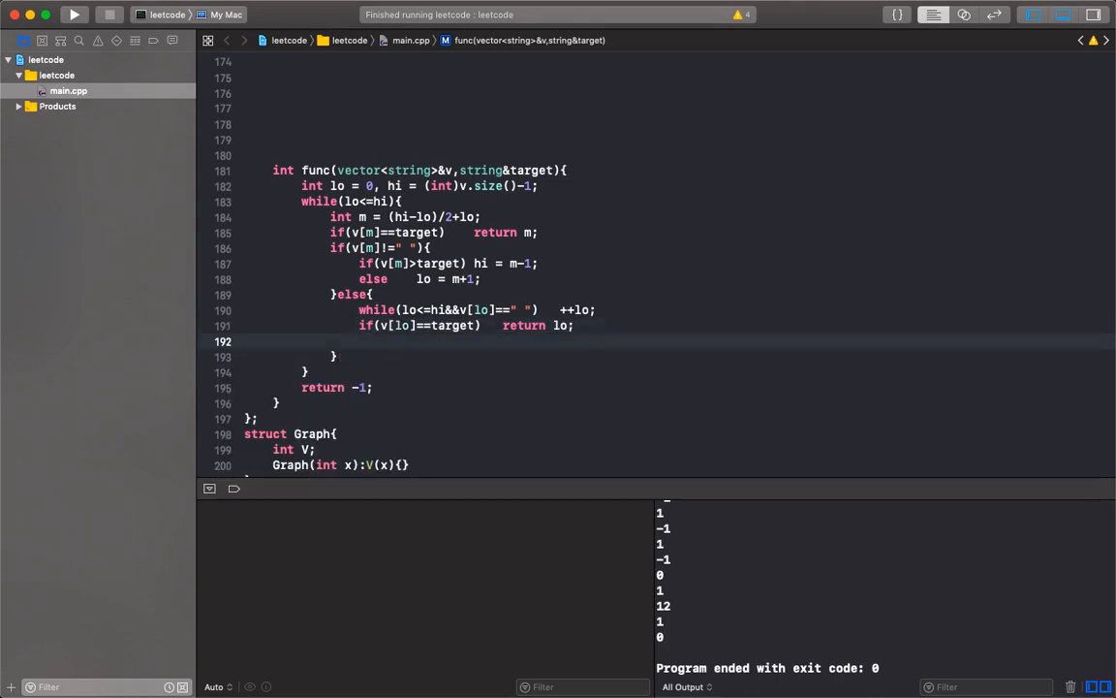
# - Add if(v[lo]>target) return -1; followed by ++lo; to advance past empty entries
pyautogui.write('if(')
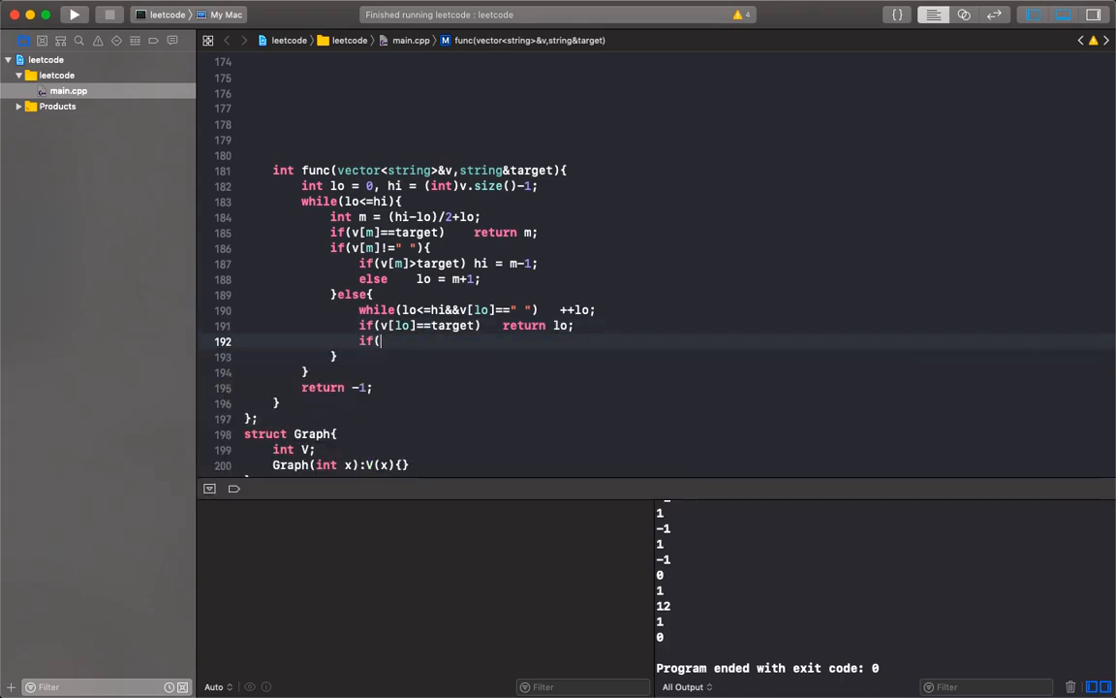
pyautogui.write('v[')
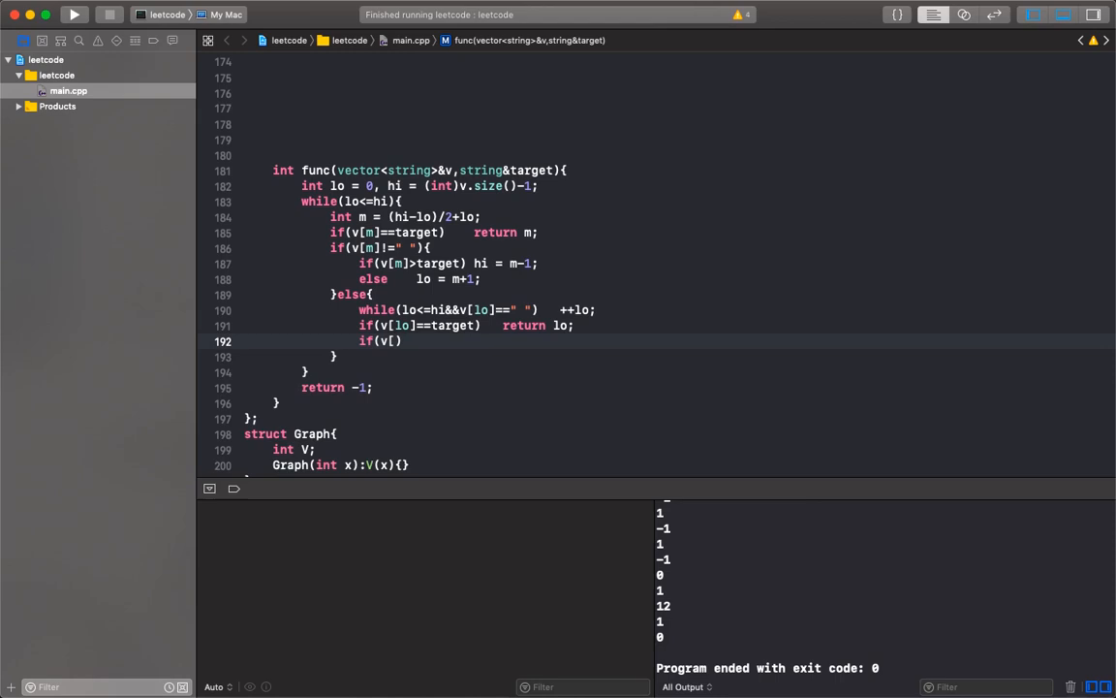
pyautogui.write('lo]?')
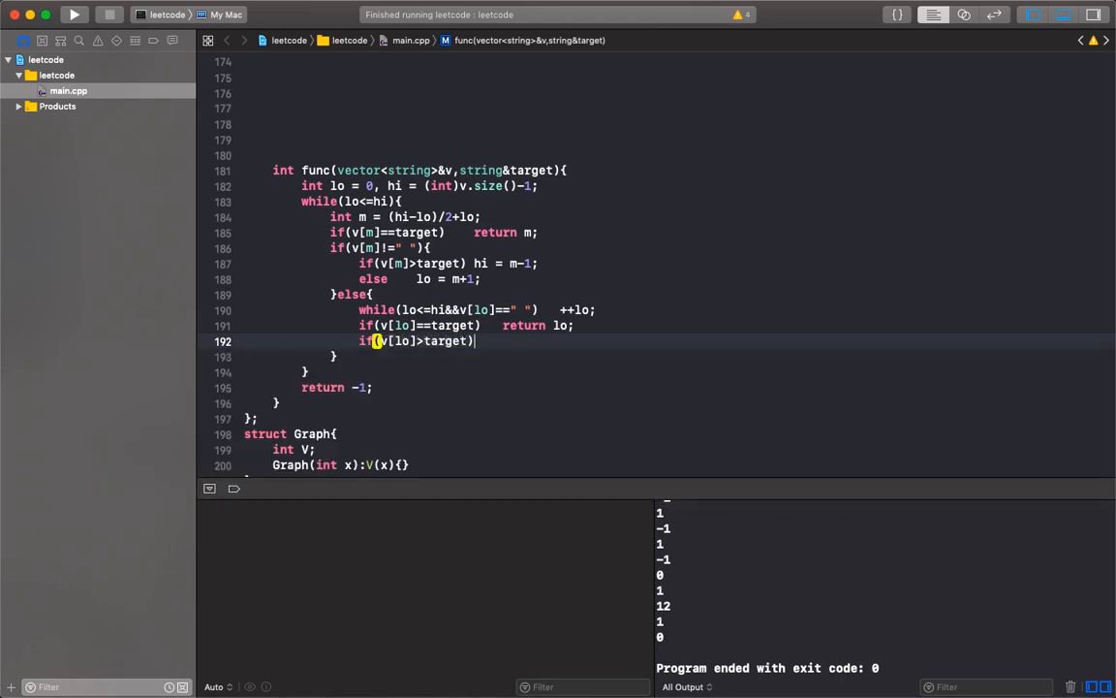
pyautogui.write('ret')
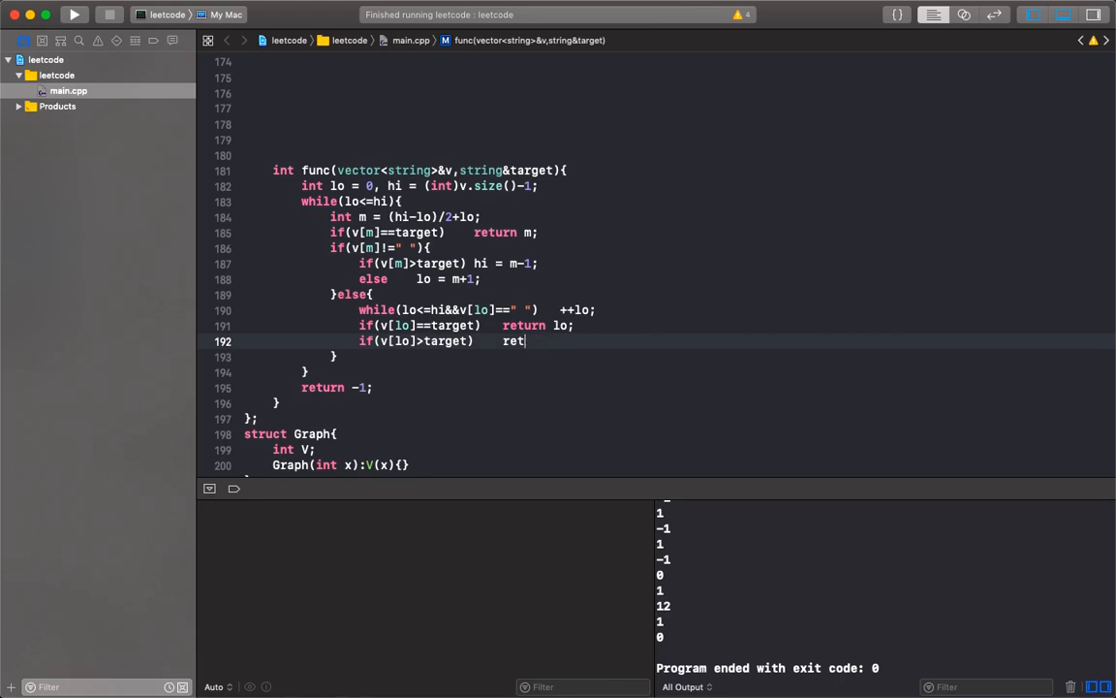
pyautogui.write('urn -1;')
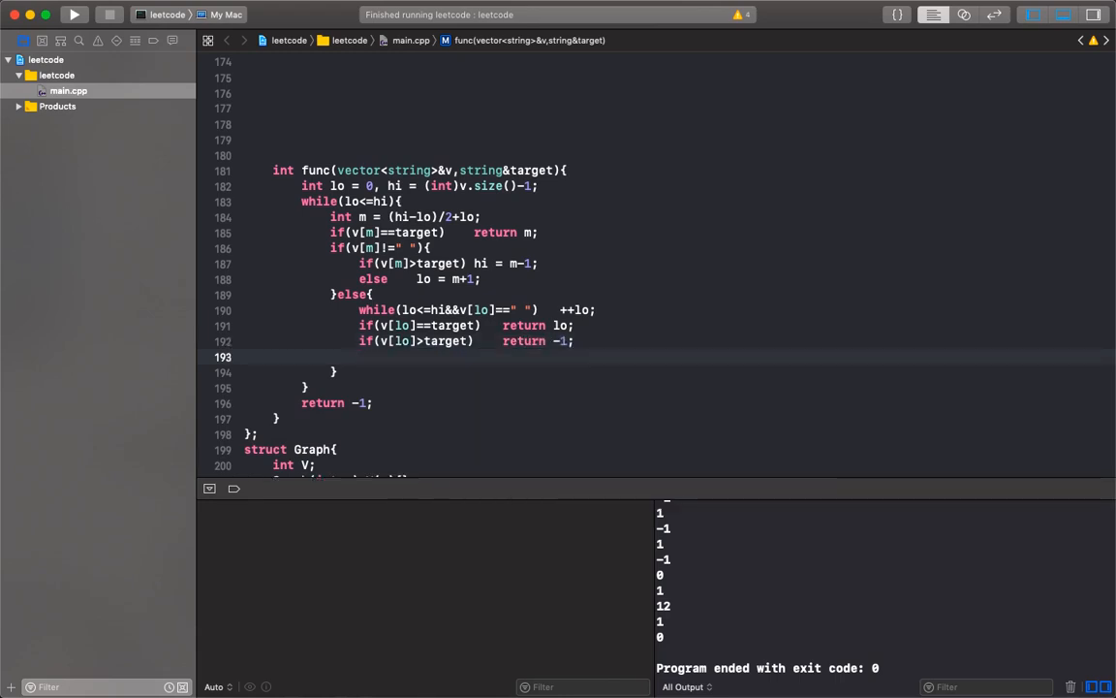
pyautogui.write('++lo;')
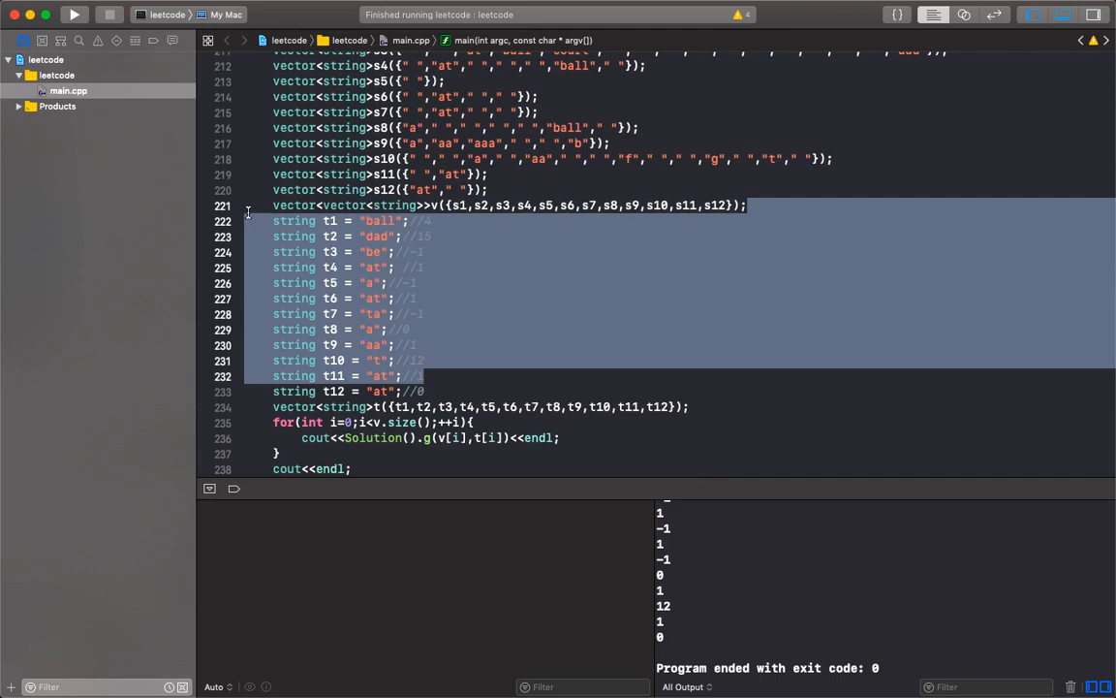
# - Scroll to main and select 'g' in Solution().g(v[i],t[i]) to replace it with func
pyautogui.scroll(3)
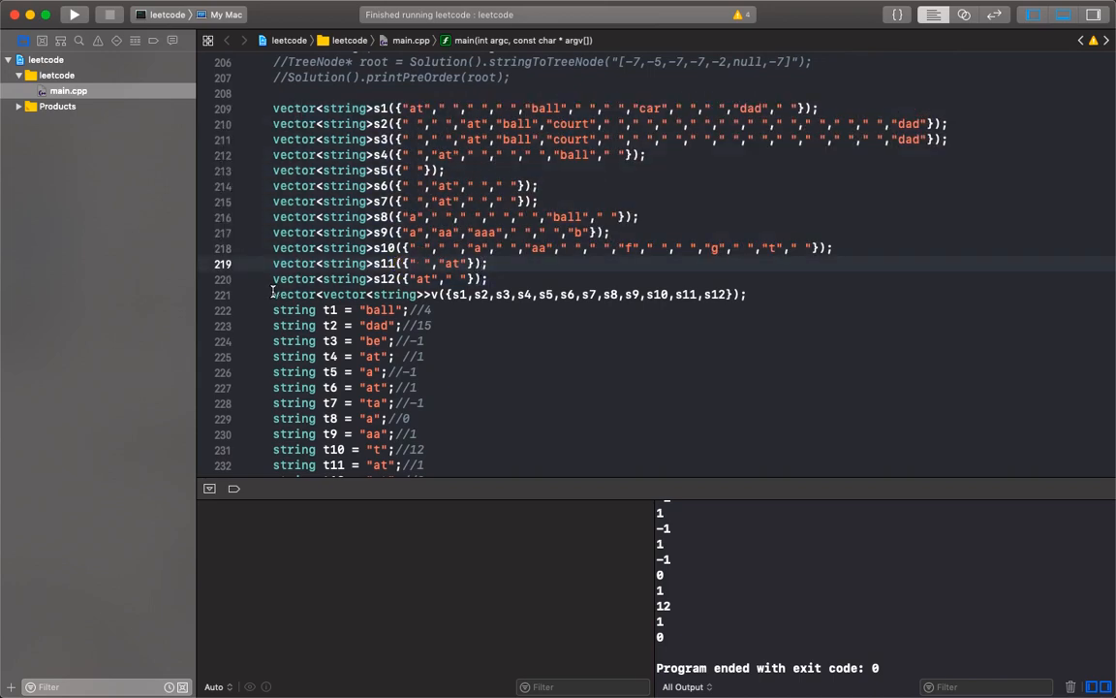
pyautogui.scroll(-3)
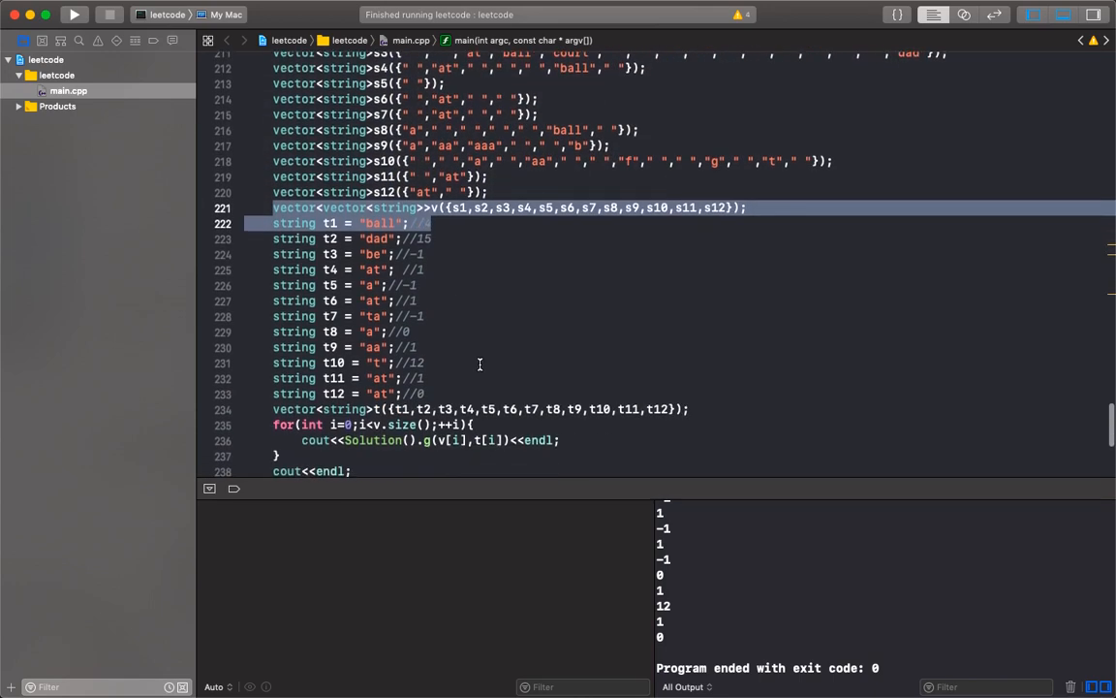
pyautogui.click(419, 301)
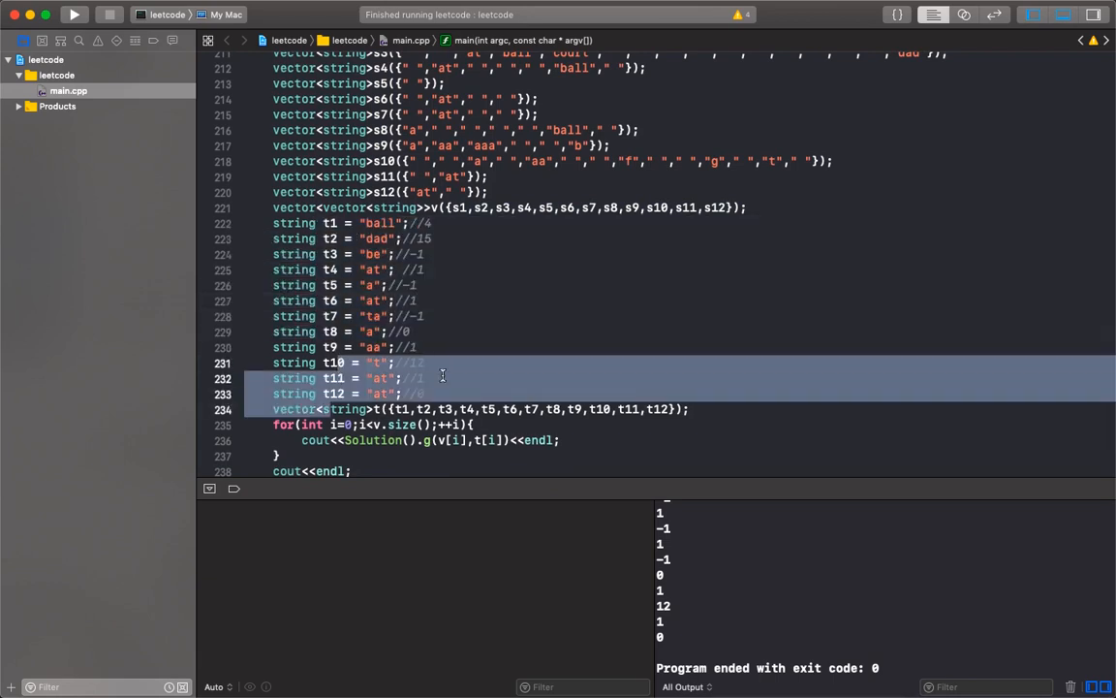
pyautogui.scroll(-3)
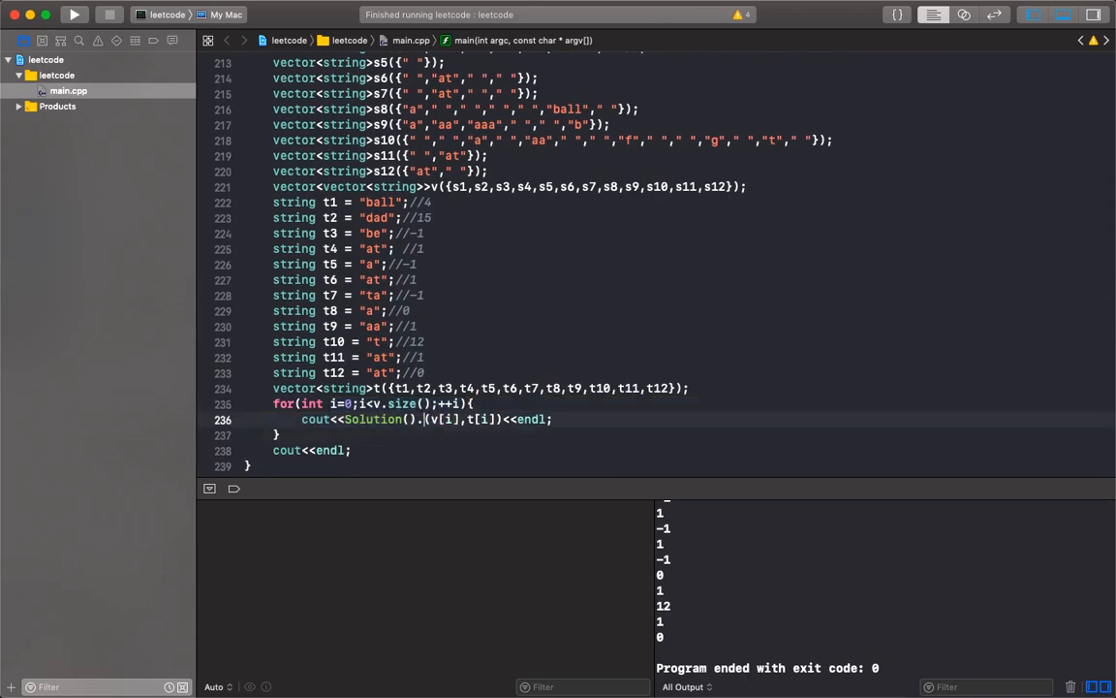
pyautogui.scroll(3)
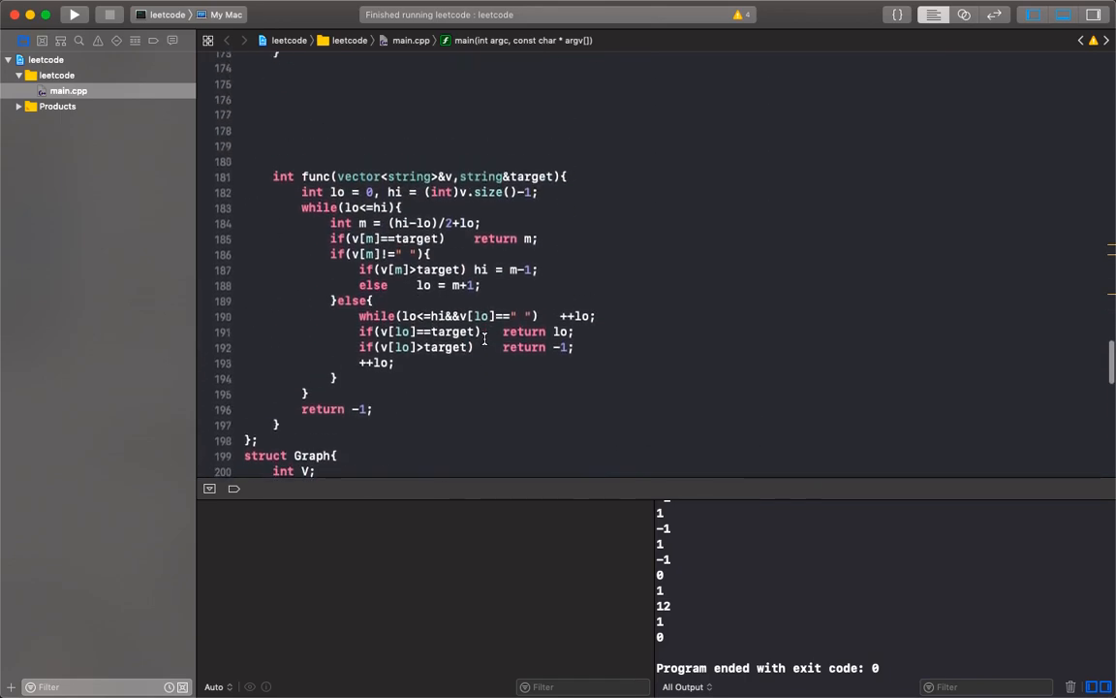
pyautogui.scroll(-3)
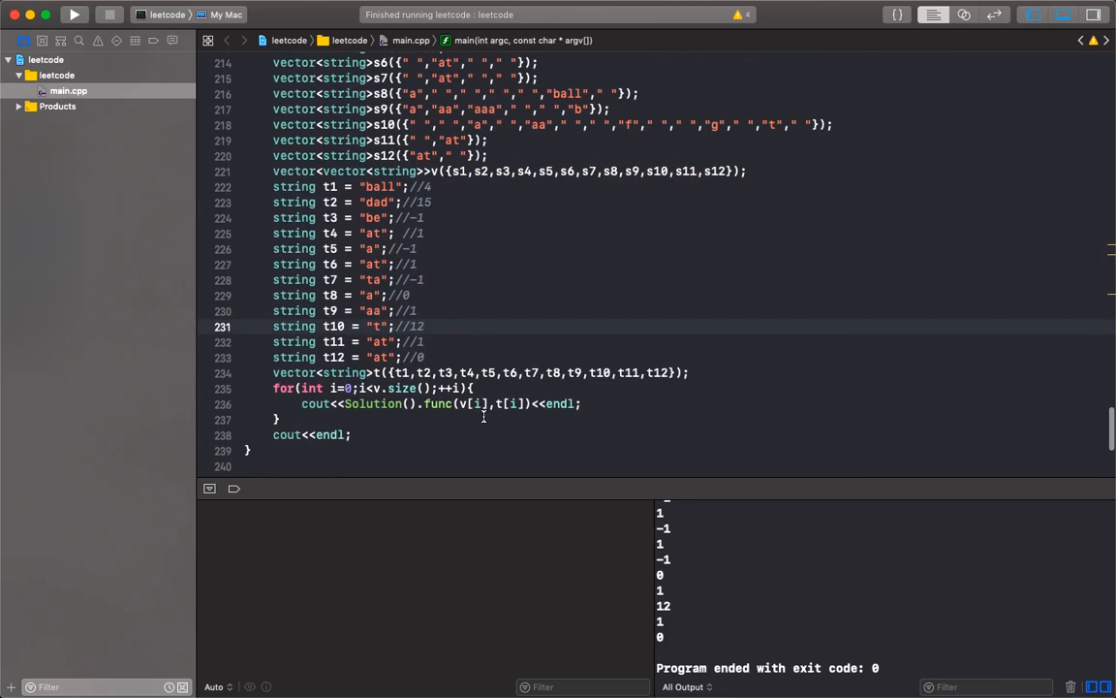
pyautogui.doubleClick(473, 404)
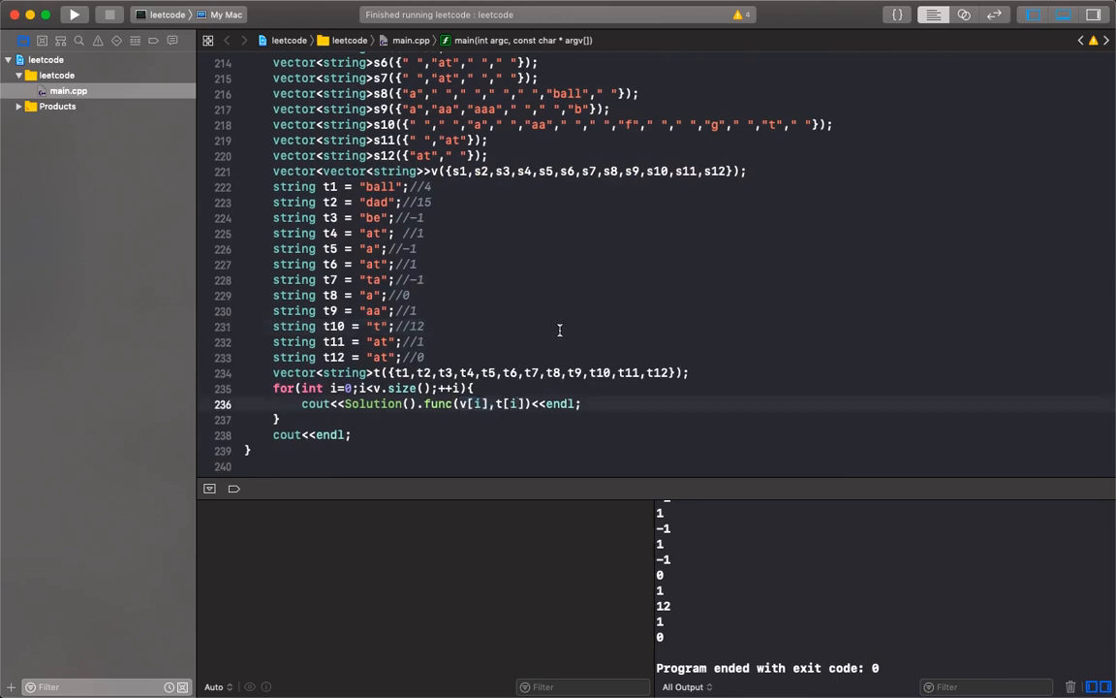
# - Build and run the twelve tests, checking the console prints 4, 15, -1, 1, -1, 1, -1, 0, 1, 12, 1, 0
pyautogui.click(74, 14)
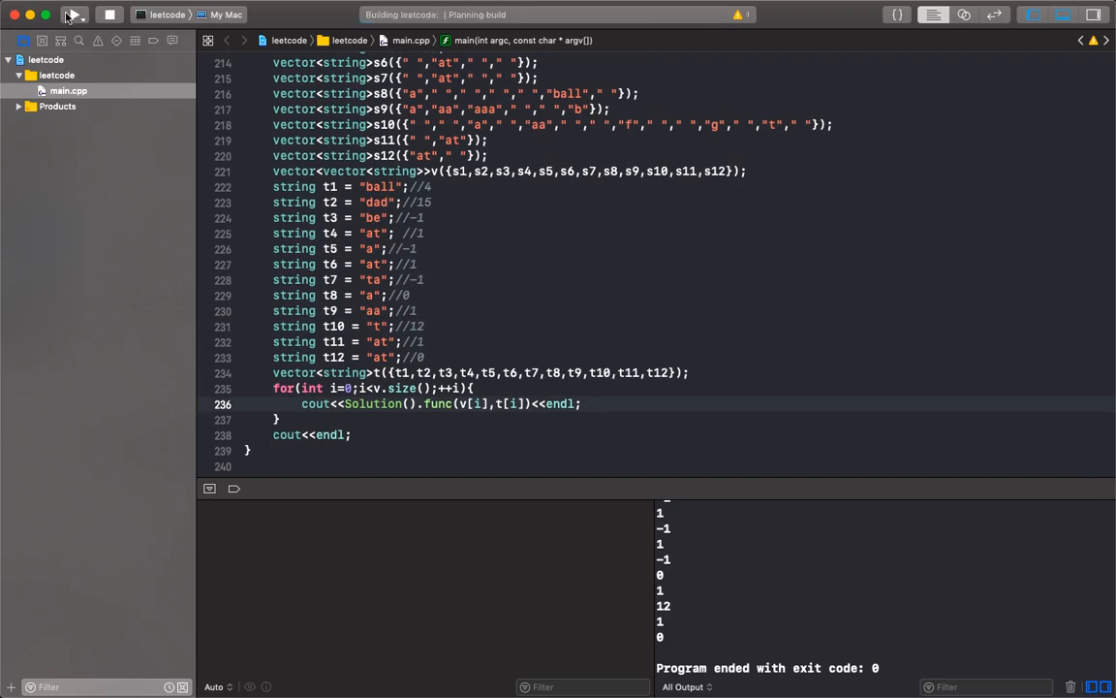
pyautogui.click(73, 13)
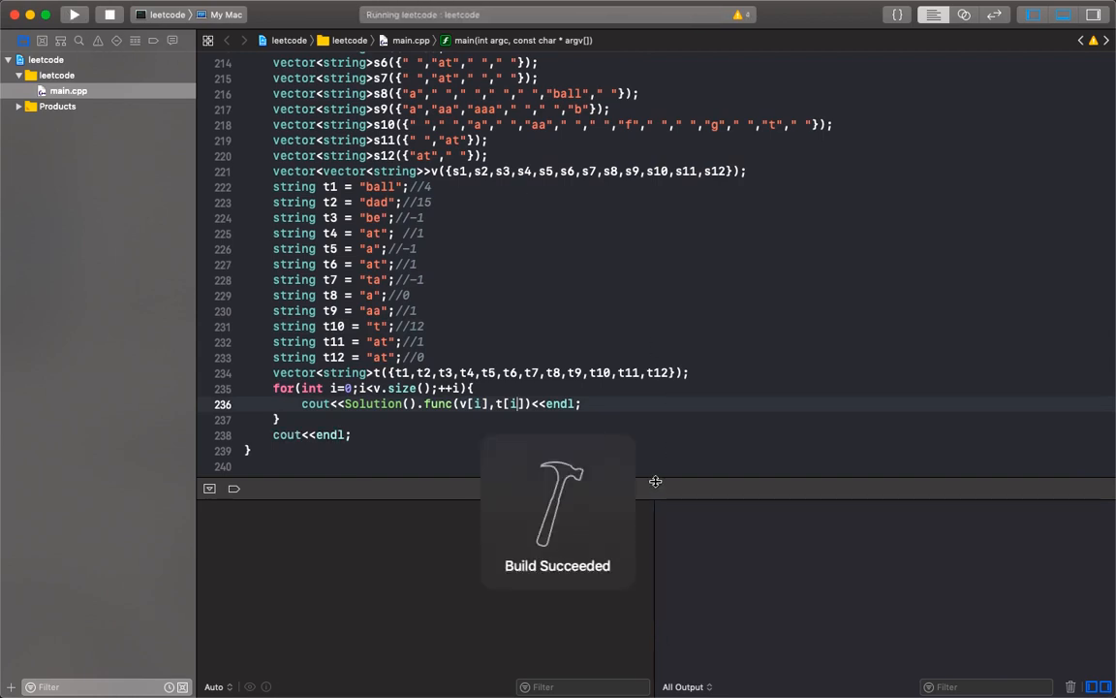
pyautogui.click(74, 14)
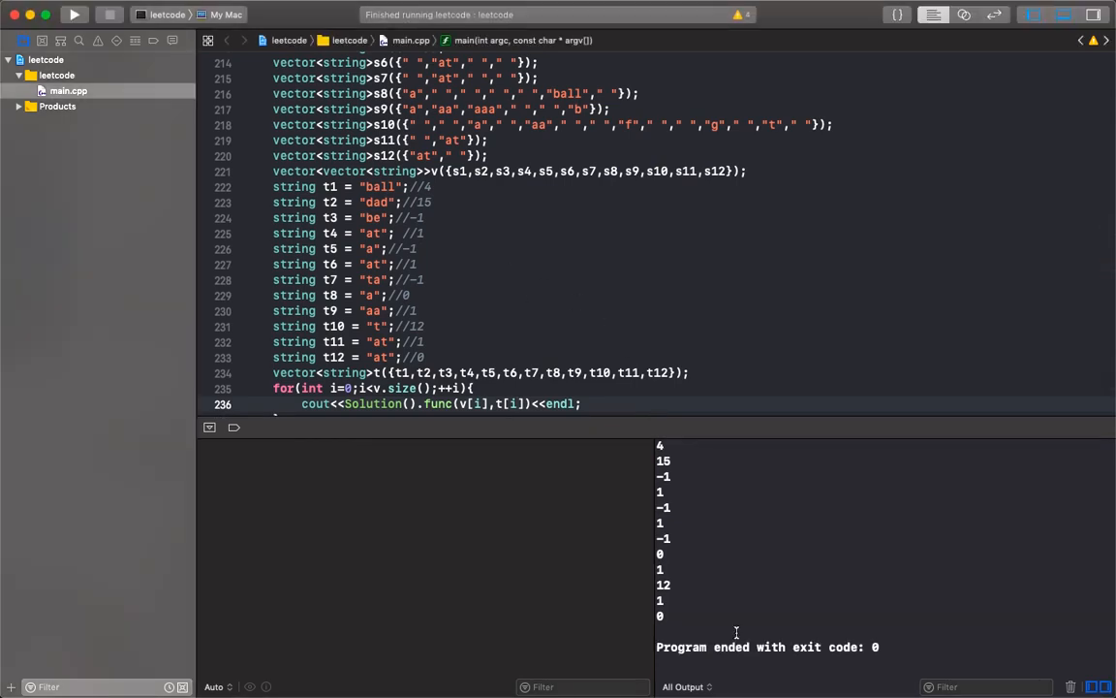
pyautogui.moveTo(675, 508)
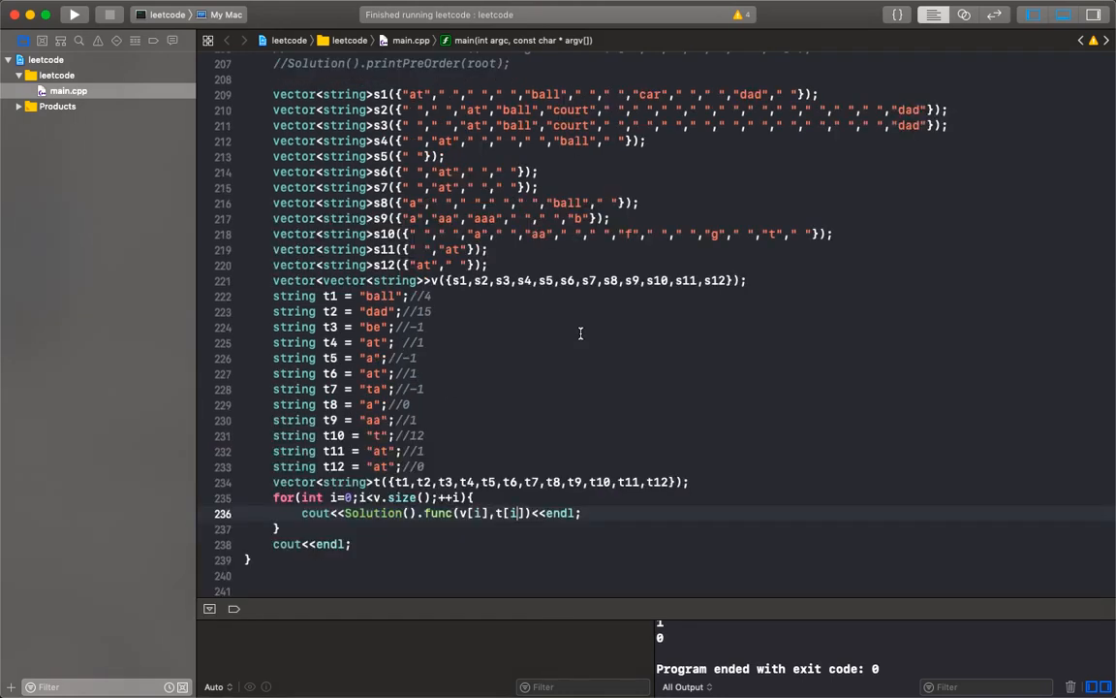
pyautogui.scroll(3)
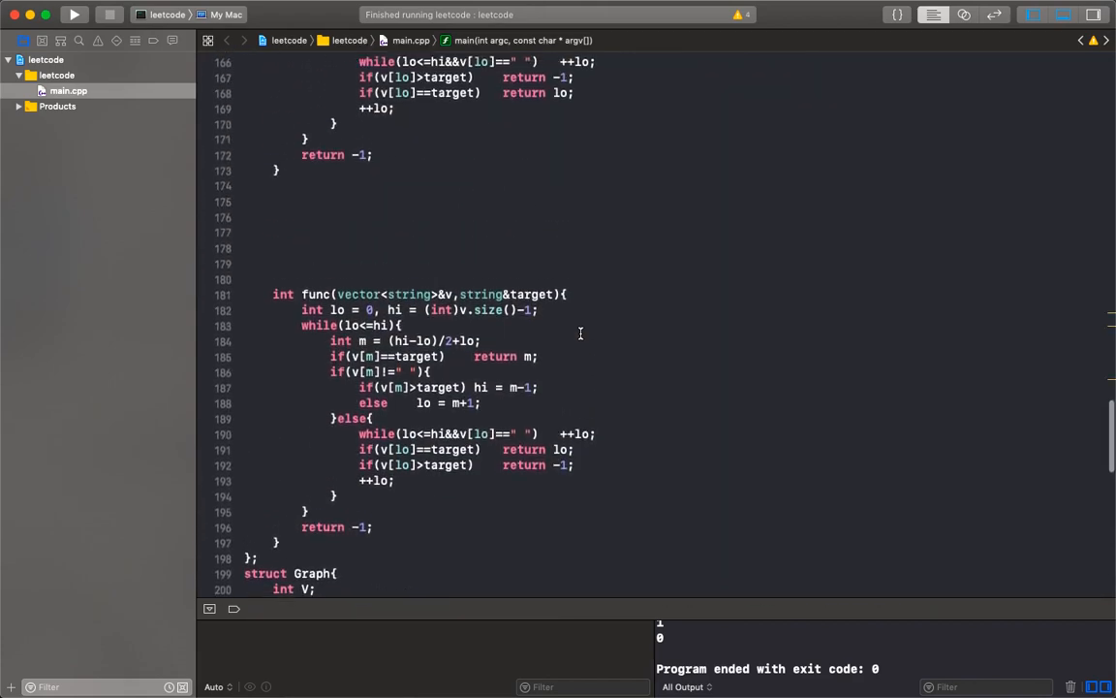
pyautogui.scroll(3)
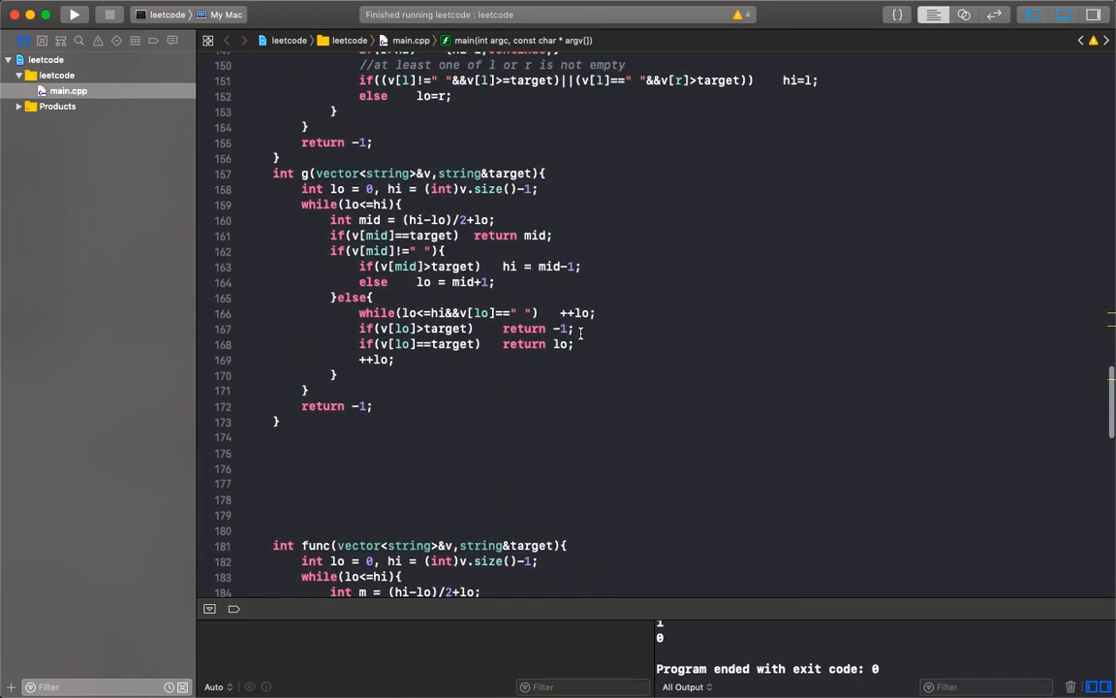
pyautogui.scroll(3)
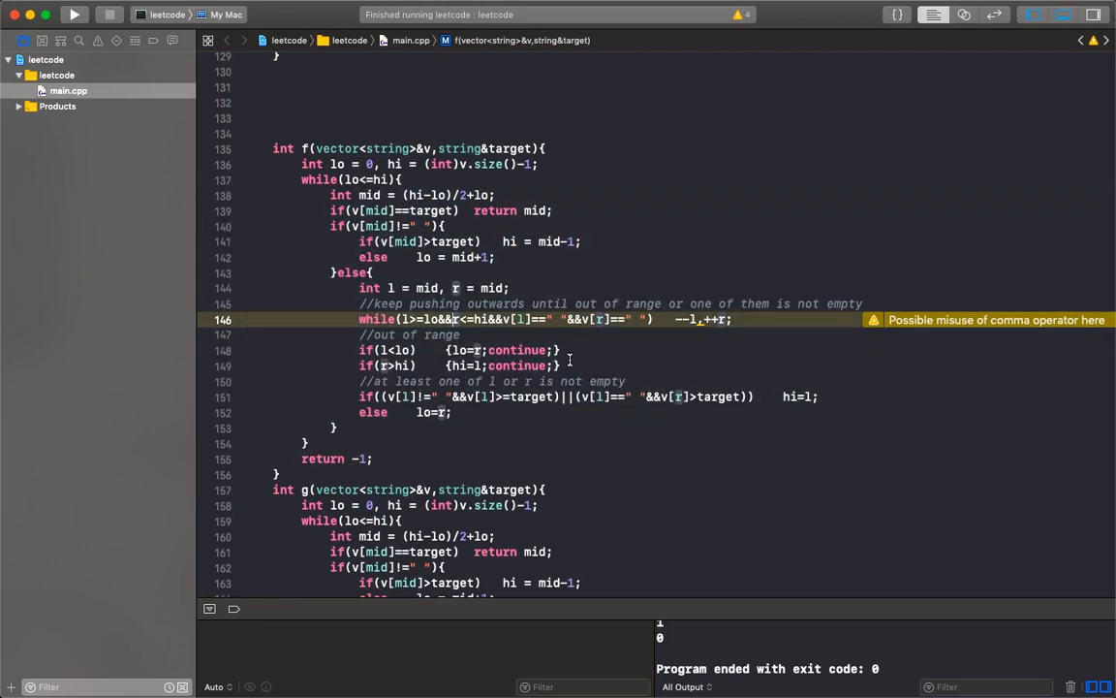
pyautogui.moveTo(360, 349); pyautogui.dragTo(560, 364)
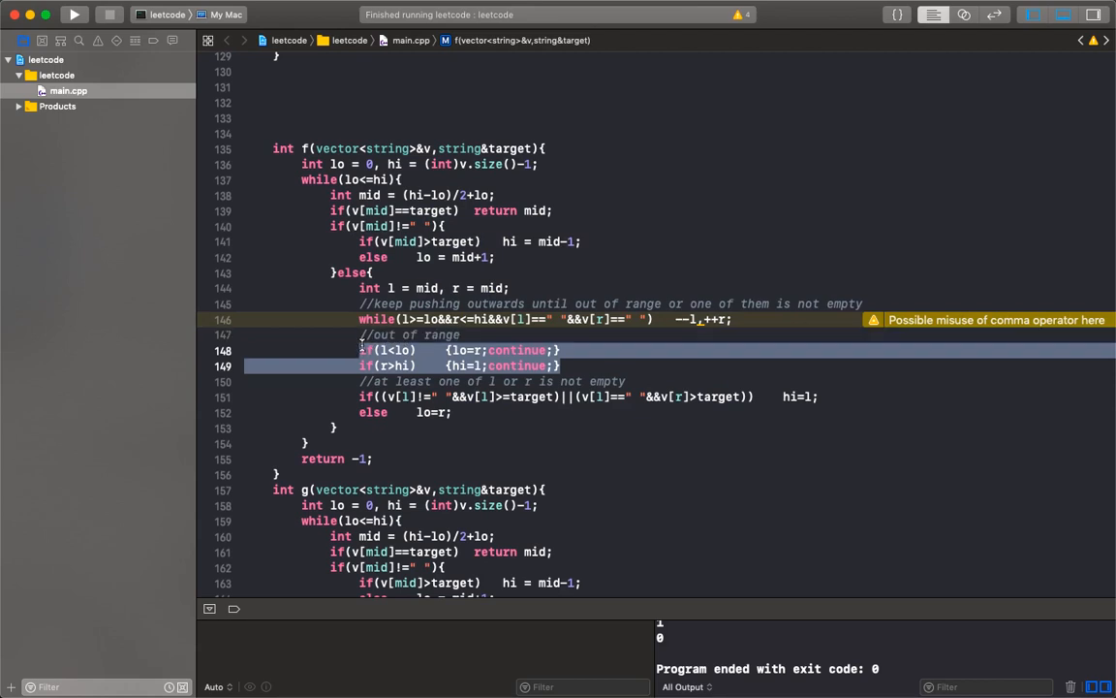
pyautogui.click(574, 364)
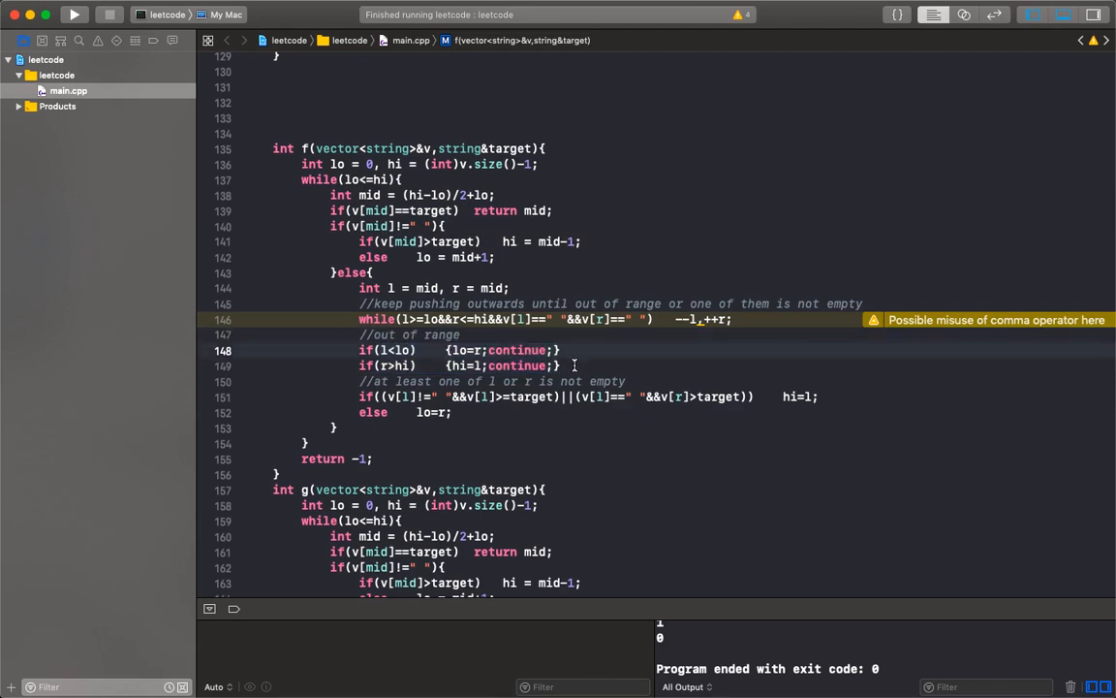